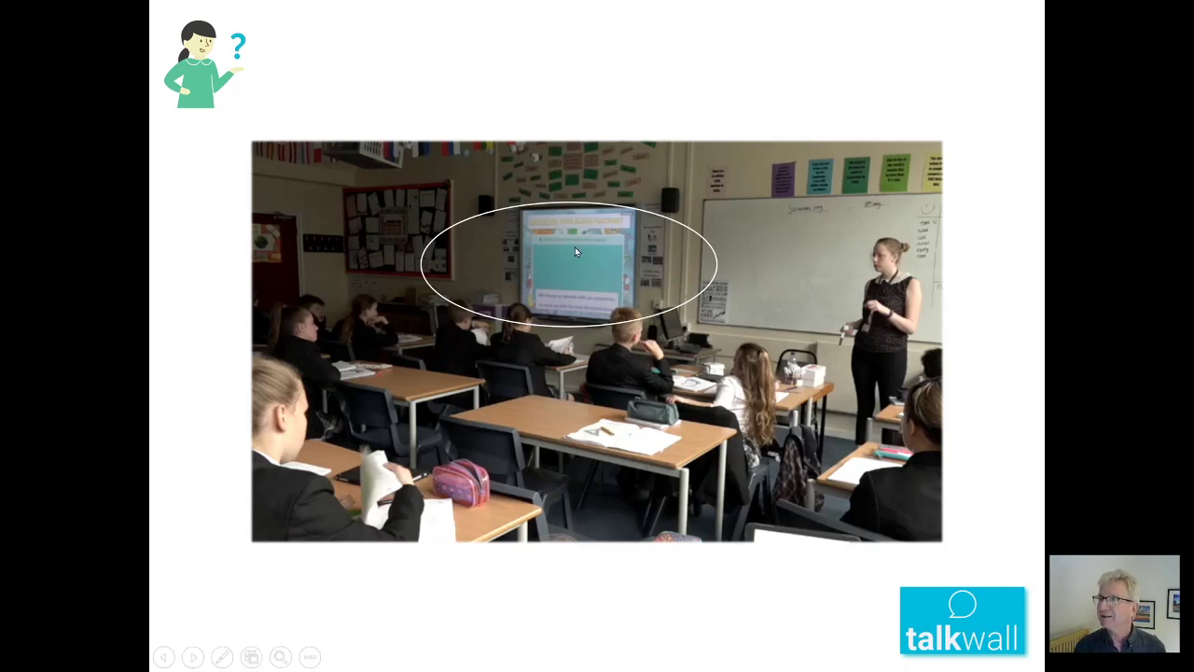
pyautogui.moveTo(613, 331)
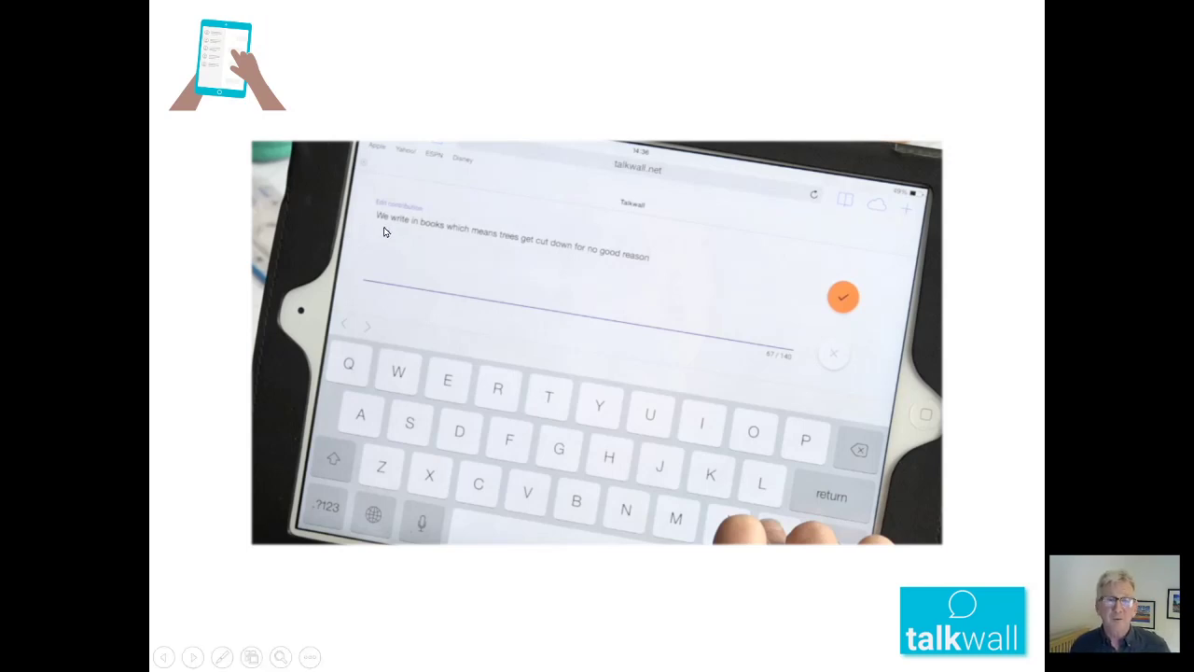
pyautogui.moveTo(391, 234)
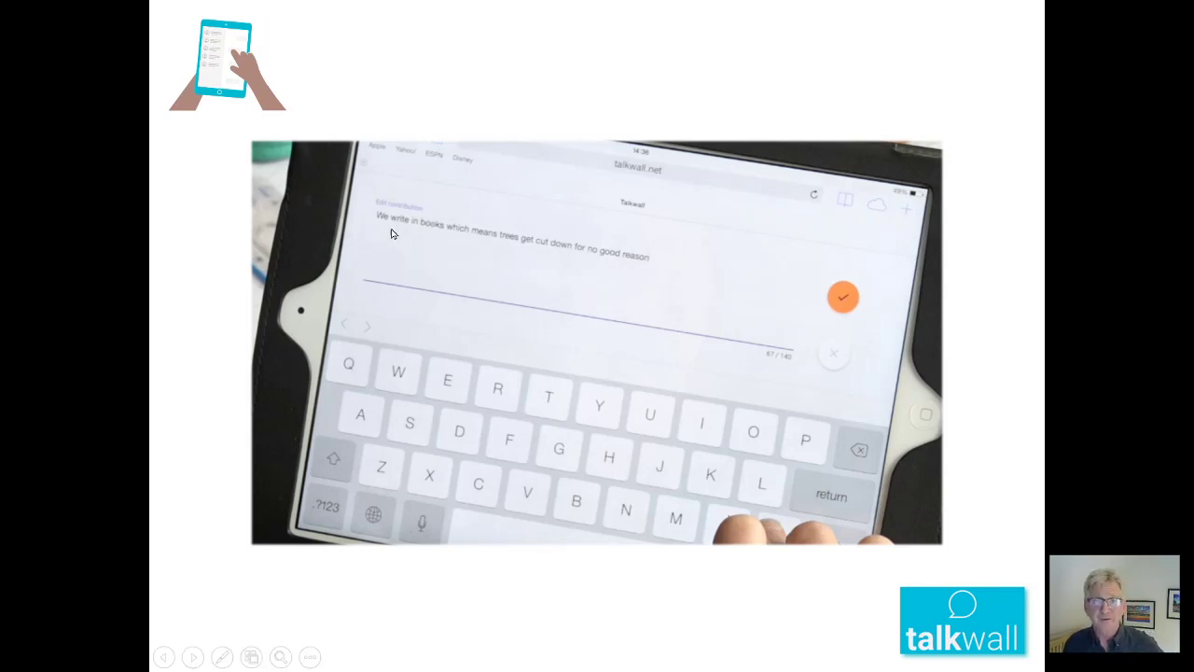
pyautogui.moveTo(391, 242)
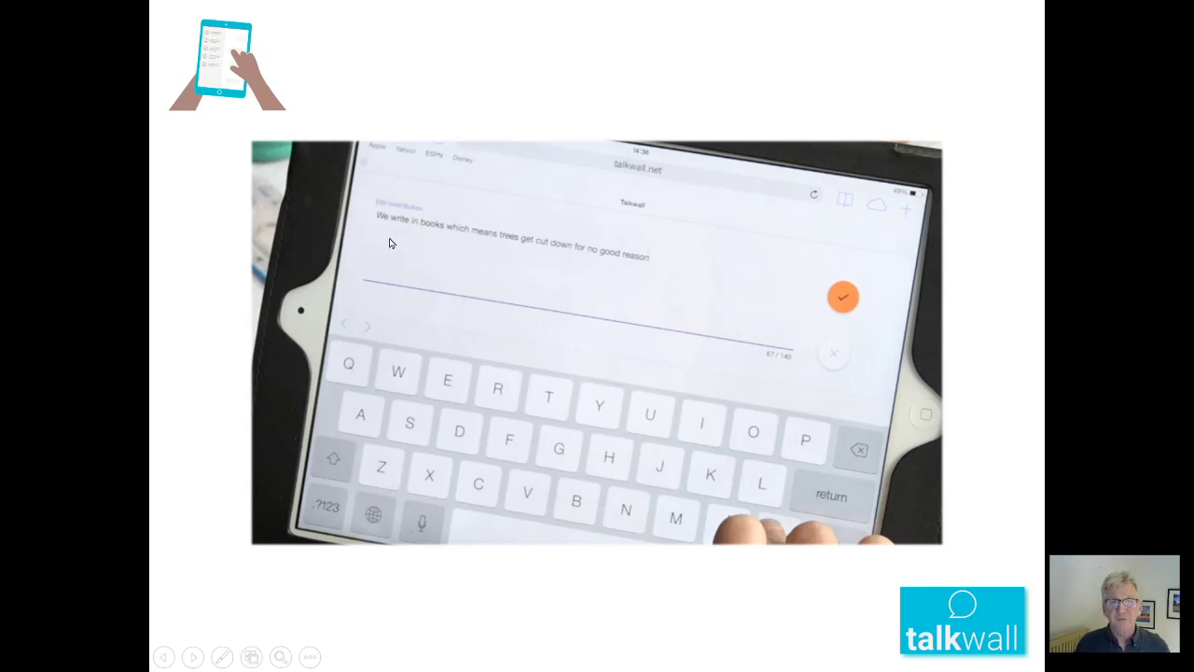
pyautogui.moveTo(485, 256)
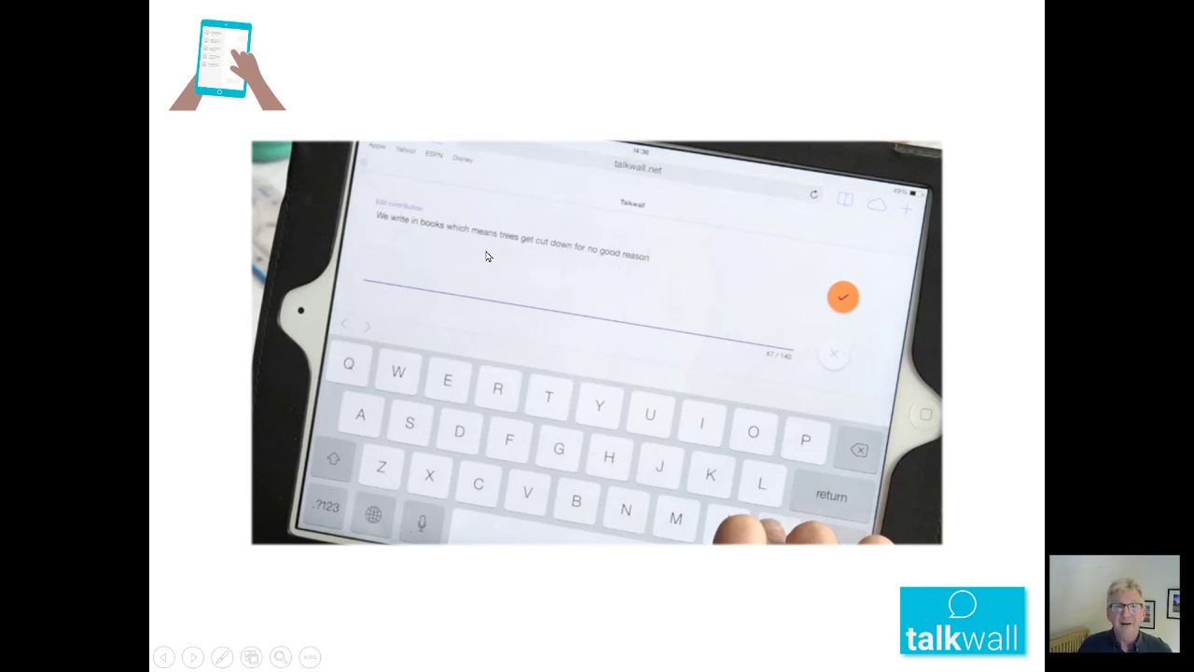
pyautogui.moveTo(616, 283)
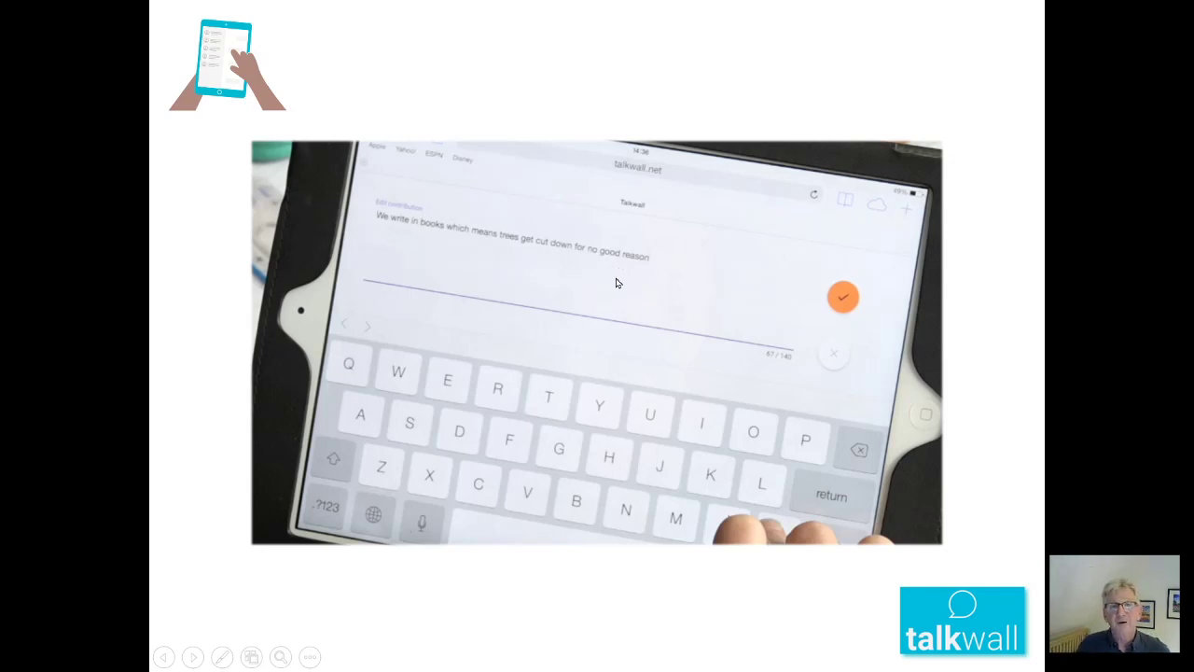
pyautogui.moveTo(693, 296)
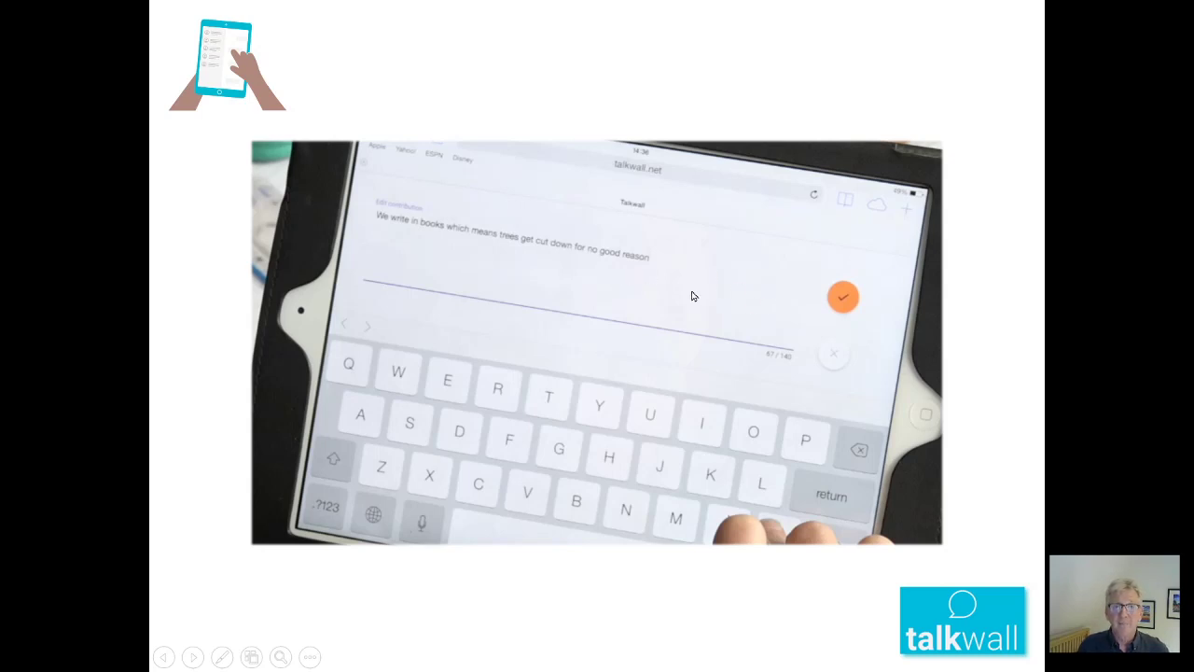
pyautogui.moveTo(730, 281)
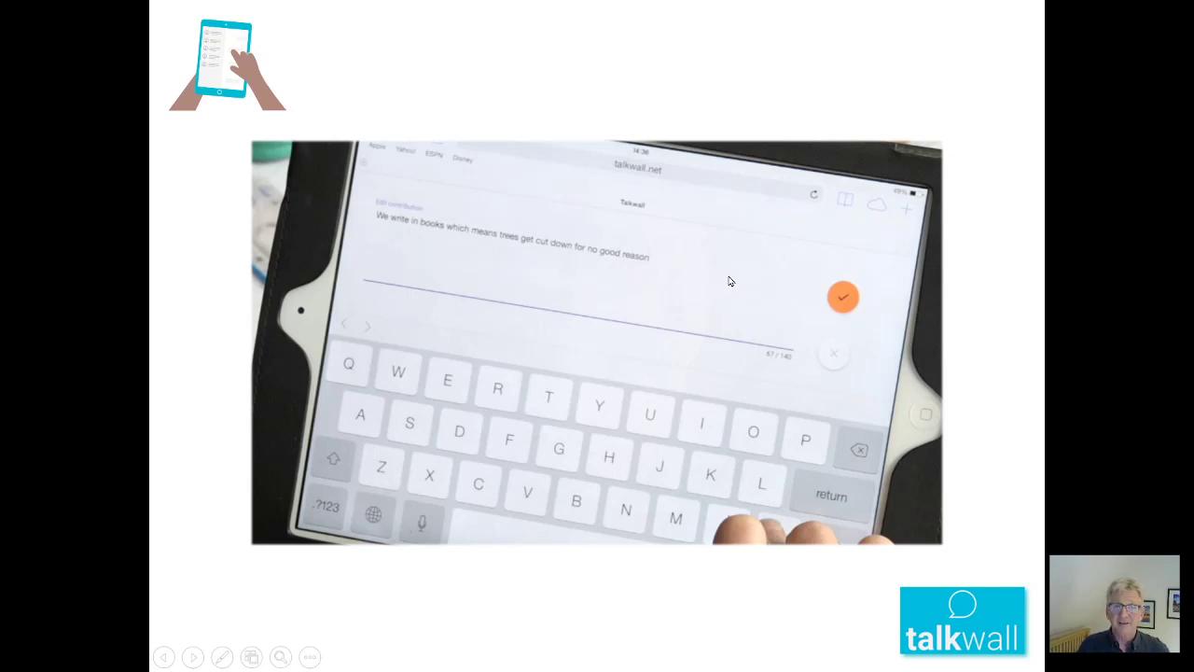
pyautogui.moveTo(740, 275)
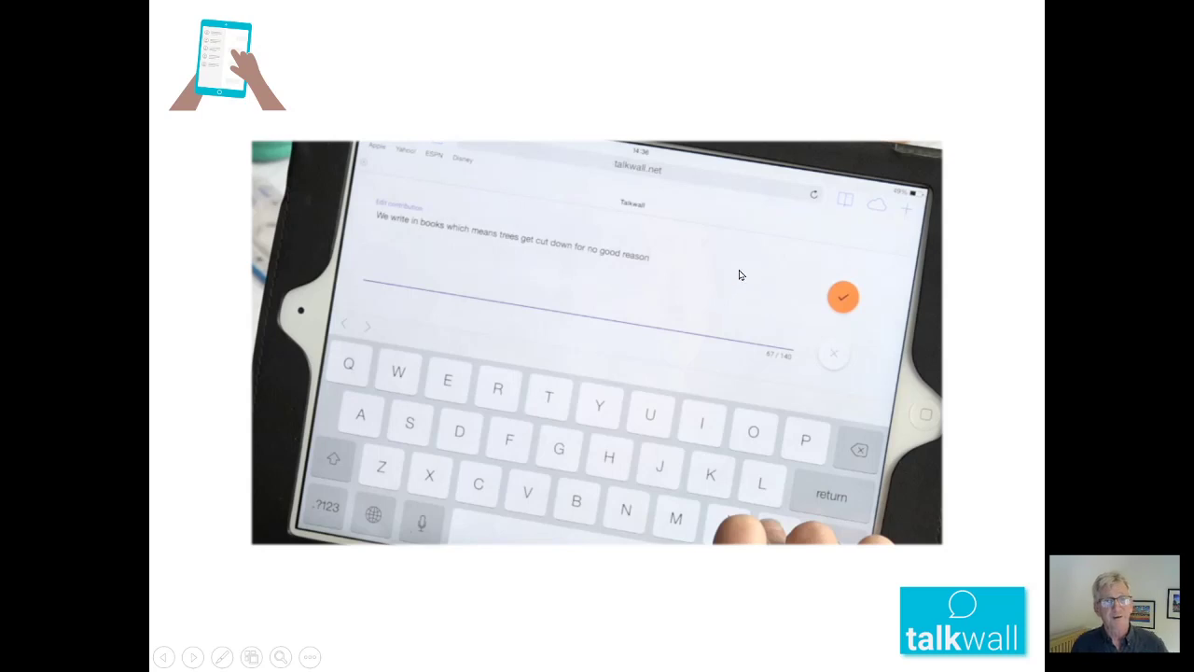
pyautogui.moveTo(744, 283)
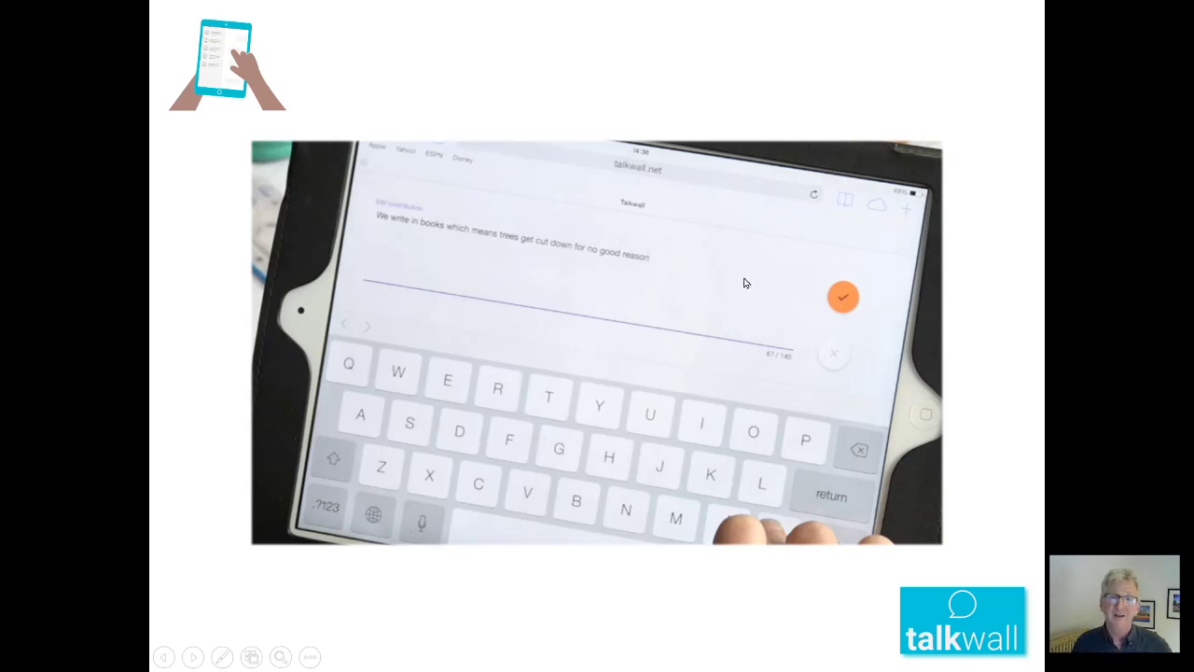
pyautogui.moveTo(737, 294)
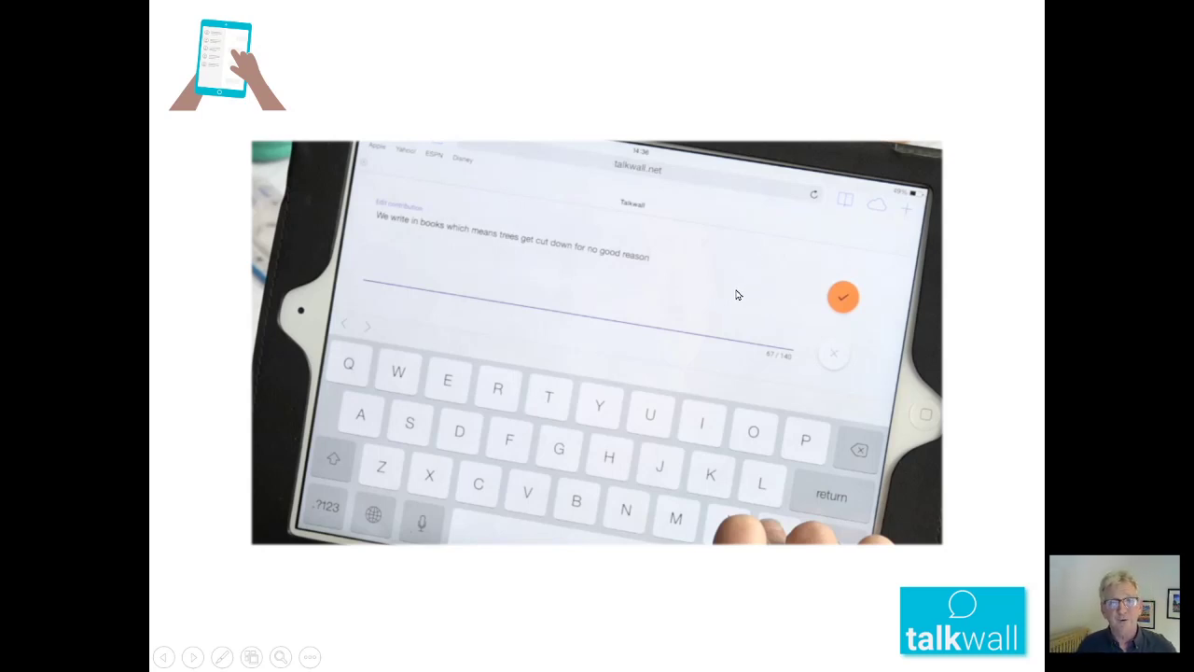
pyautogui.moveTo(836, 275)
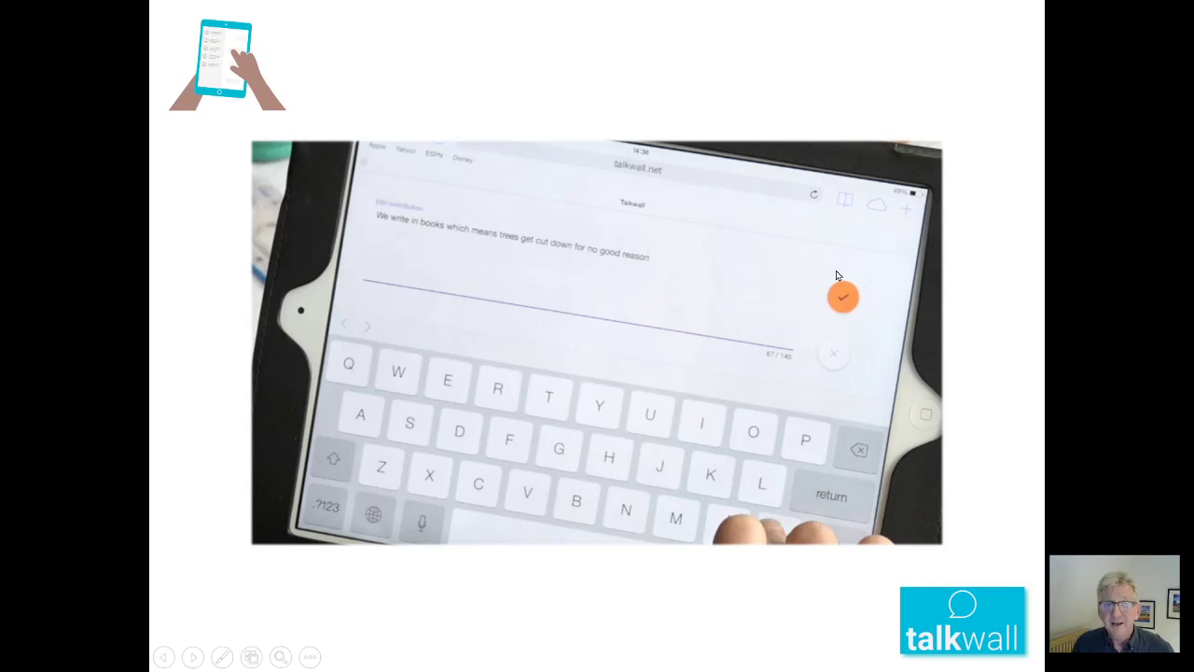
pyautogui.moveTo(882, 299)
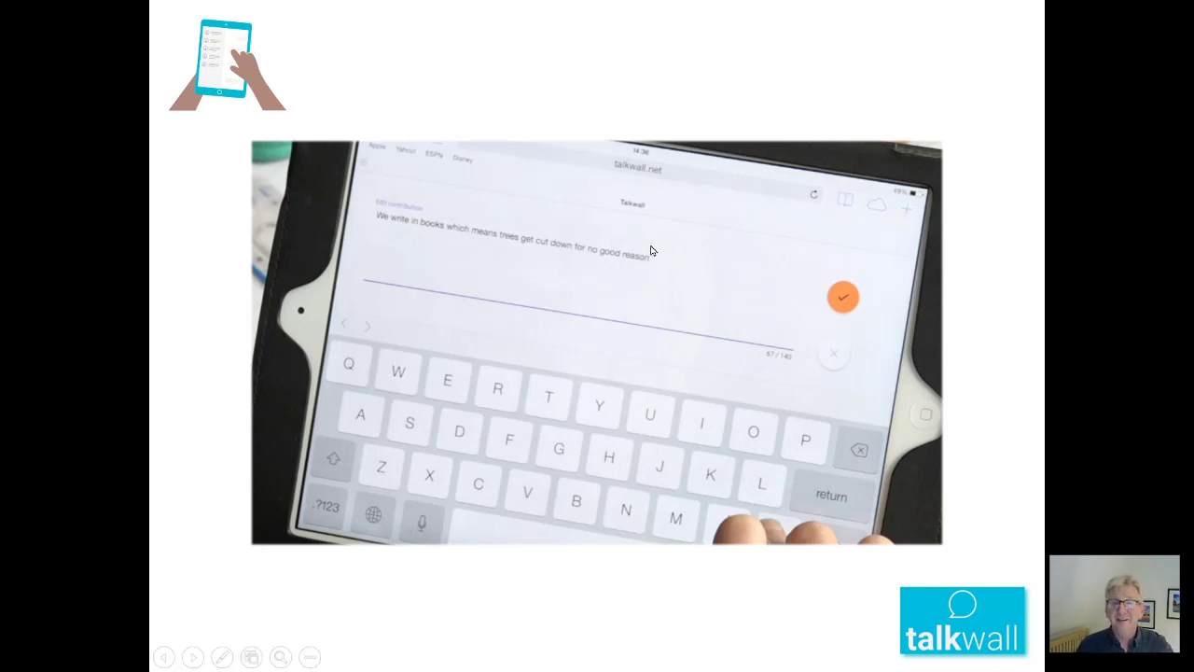
pyautogui.moveTo(599, 285)
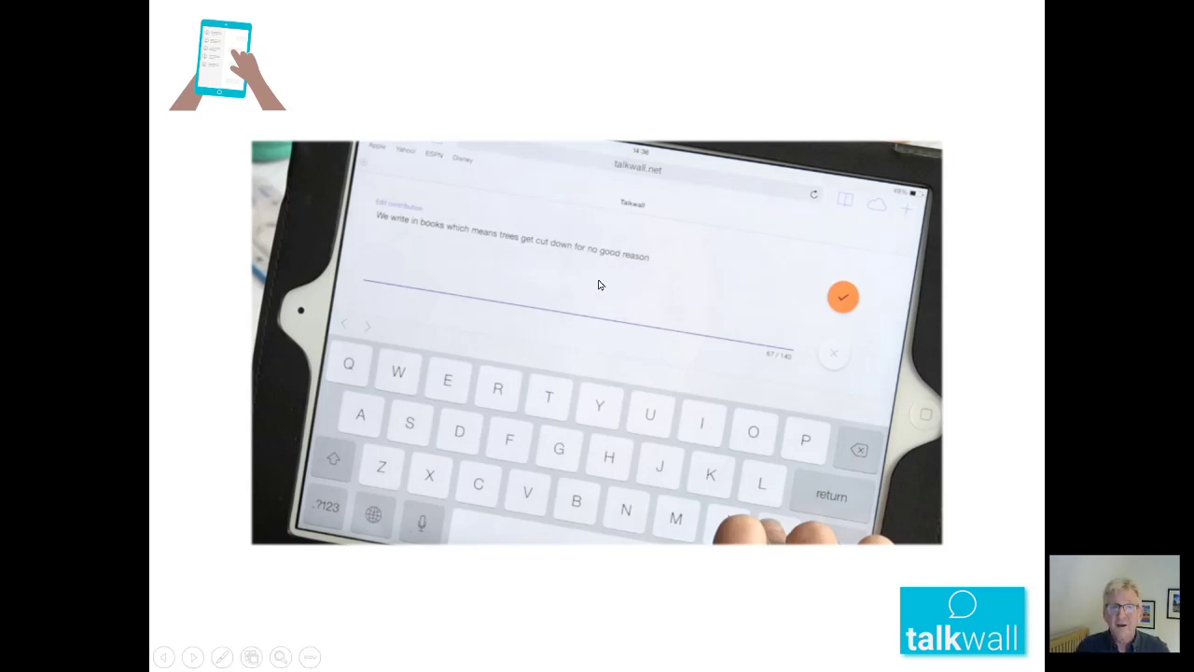
pyautogui.moveTo(613, 285)
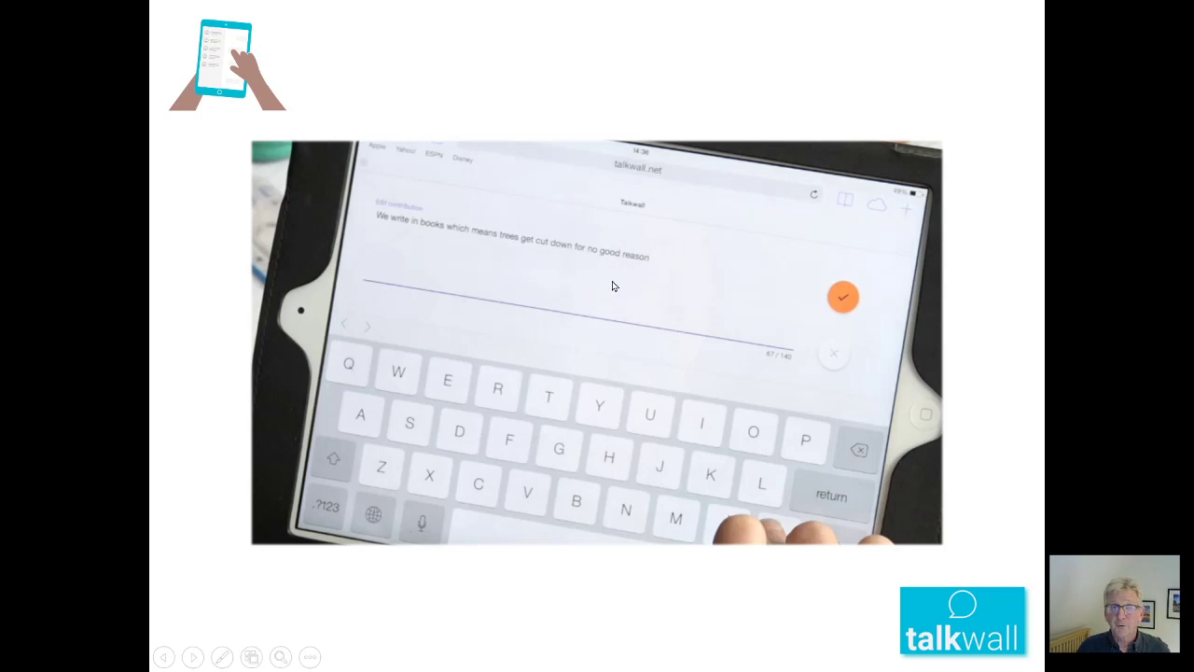
pyautogui.moveTo(547, 277)
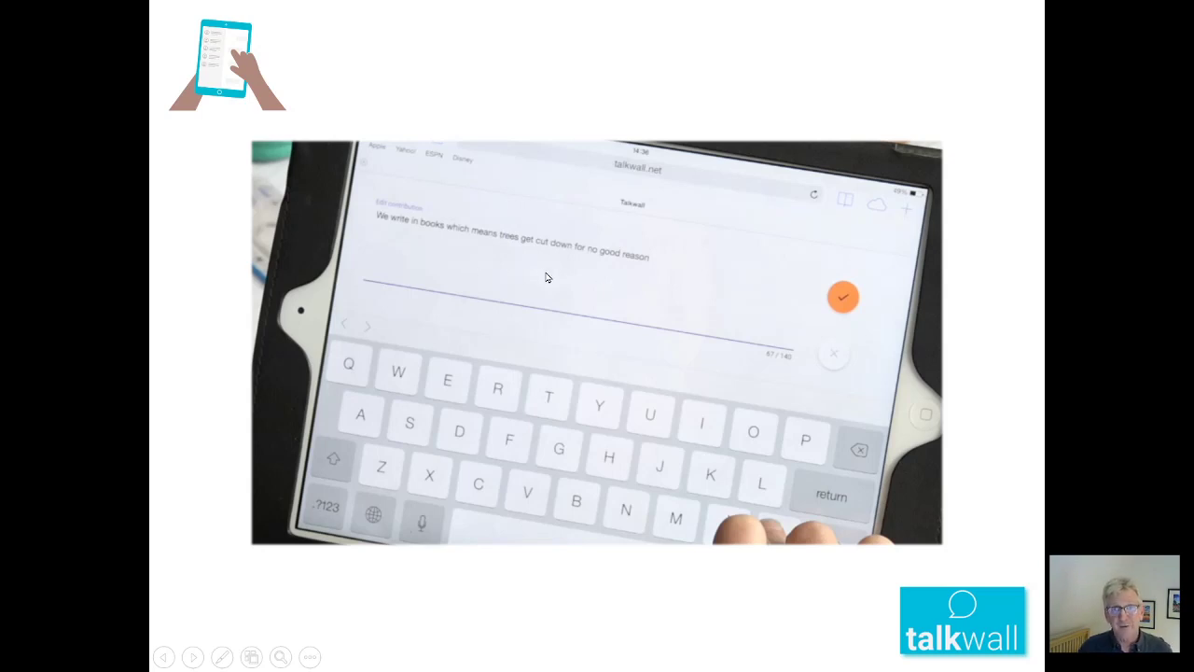
pyautogui.moveTo(567, 297)
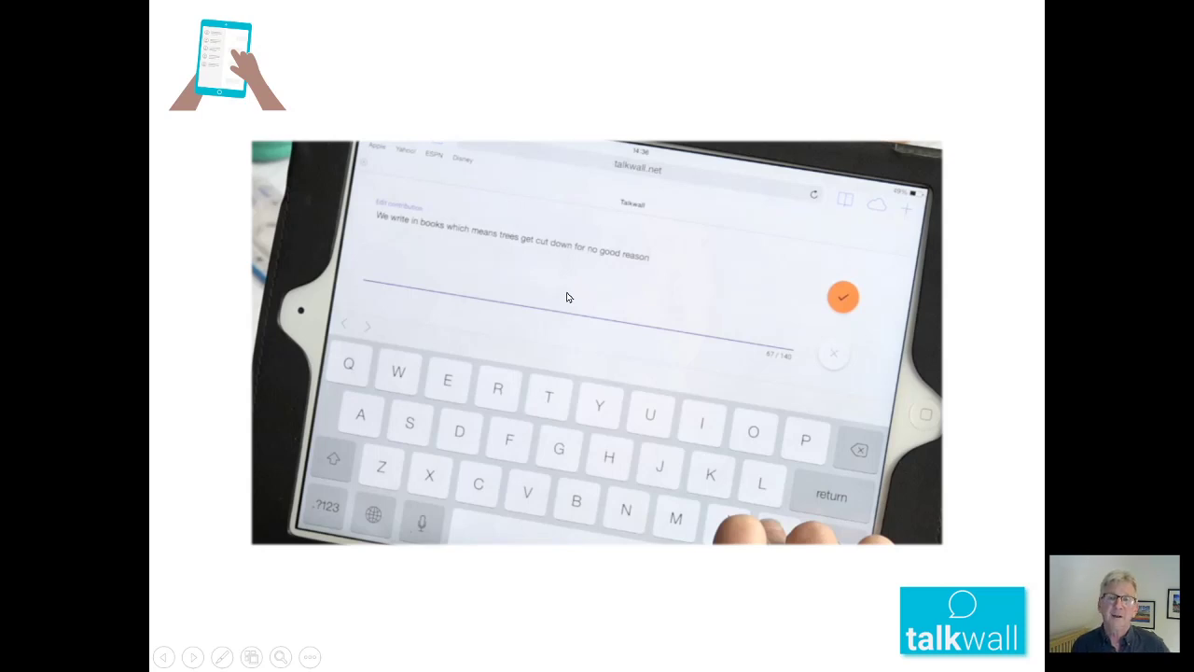
pyautogui.moveTo(806, 365)
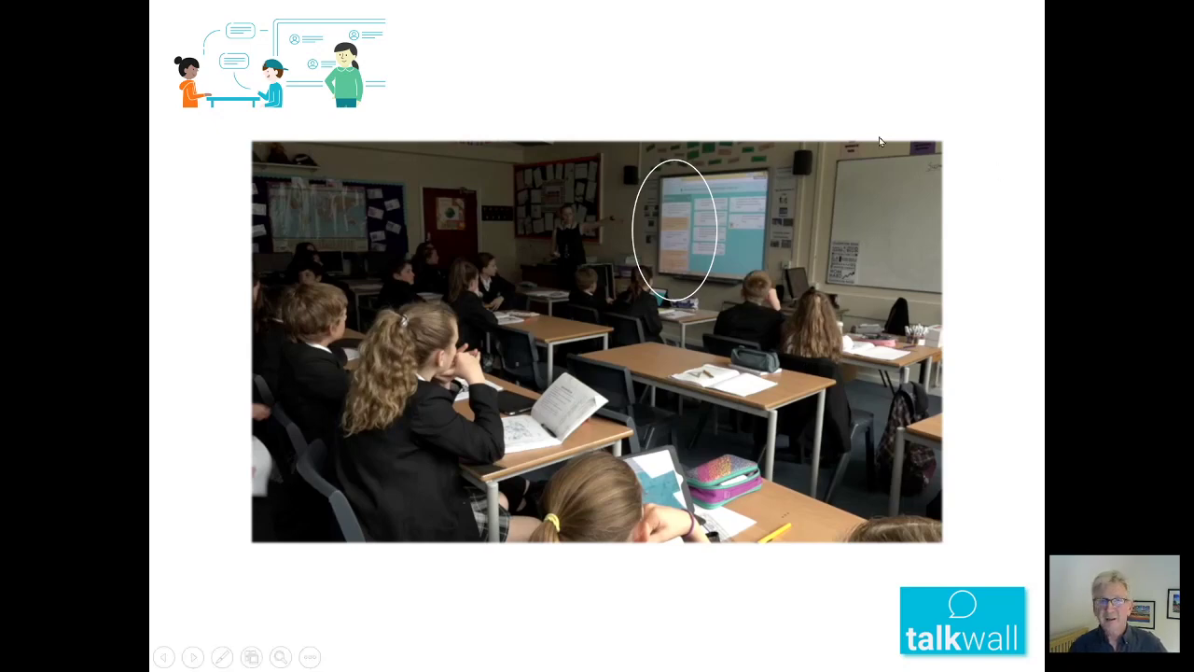
pyautogui.moveTo(700, 175)
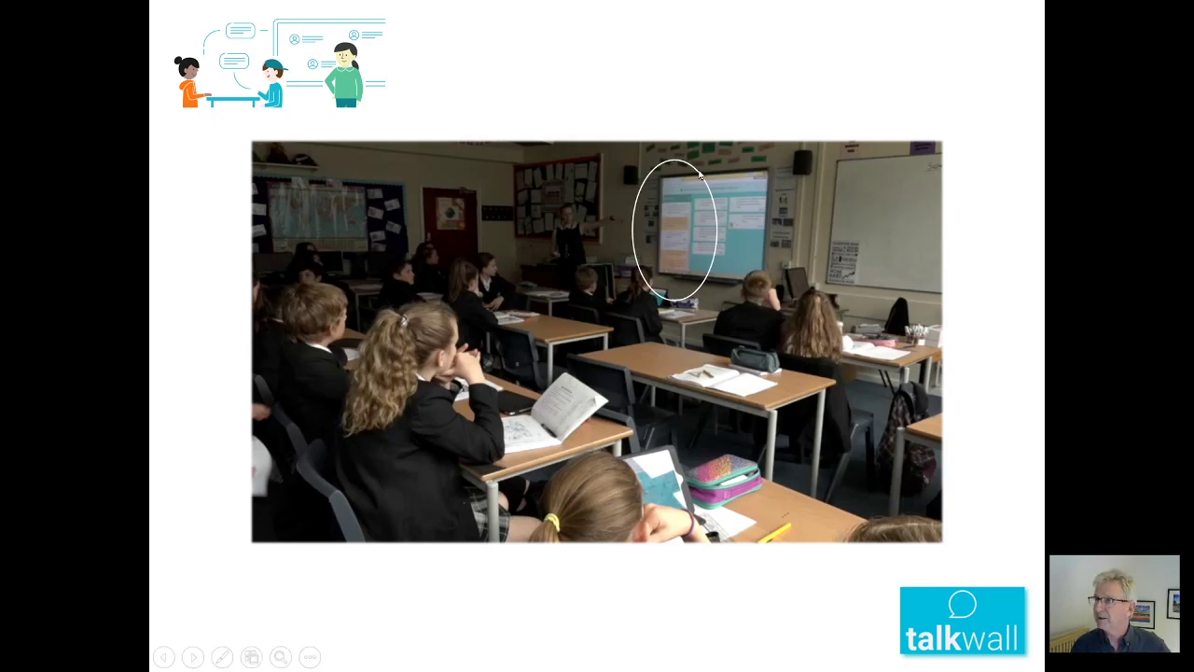
pyautogui.moveTo(604, 324)
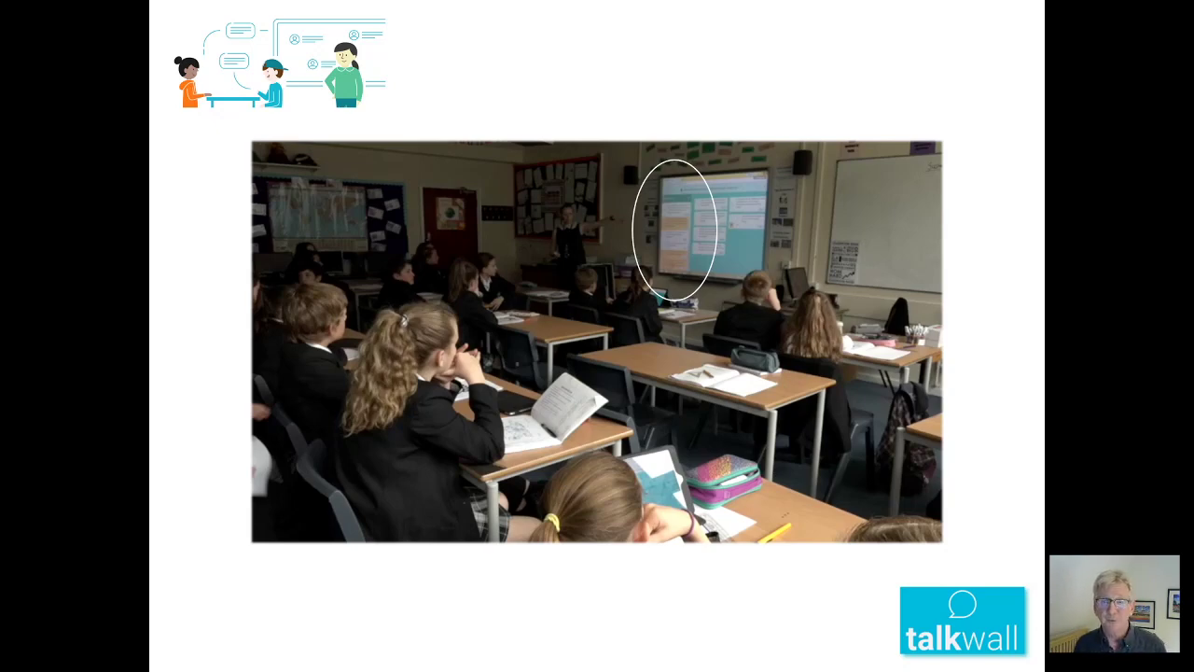
pyautogui.moveTo(438, 77)
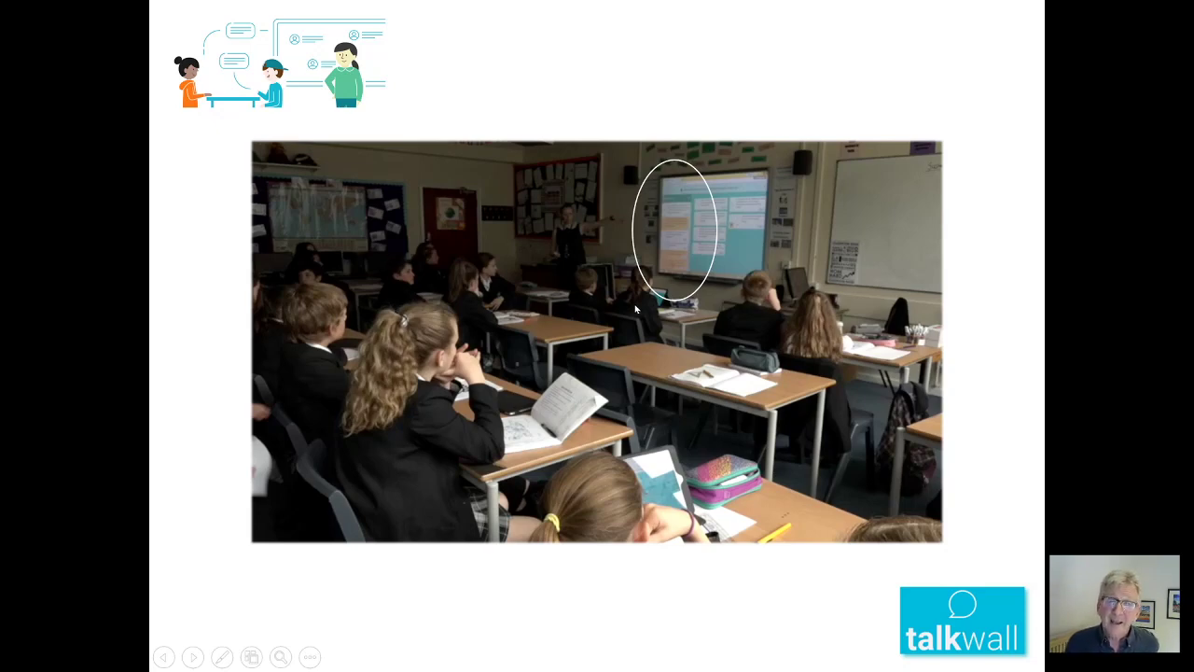
pyautogui.moveTo(585, 205)
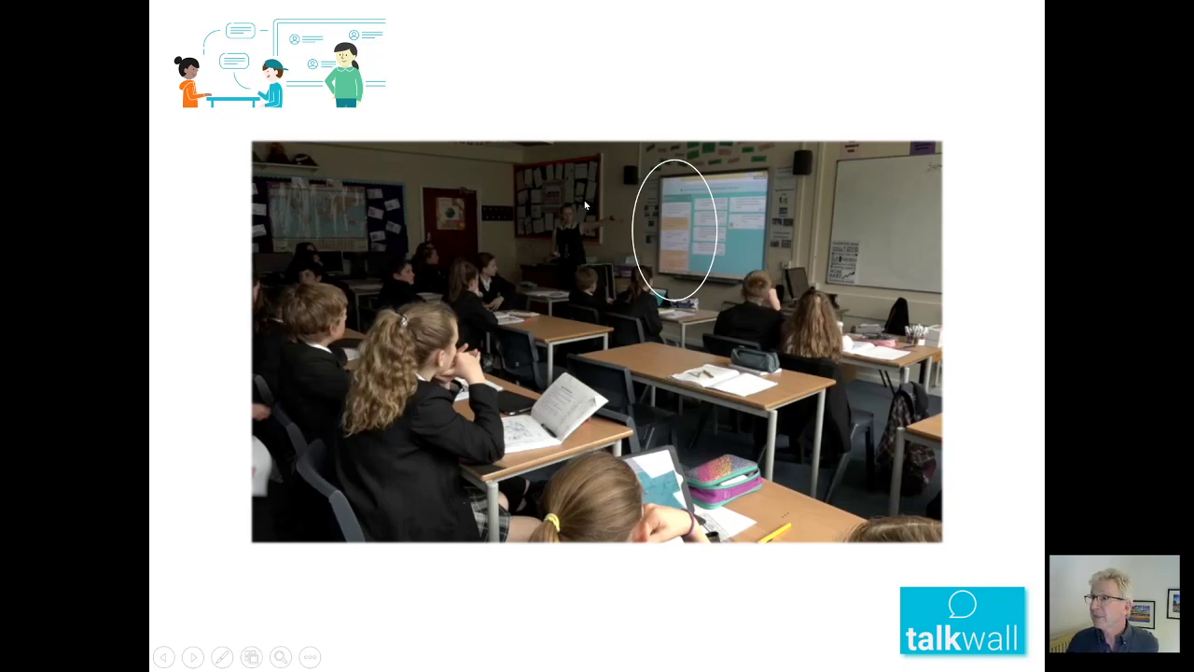
pyautogui.moveTo(692, 226)
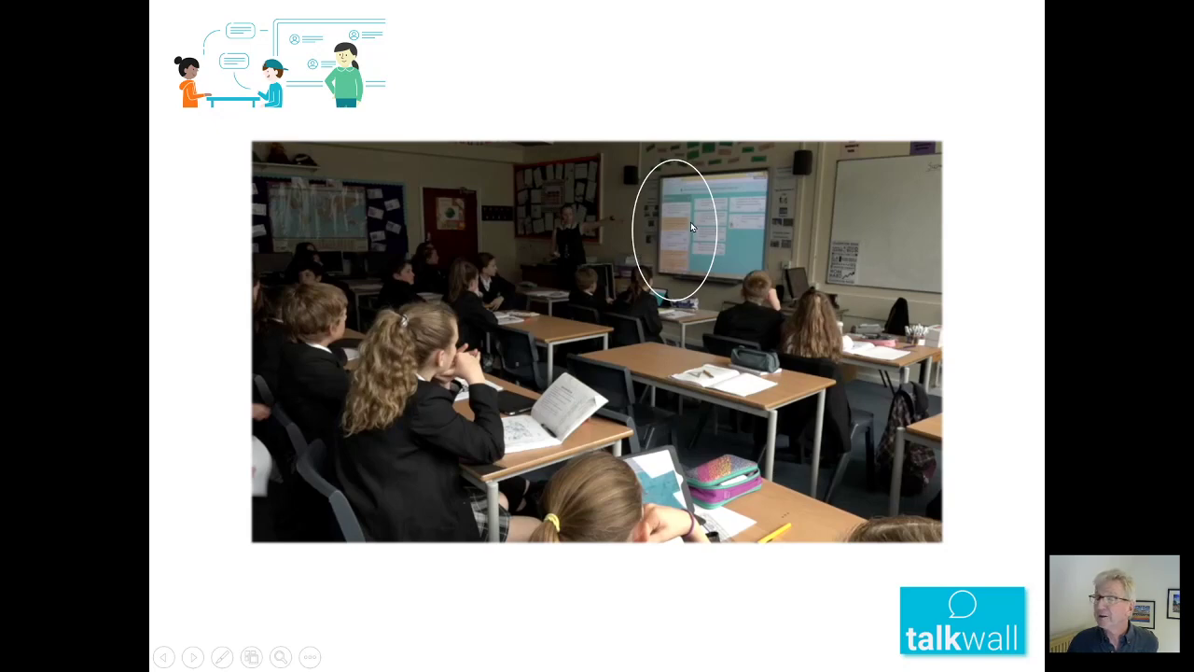
pyautogui.moveTo(721, 270)
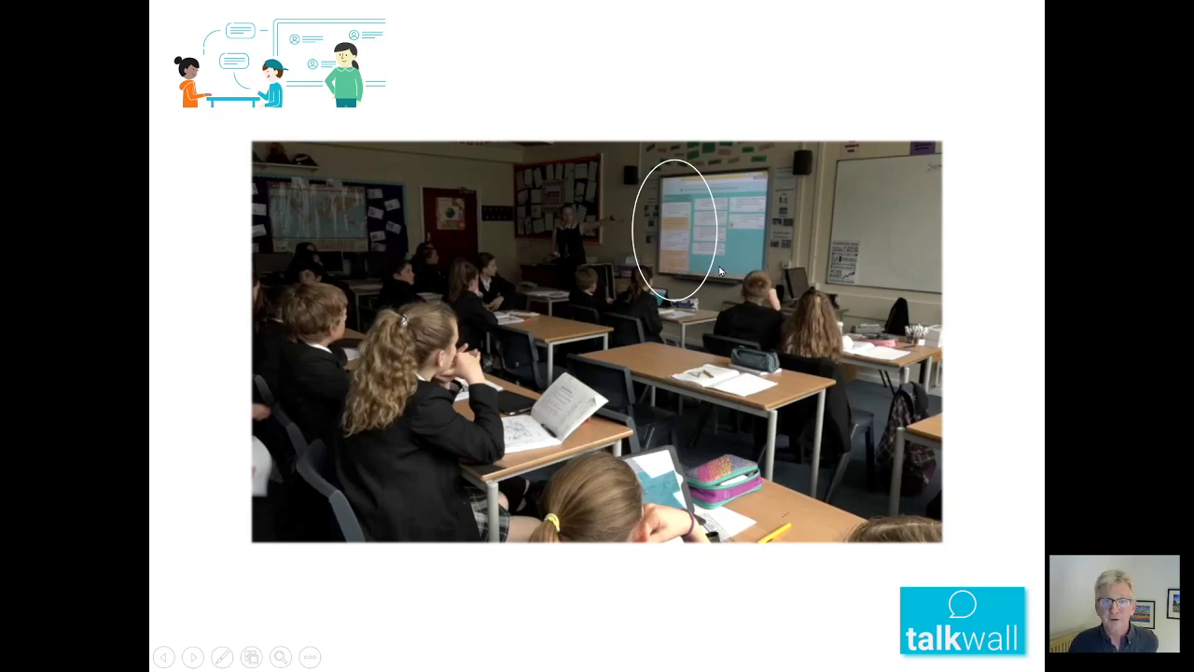
pyautogui.moveTo(709, 264)
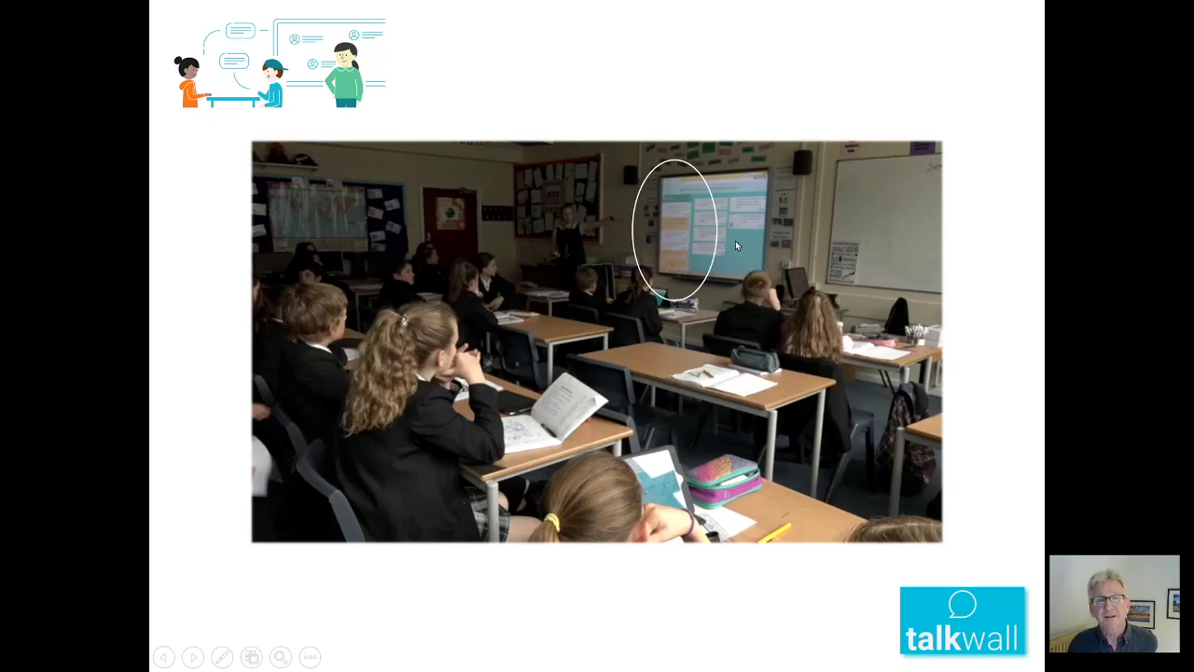
pyautogui.moveTo(870, 220)
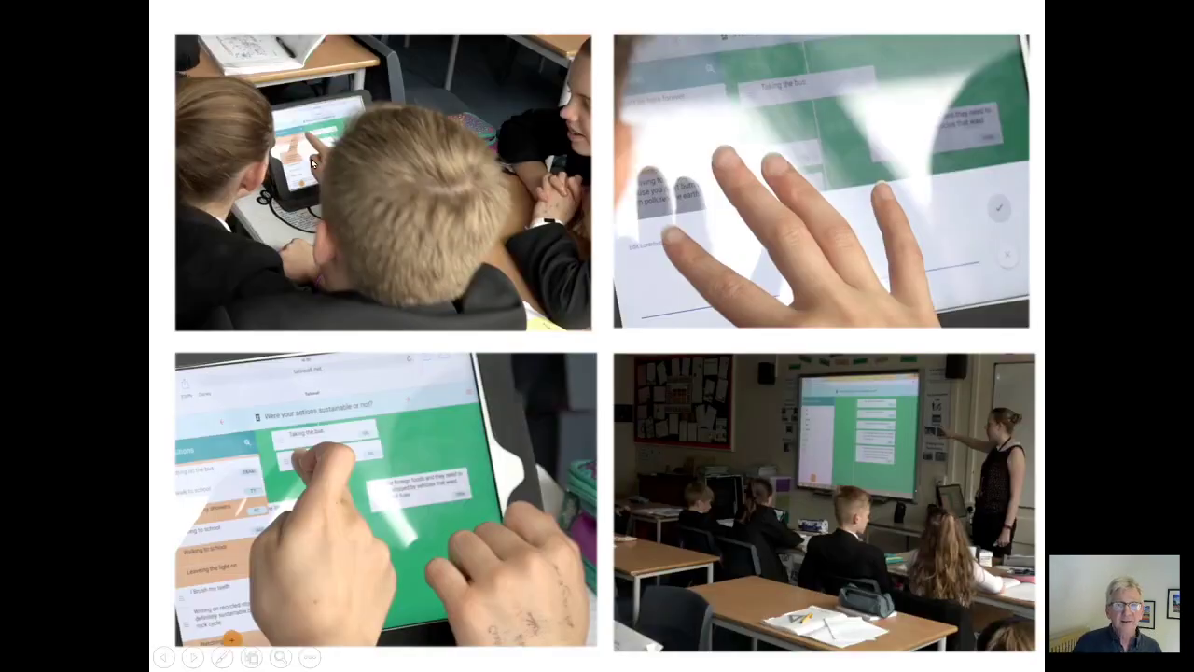
pyautogui.moveTo(350, 155)
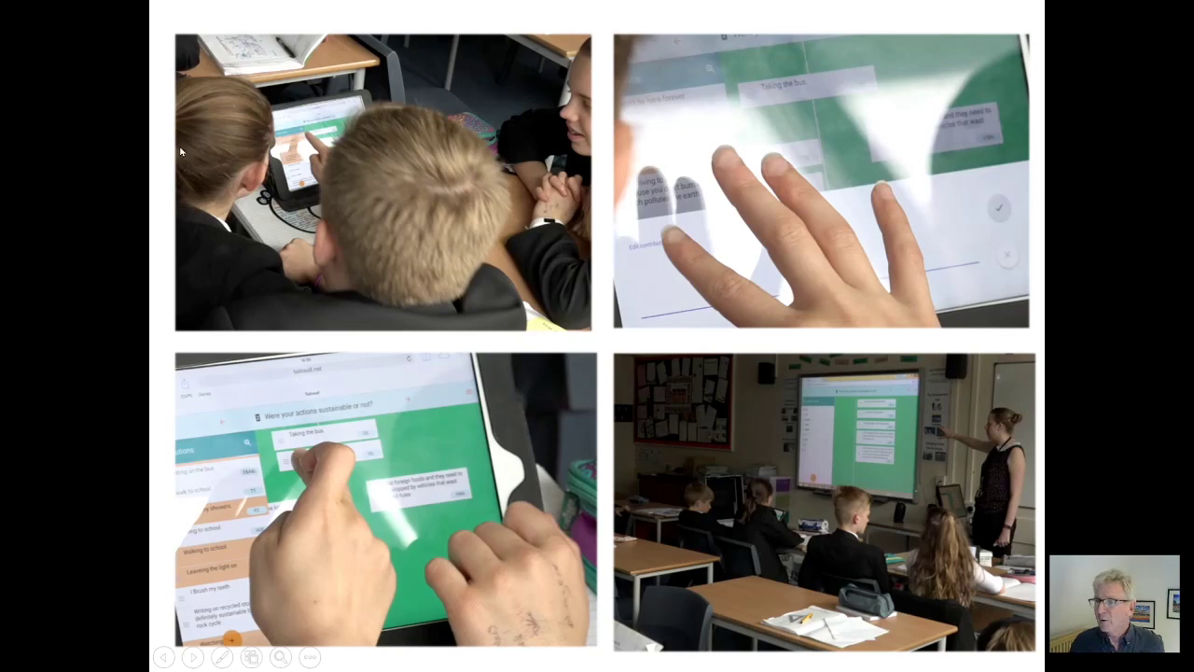
pyautogui.moveTo(389, 444)
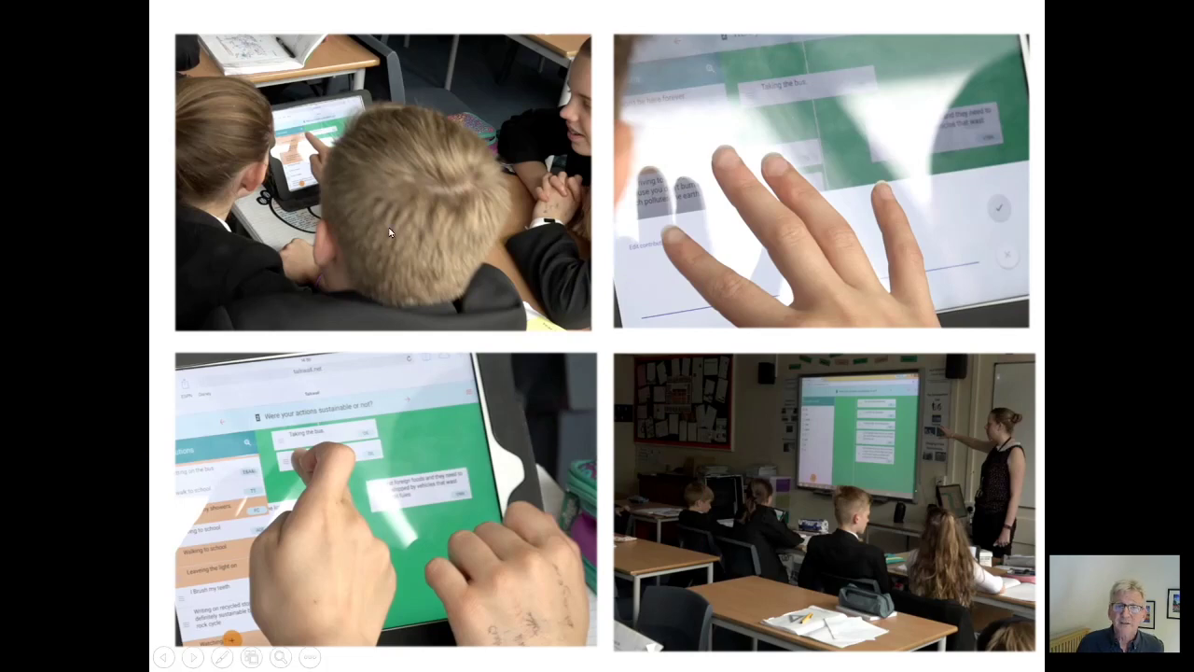
pyautogui.moveTo(774, 456)
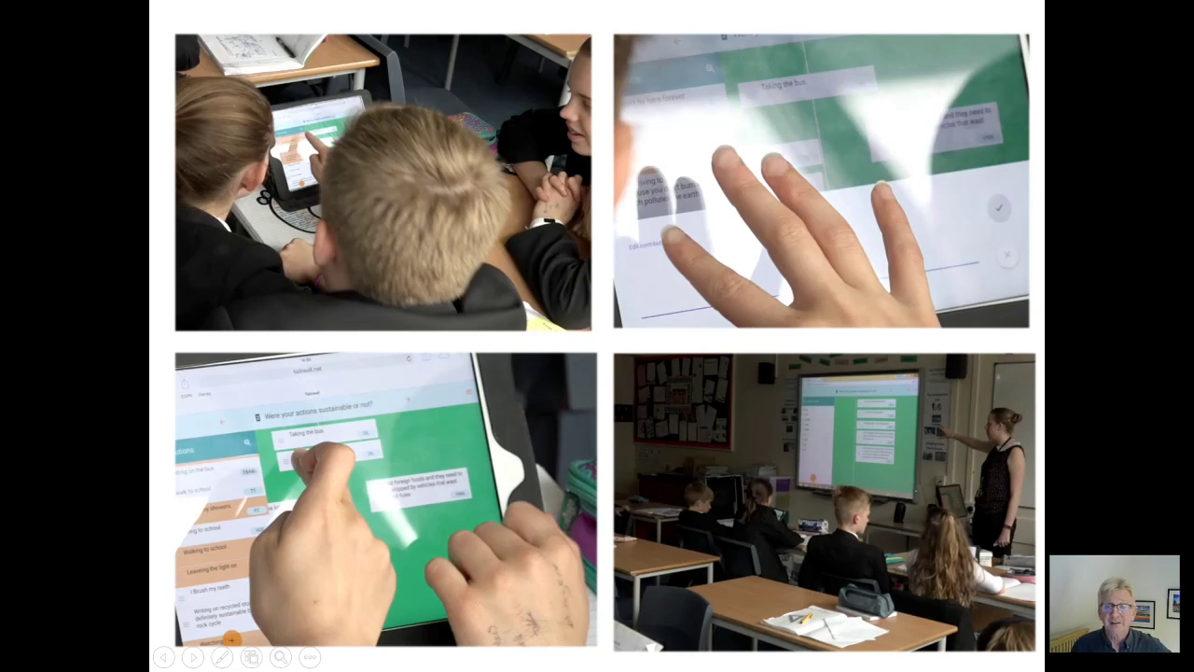
pyautogui.moveTo(1013, 510)
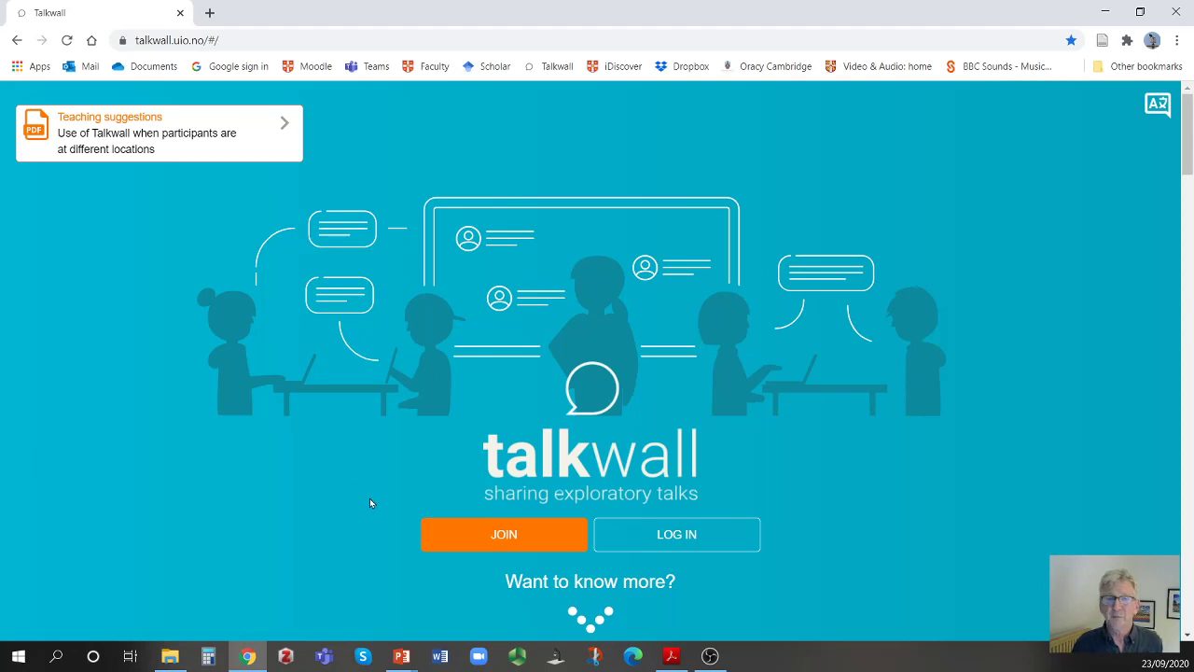
pyautogui.moveTo(325, 516)
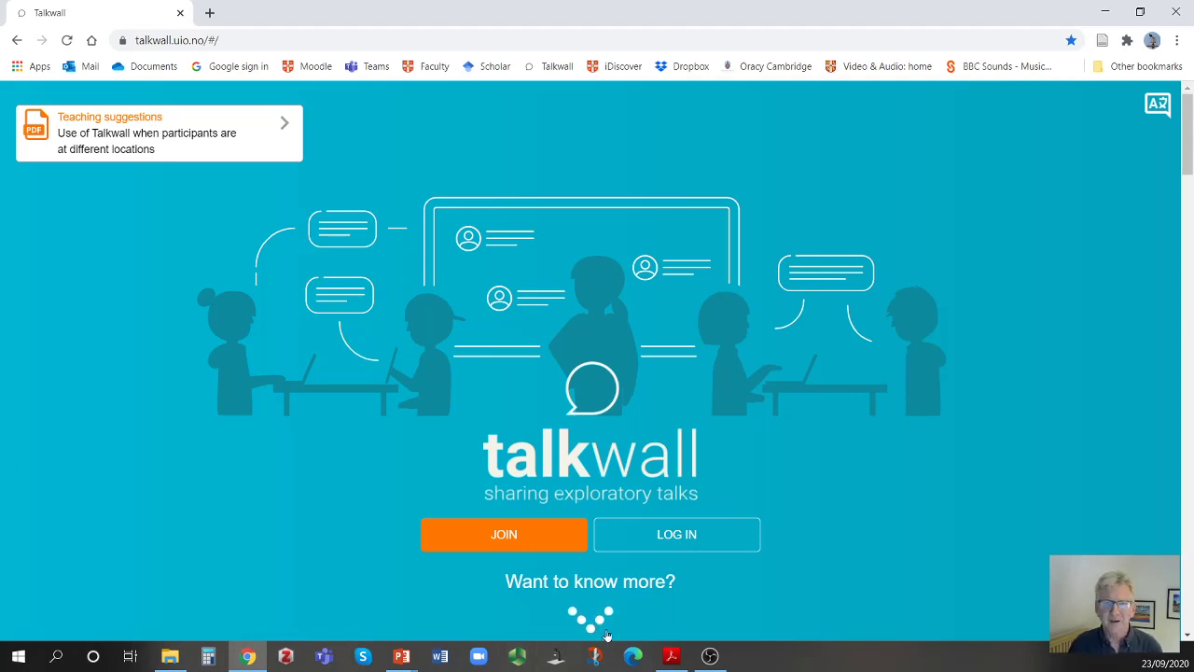
pyautogui.moveTo(616, 632)
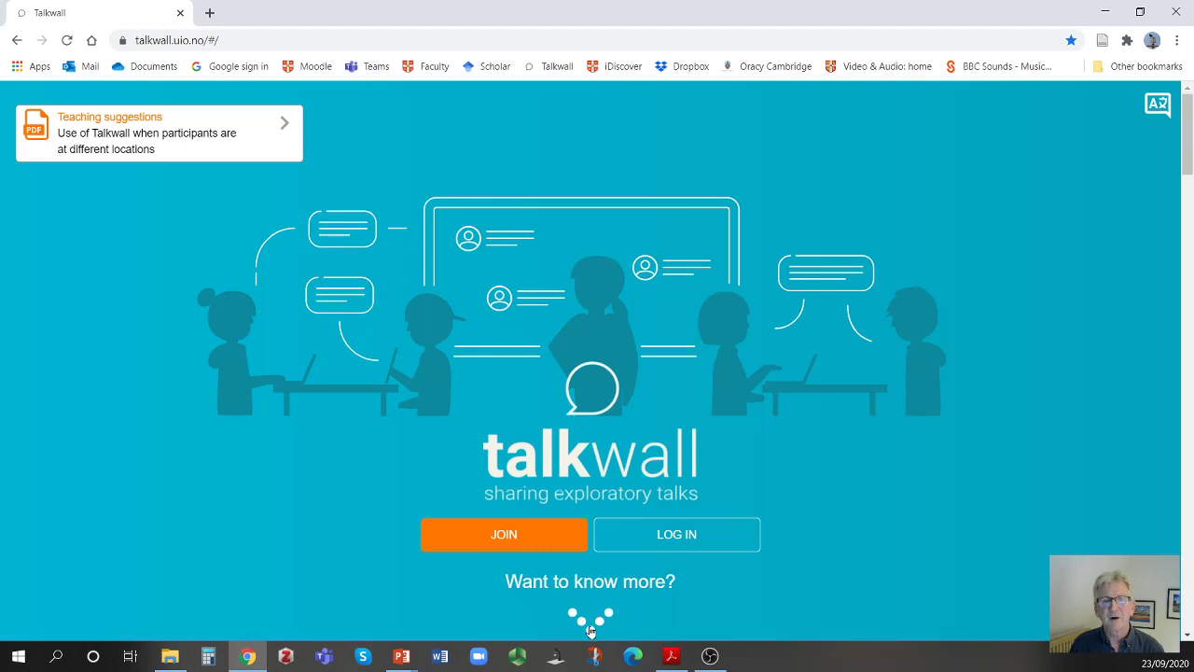
# Open 'Want to know more?' and scroll to the education and dialogue topic sections
pyautogui.scroll(-3)
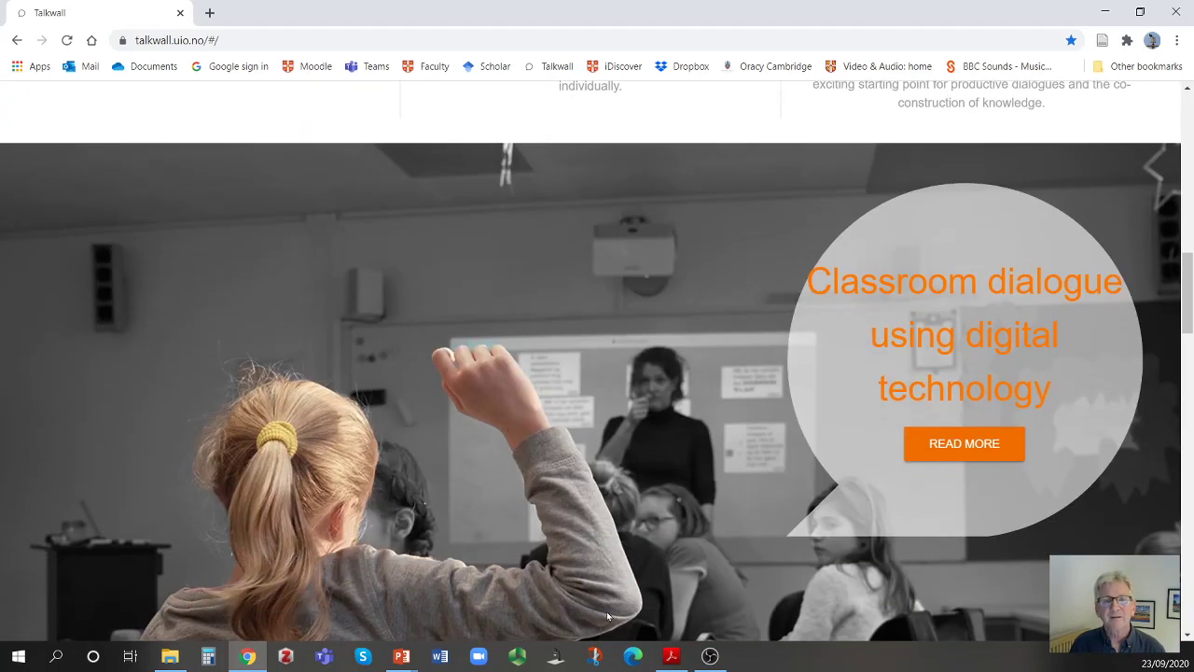
pyautogui.moveTo(857, 557)
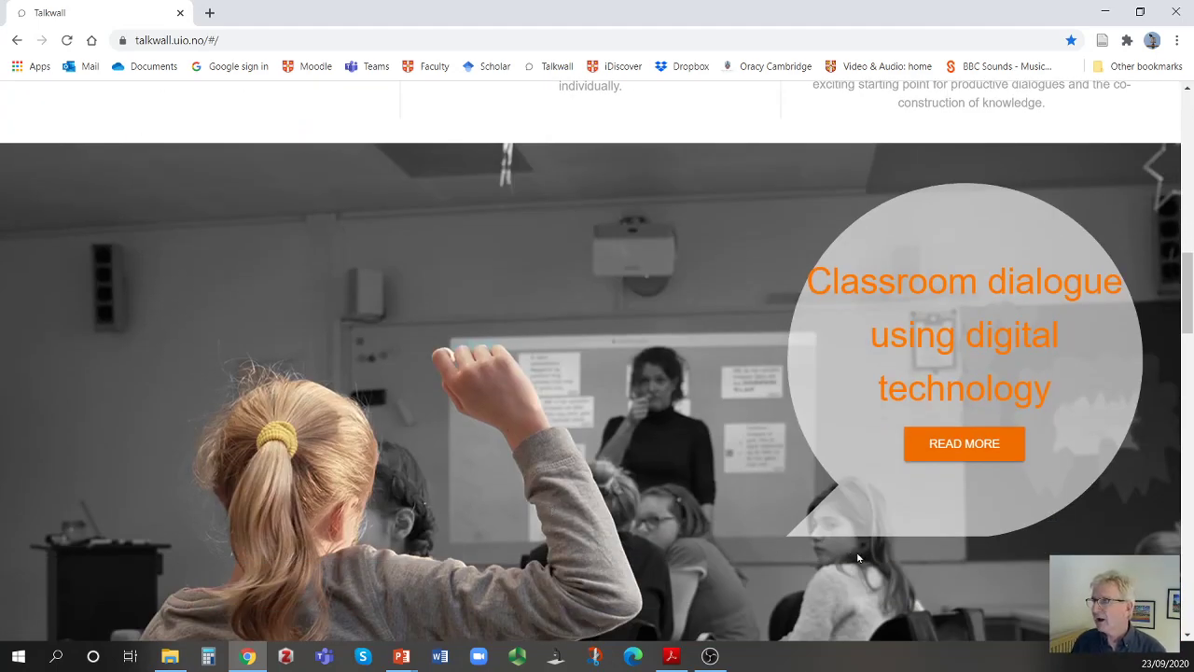
pyautogui.scroll(-3)
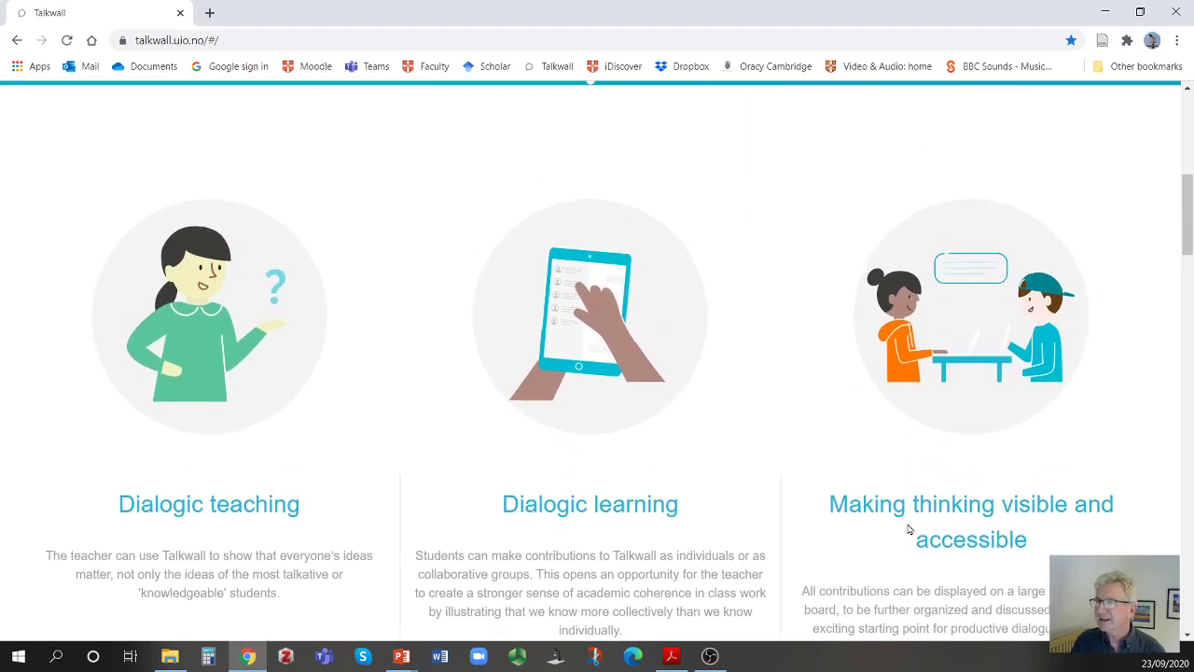
pyautogui.scroll(-3)
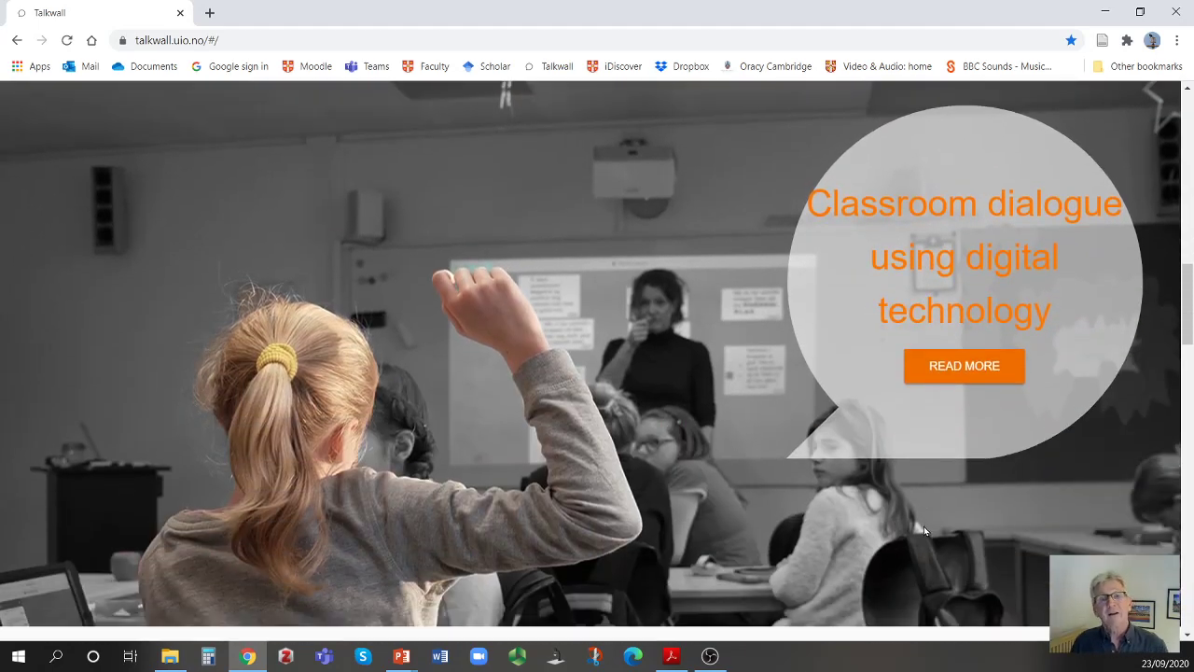
pyautogui.moveTo(804, 581)
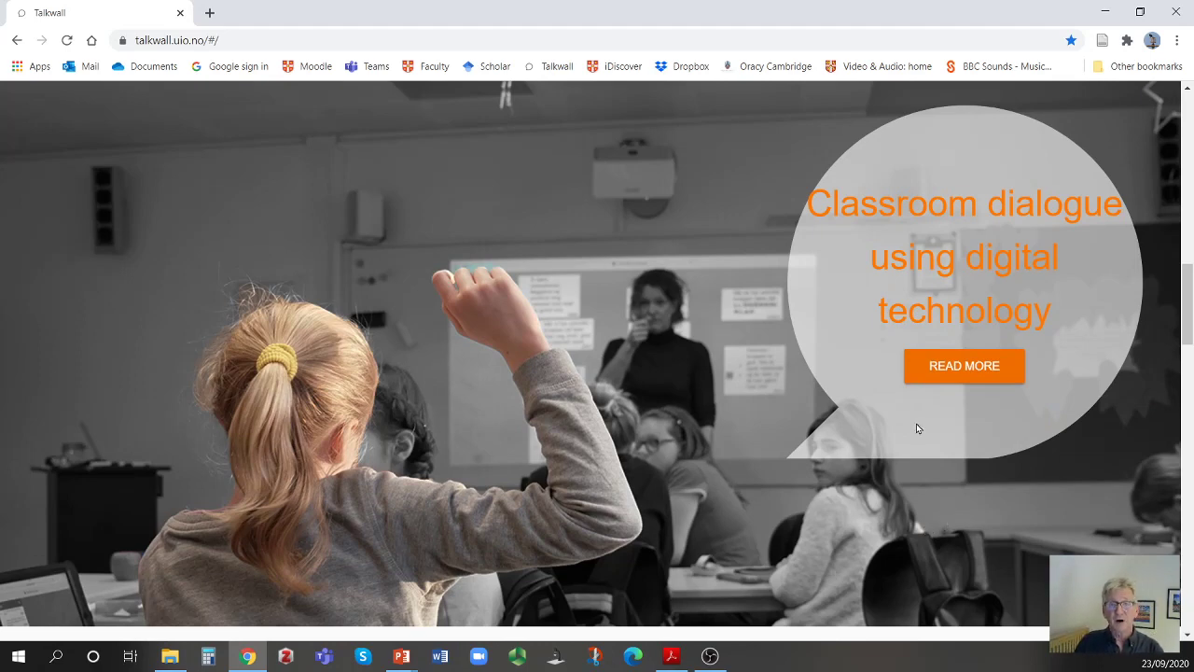
pyautogui.moveTo(847, 532)
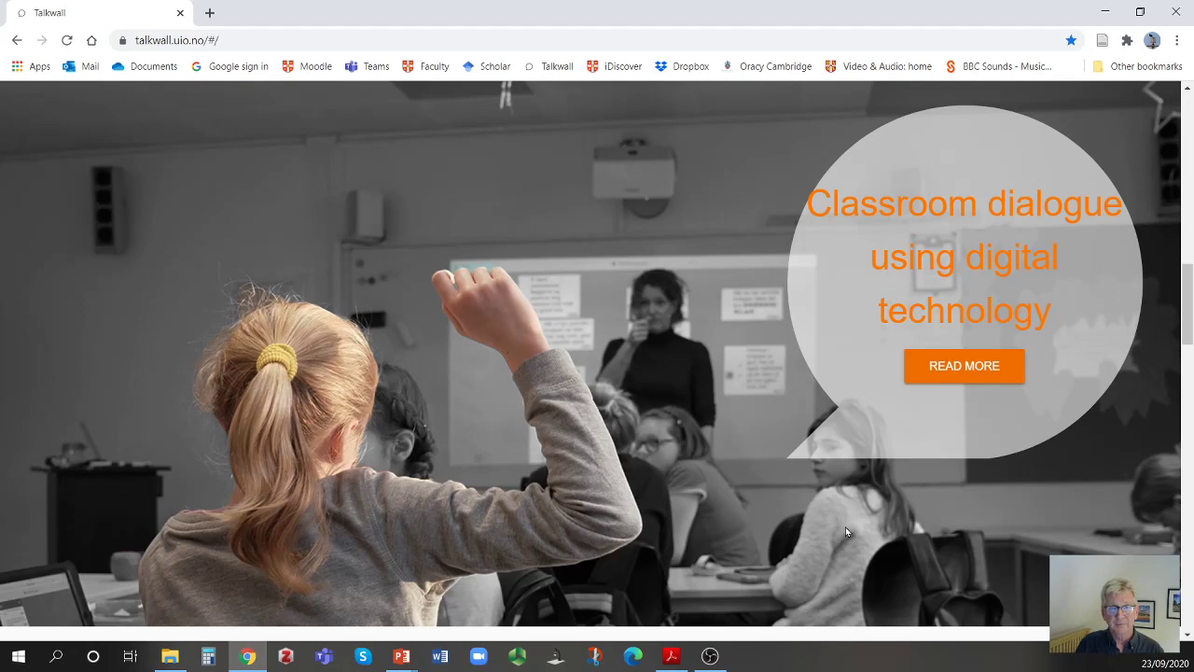
pyautogui.moveTo(1170, 411)
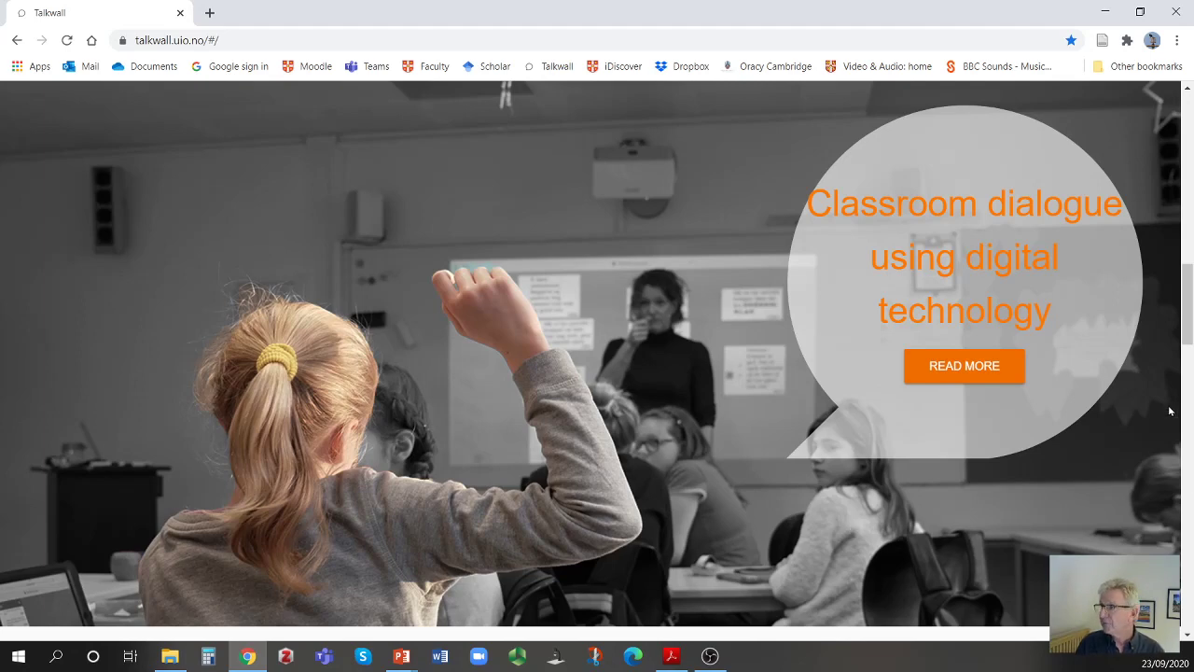
pyautogui.click(963, 365)
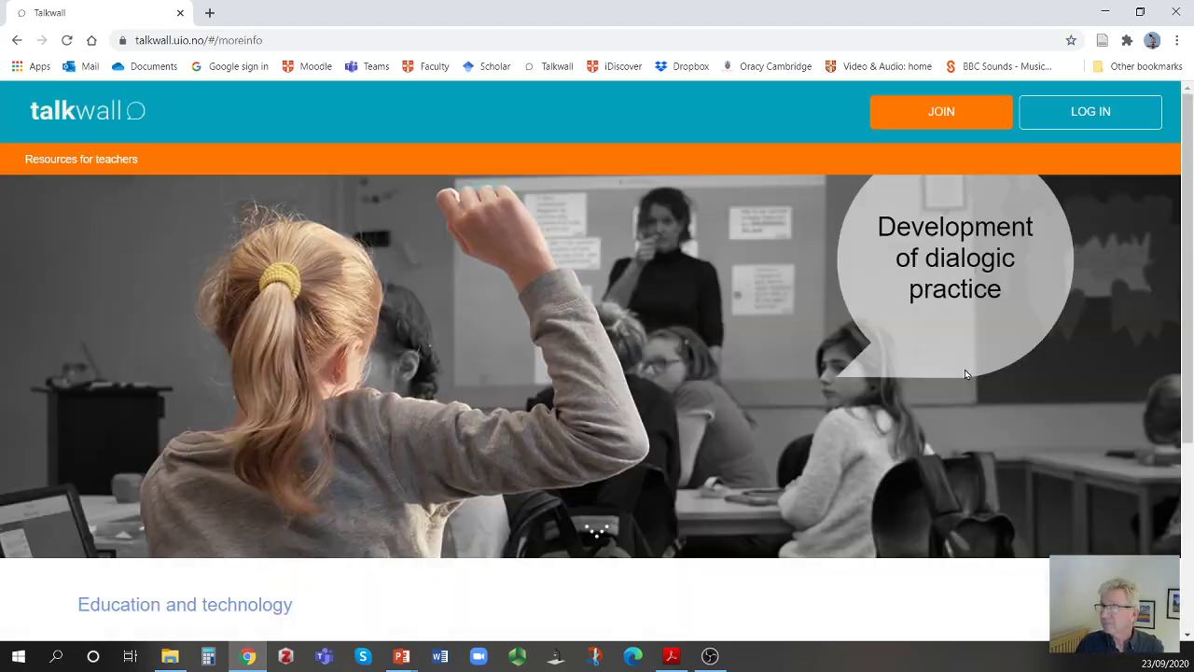
pyautogui.scroll(-3)
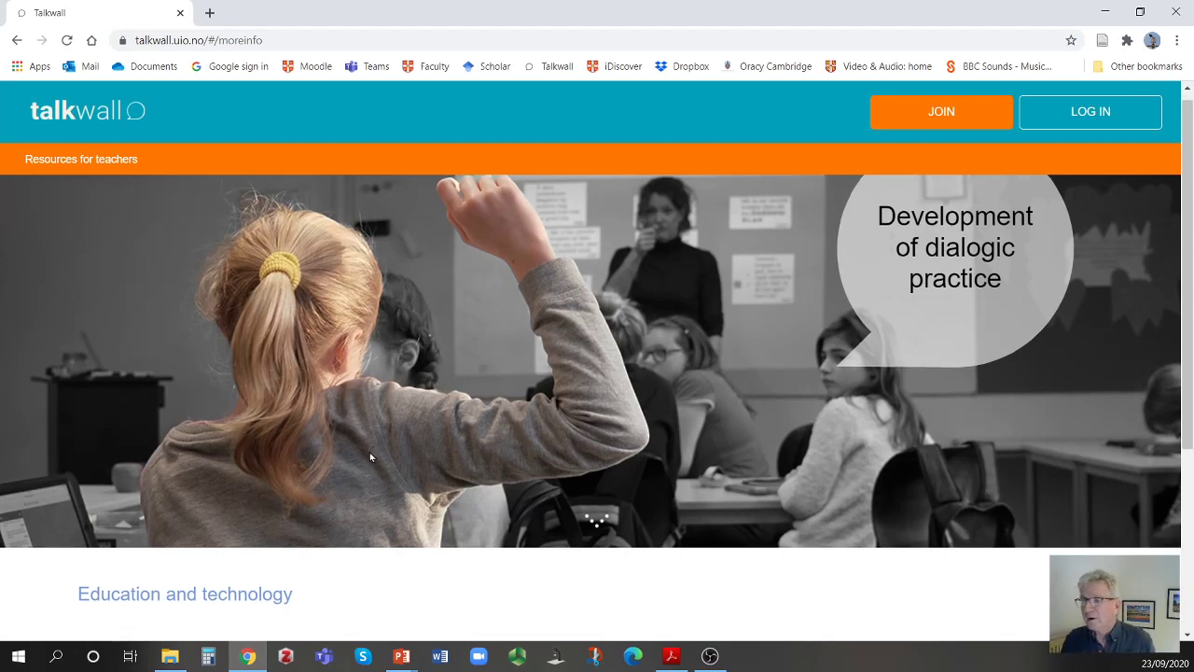
pyautogui.scroll(-3)
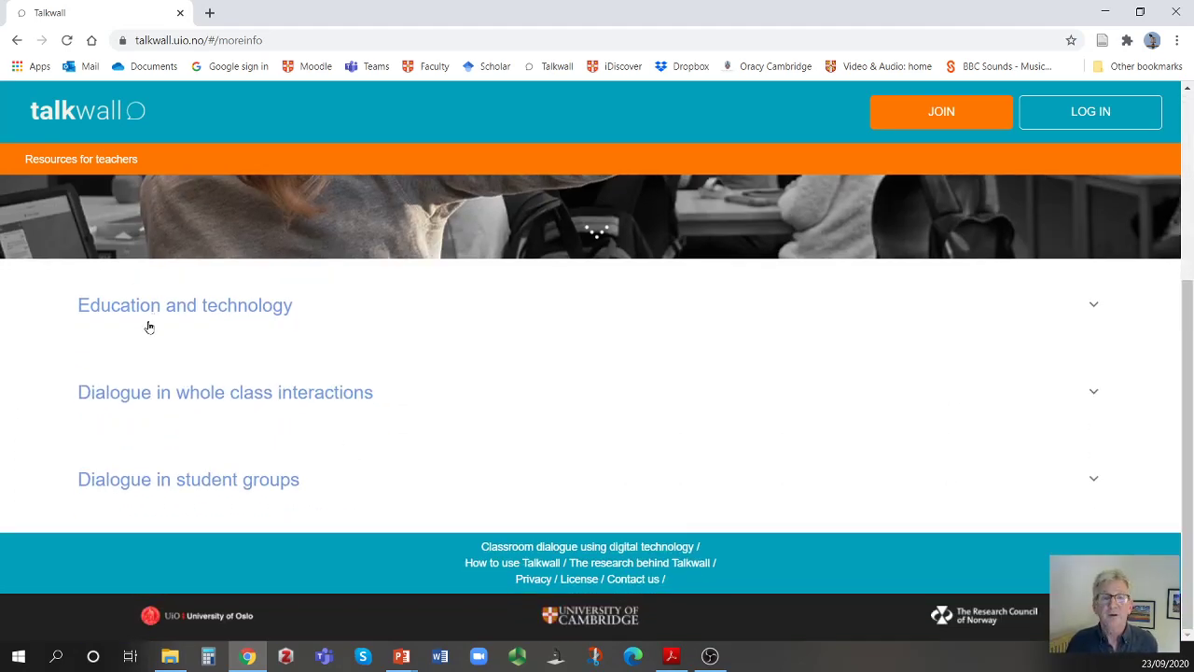
pyautogui.moveTo(216, 413)
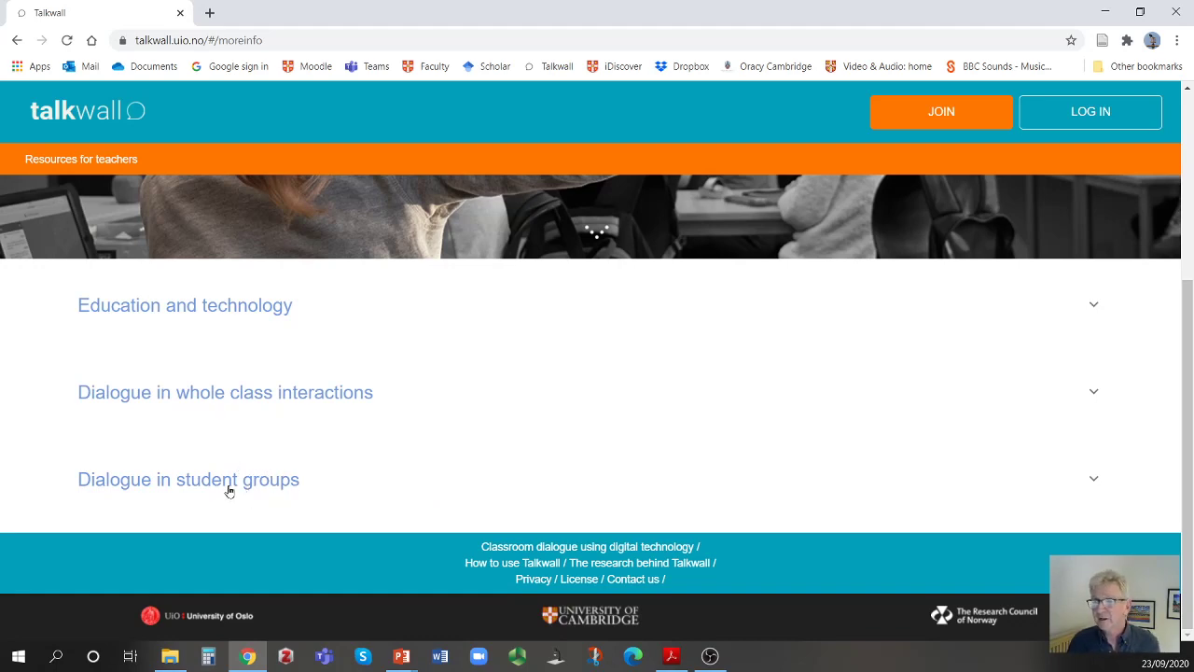
pyautogui.moveTo(197, 487)
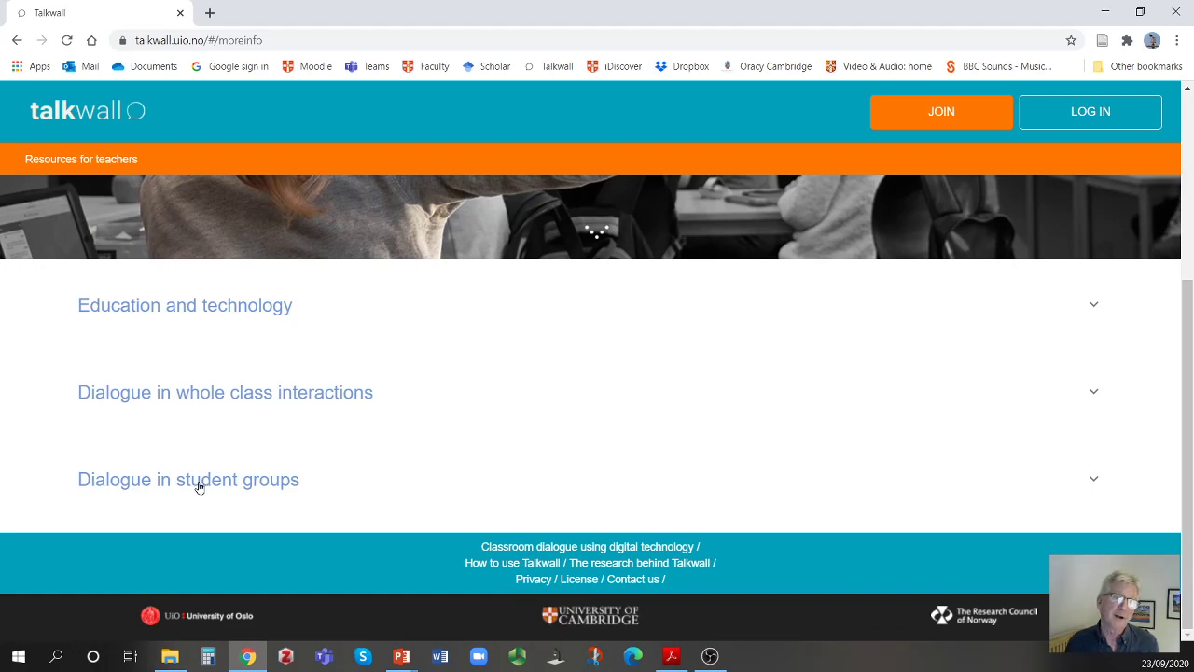
# Expand 'Dialogue in student groups' and read its Group talk step
pyautogui.click(187, 479)
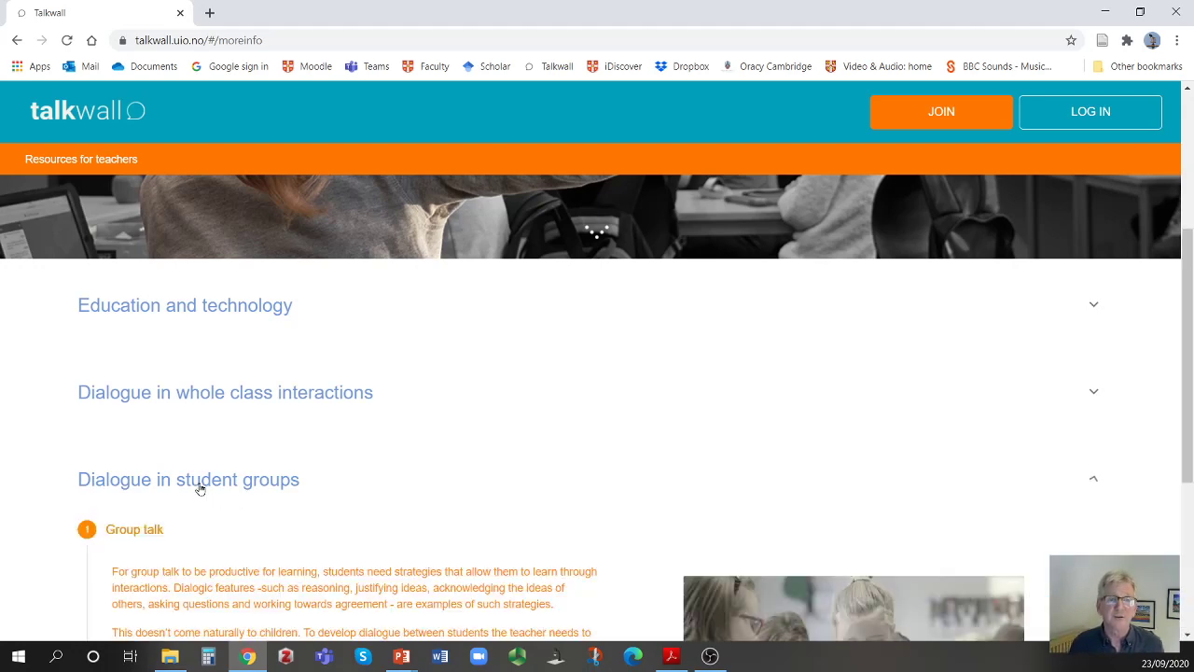
pyautogui.scroll(-3)
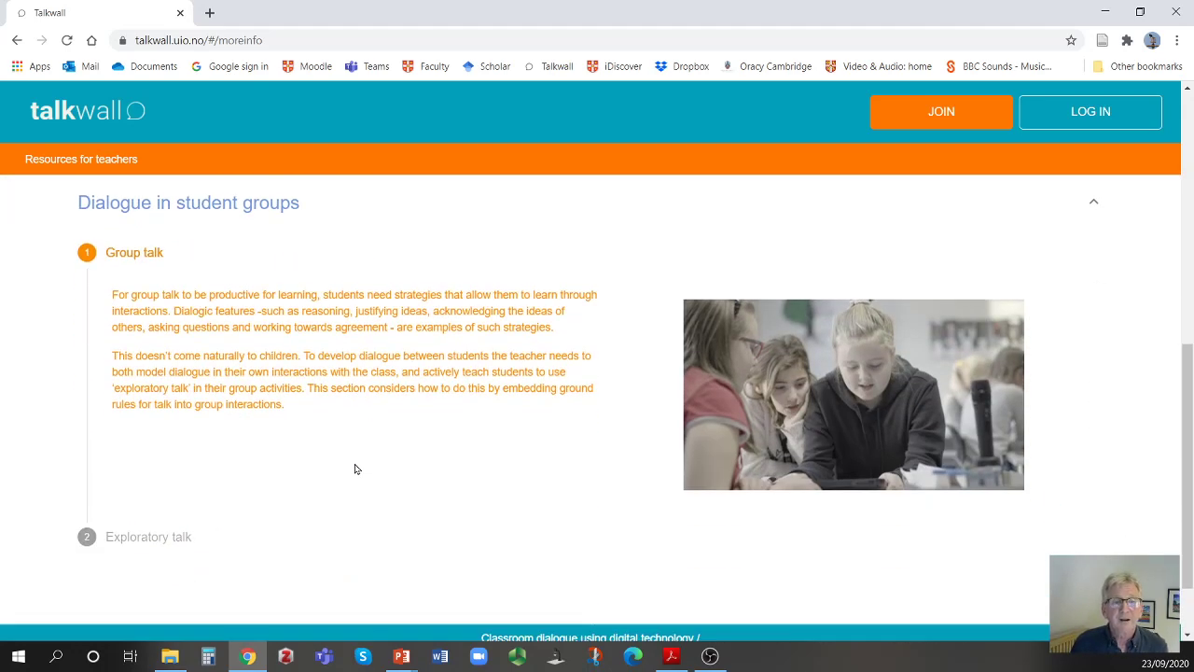
pyautogui.scroll(-3)
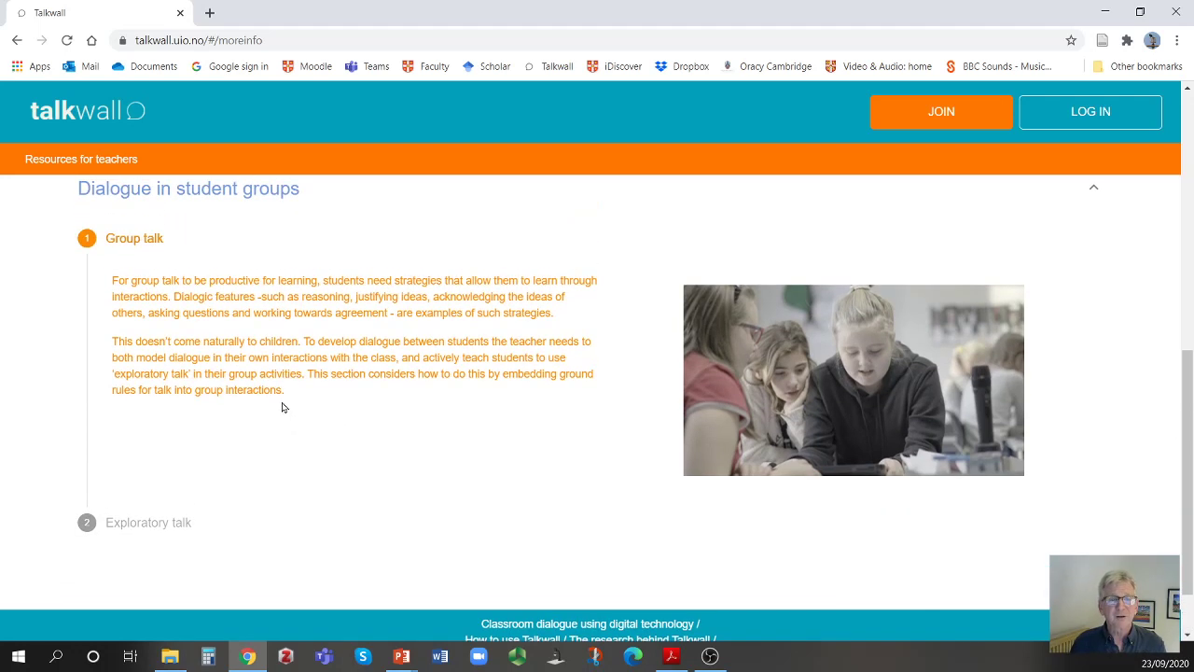
pyautogui.scroll(3)
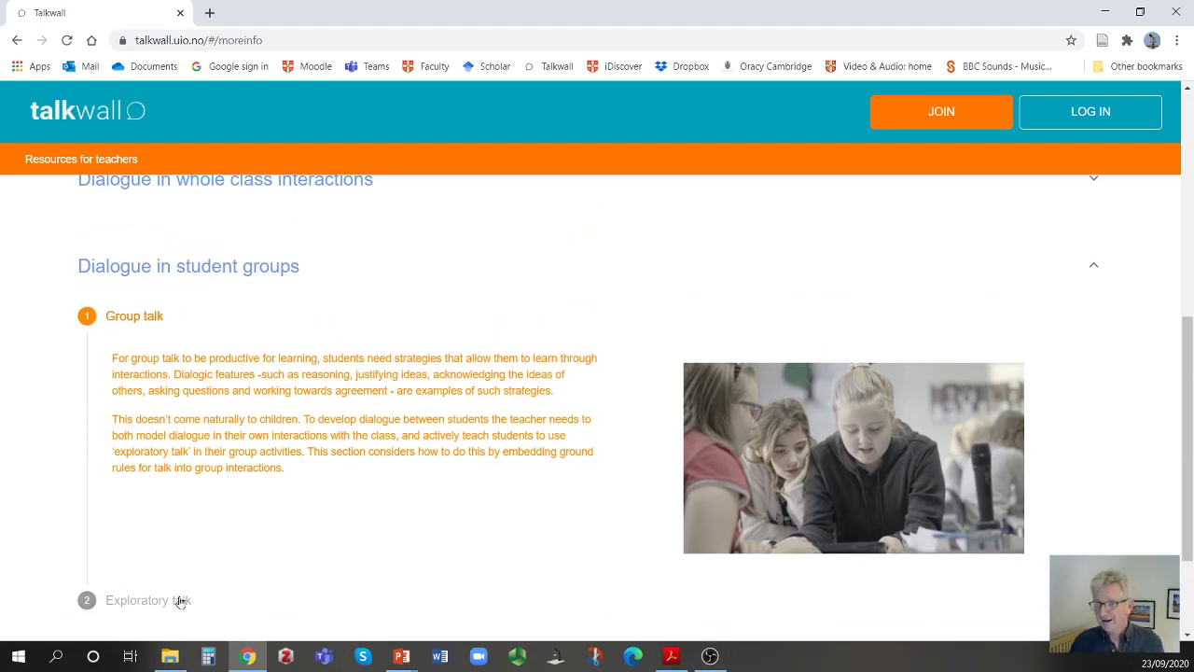
pyautogui.moveTo(147, 599)
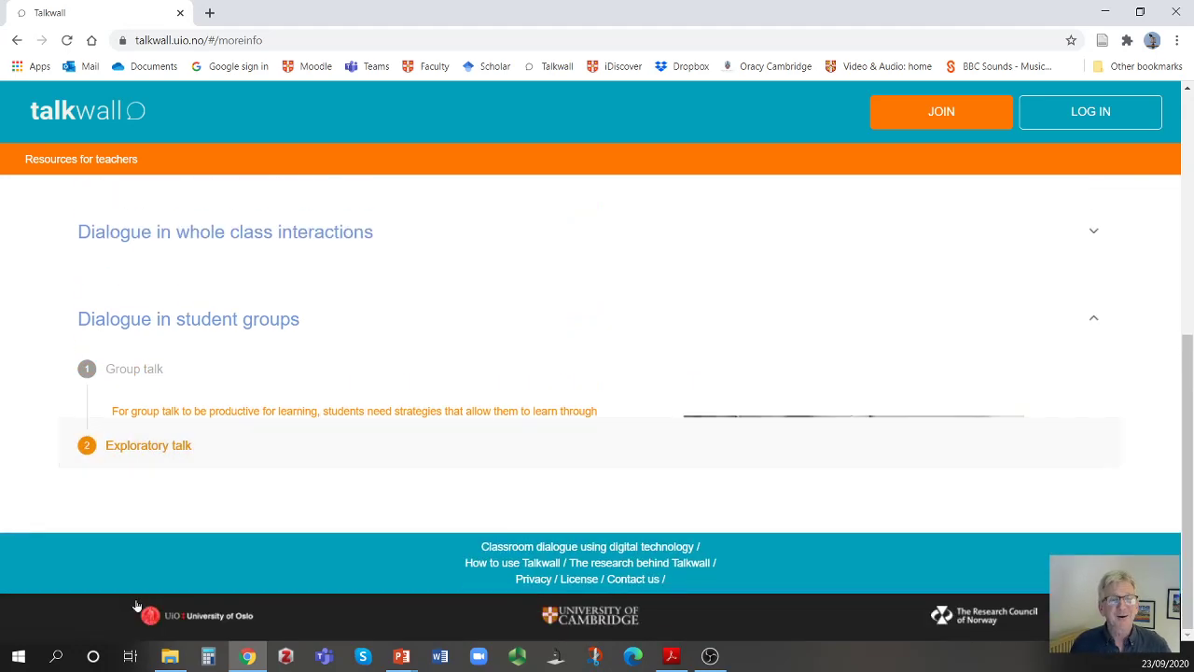
# Expand step 2 'Exploratory talk' and browse its five PDF teaching resources
pyautogui.click(147, 445)
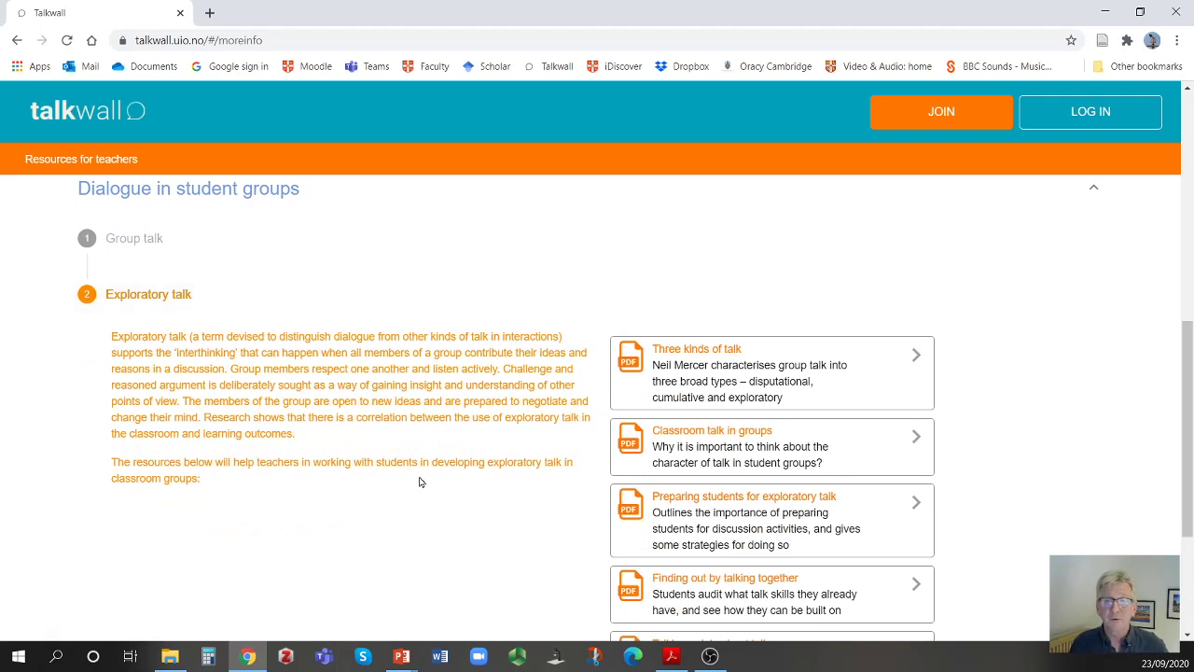
pyautogui.moveTo(452, 466)
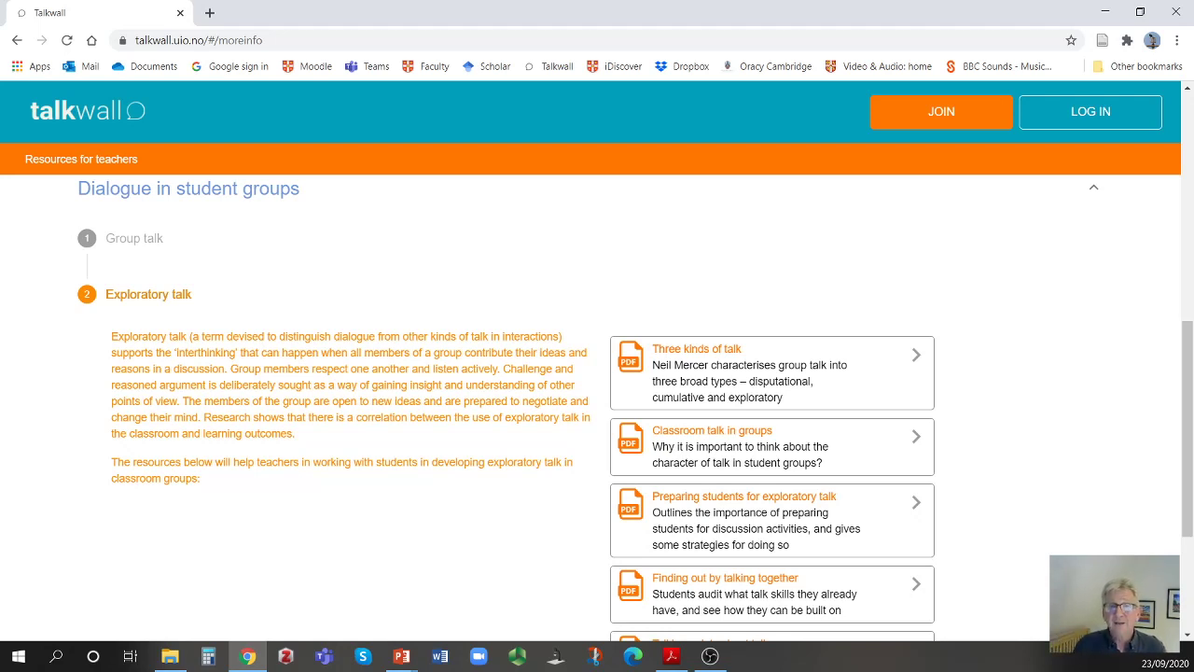
pyautogui.moveTo(742, 381)
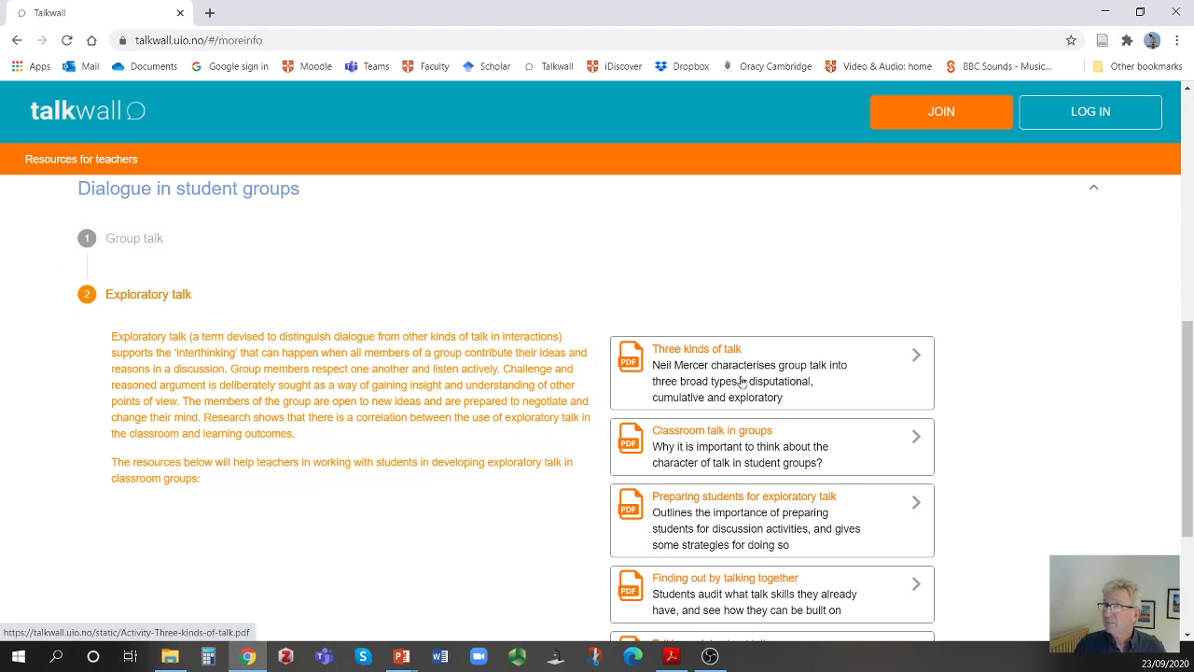
pyautogui.moveTo(746, 380)
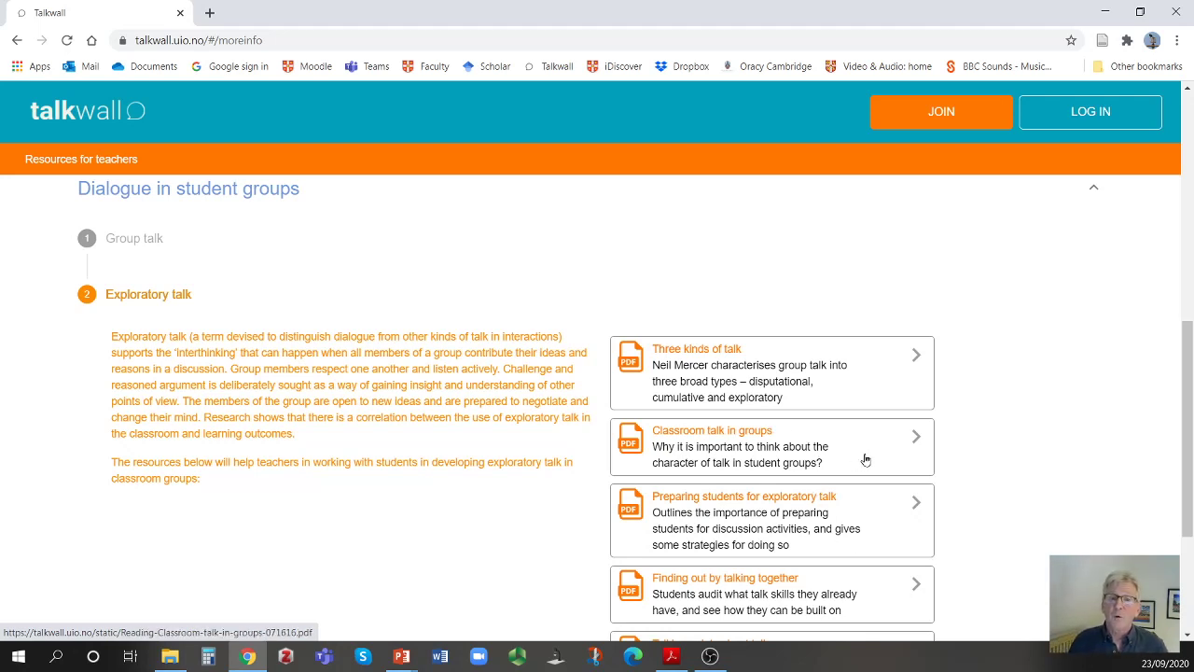
pyautogui.moveTo(774, 455)
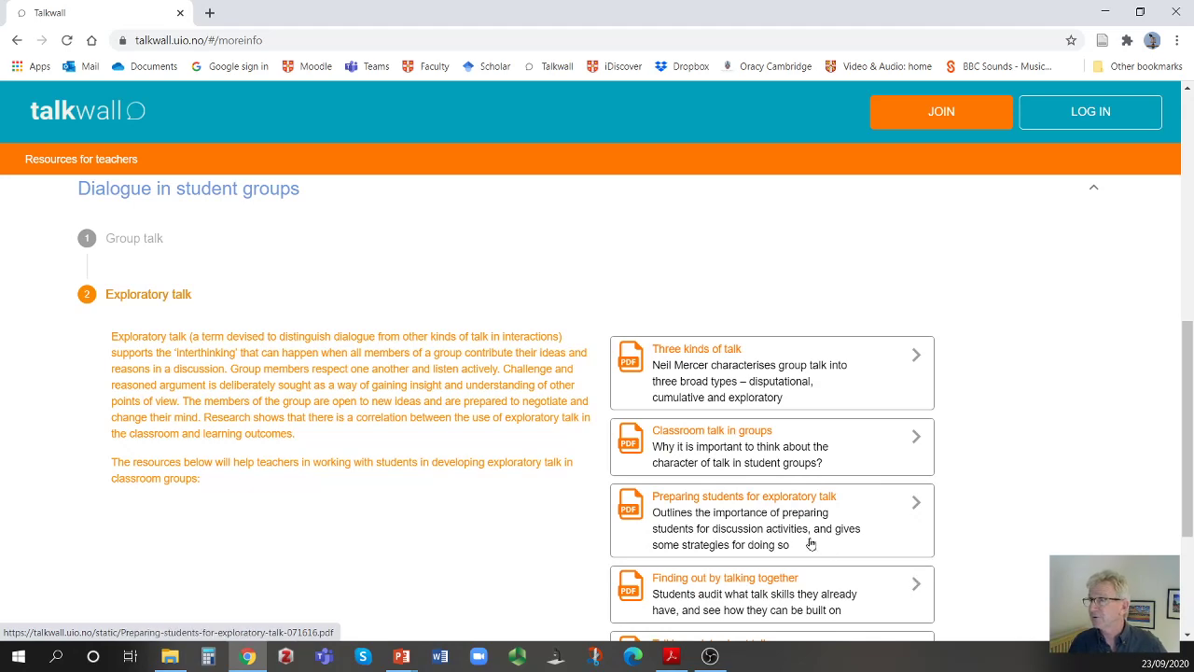
pyautogui.scroll(-3)
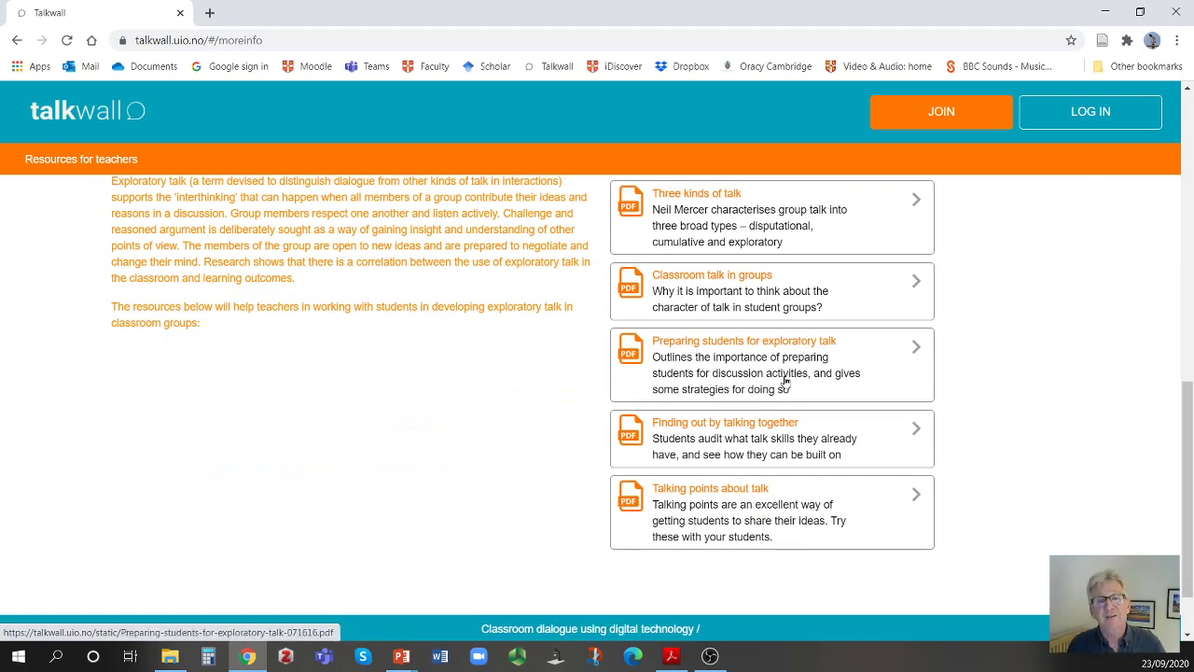
pyautogui.moveTo(771, 408)
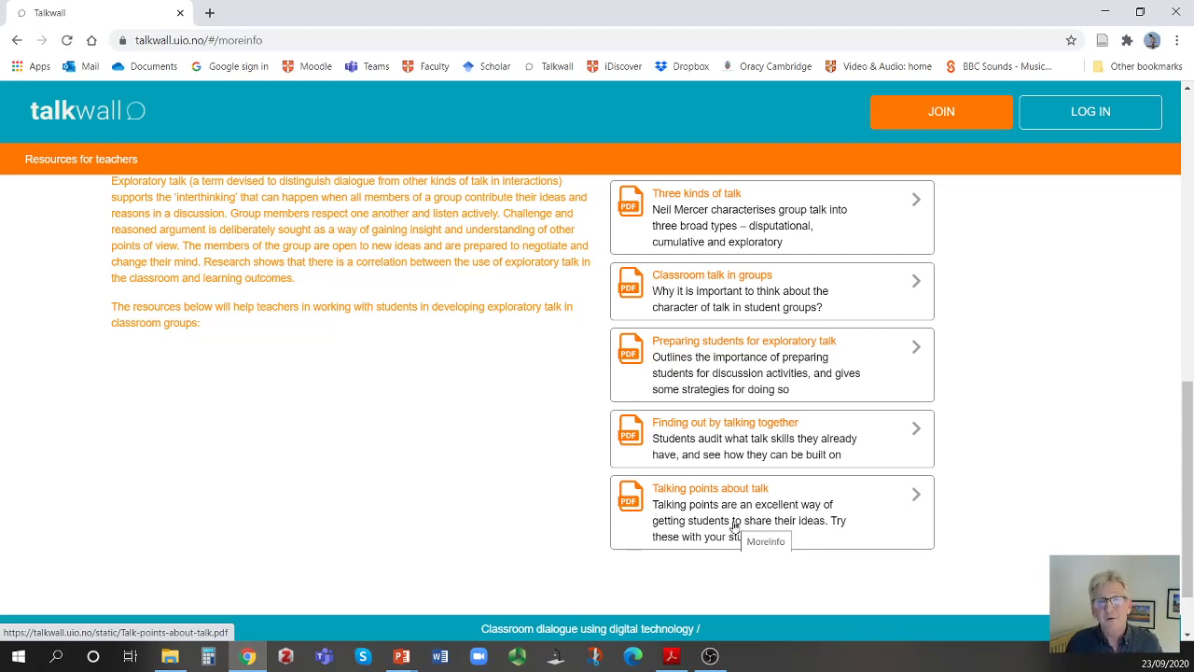
pyautogui.moveTo(789, 491)
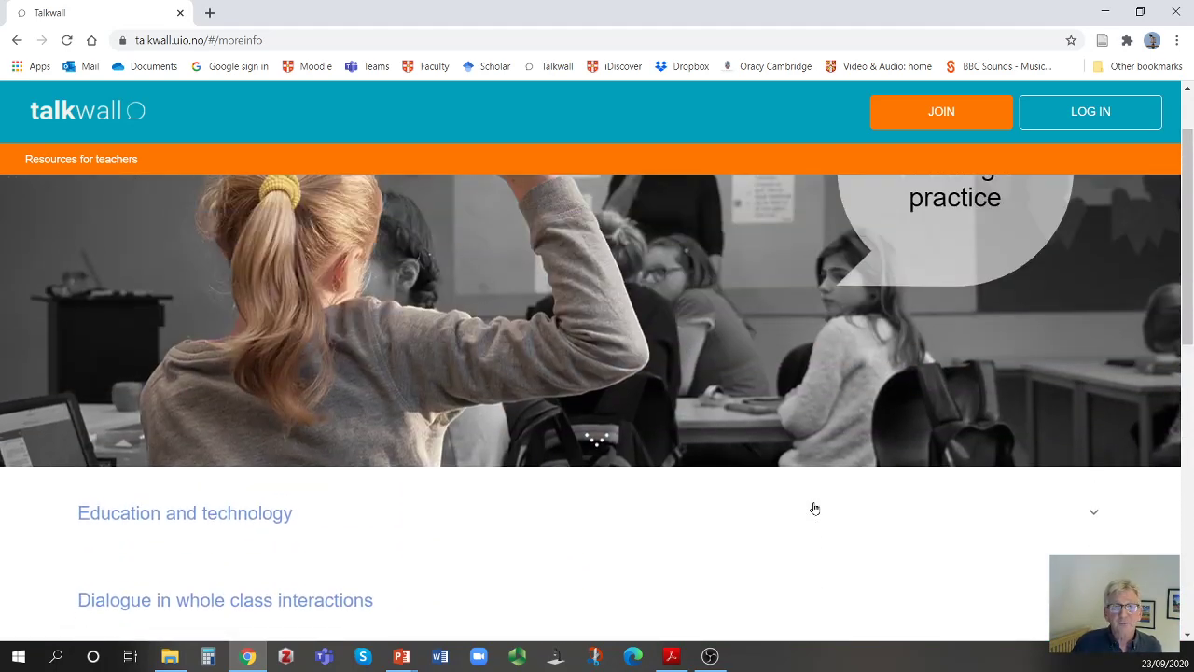
pyautogui.scroll(-3)
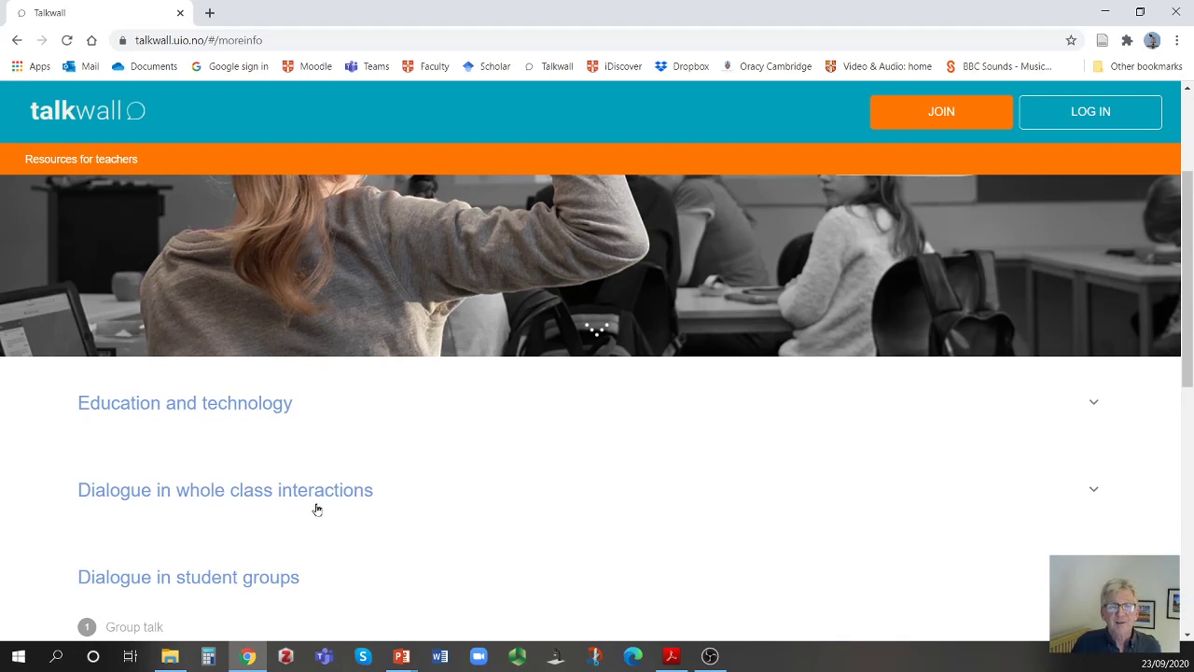
pyautogui.moveTo(364, 417)
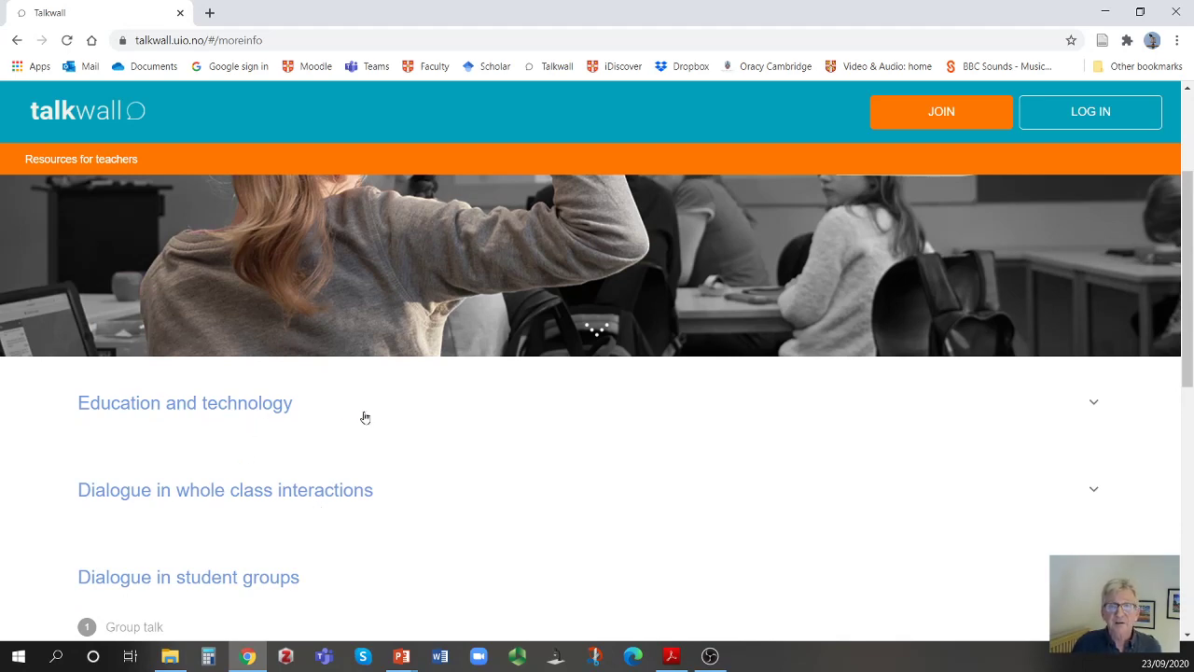
pyautogui.moveTo(364, 457)
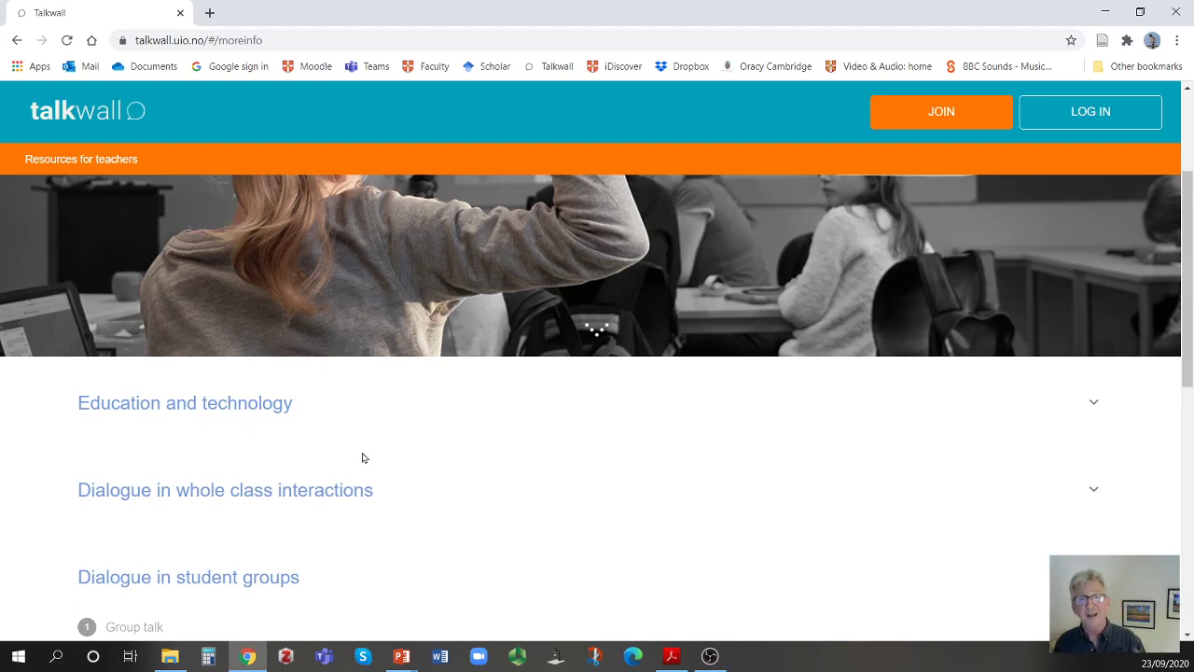
pyautogui.moveTo(452, 465)
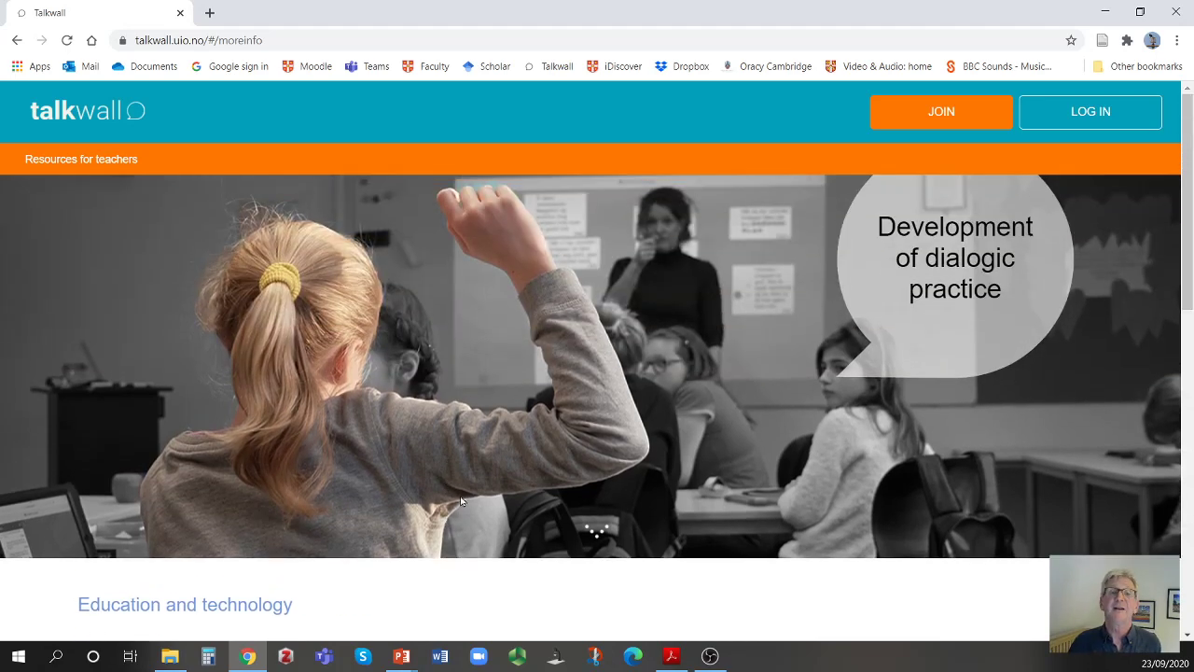
pyautogui.moveTo(615, 466)
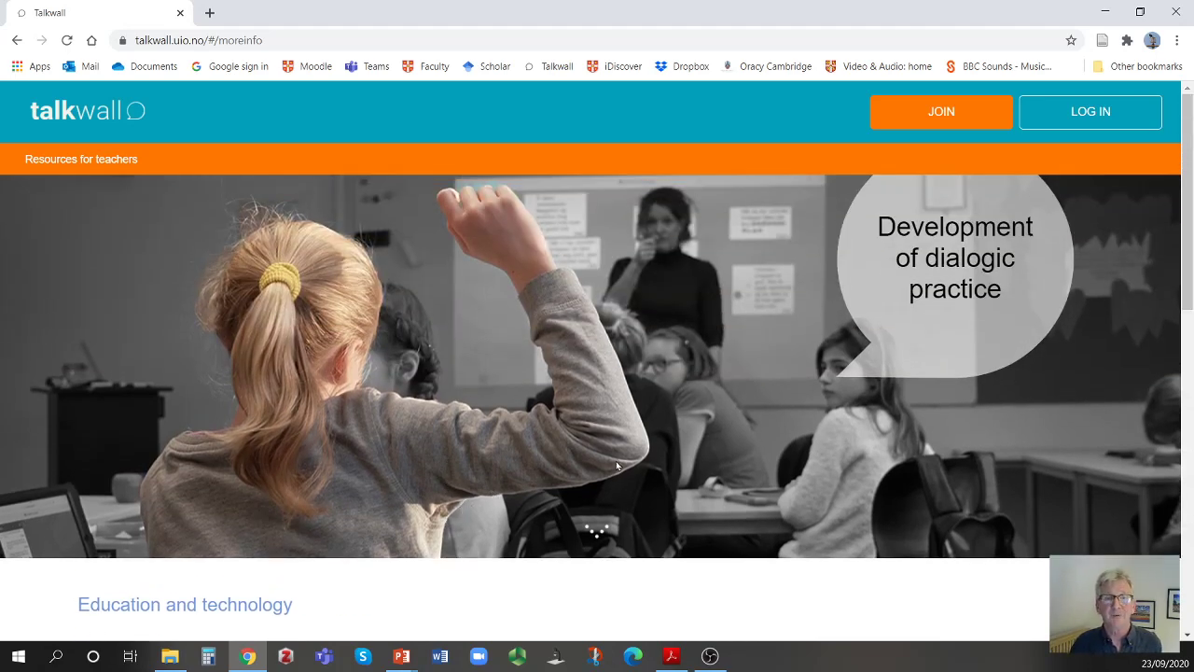
pyautogui.moveTo(259, 314)
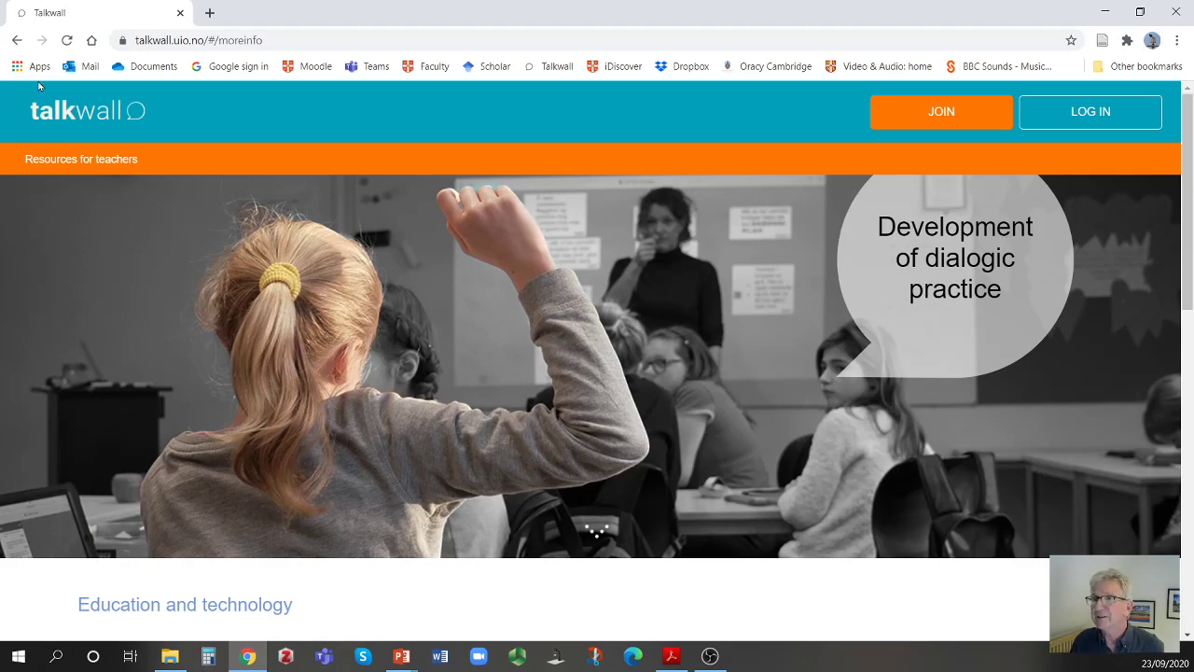
# Return to the home page via the Talkwall logo
pyautogui.click(17, 39)
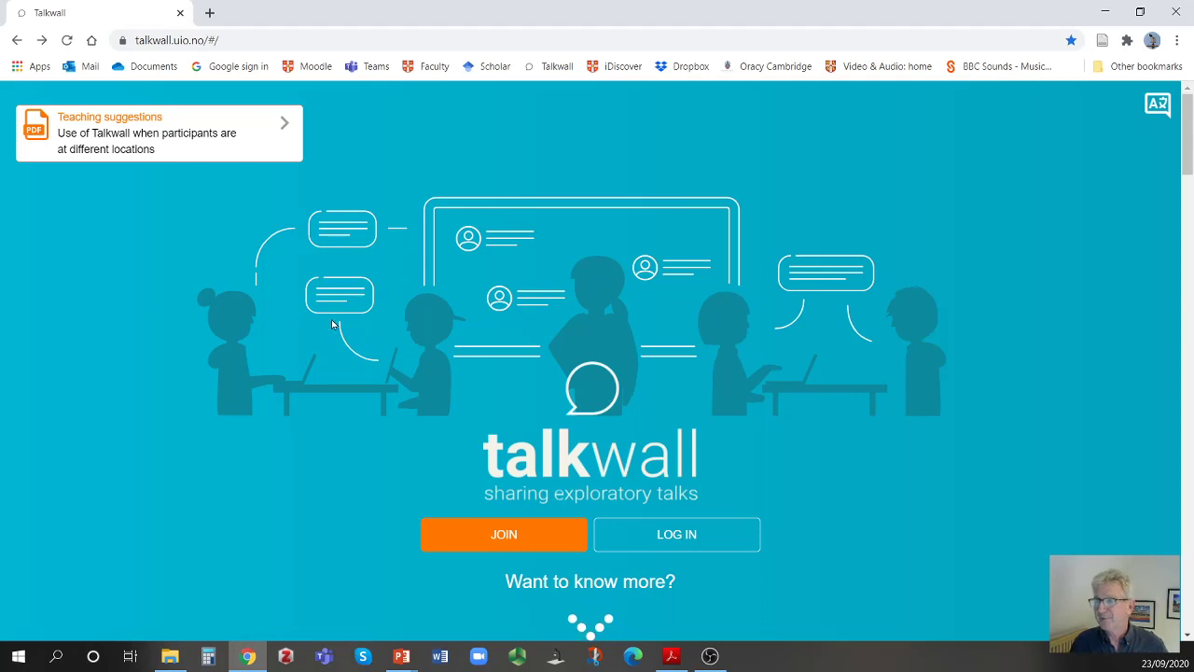
pyautogui.moveTo(583, 513)
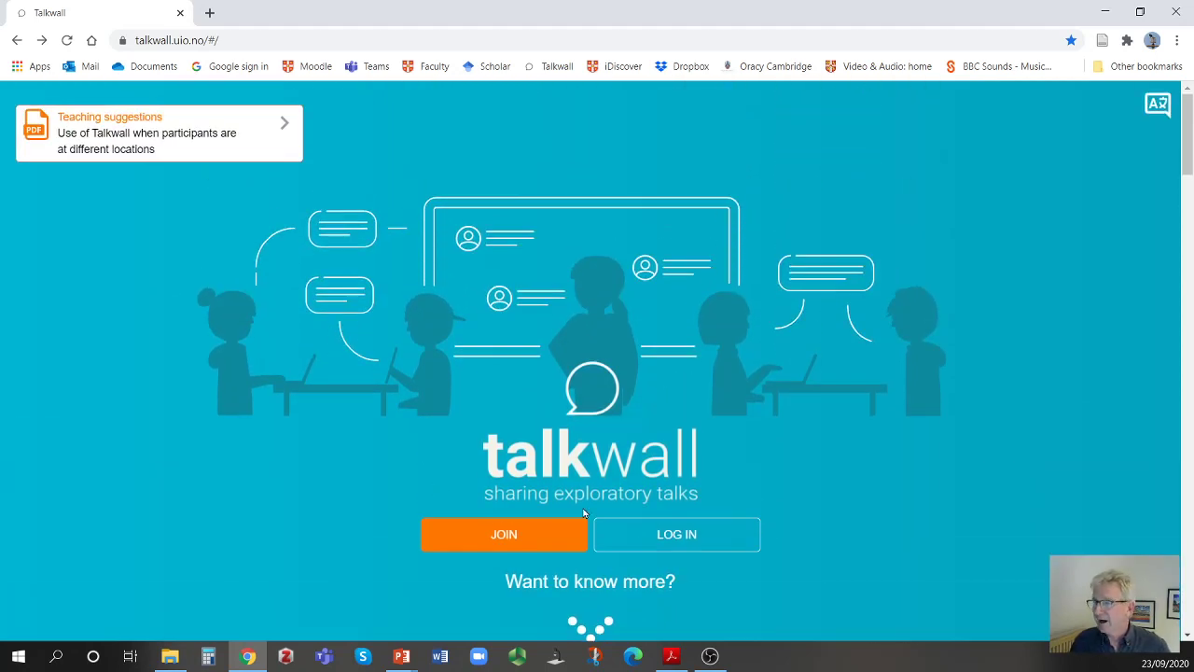
pyautogui.moveTo(676, 533)
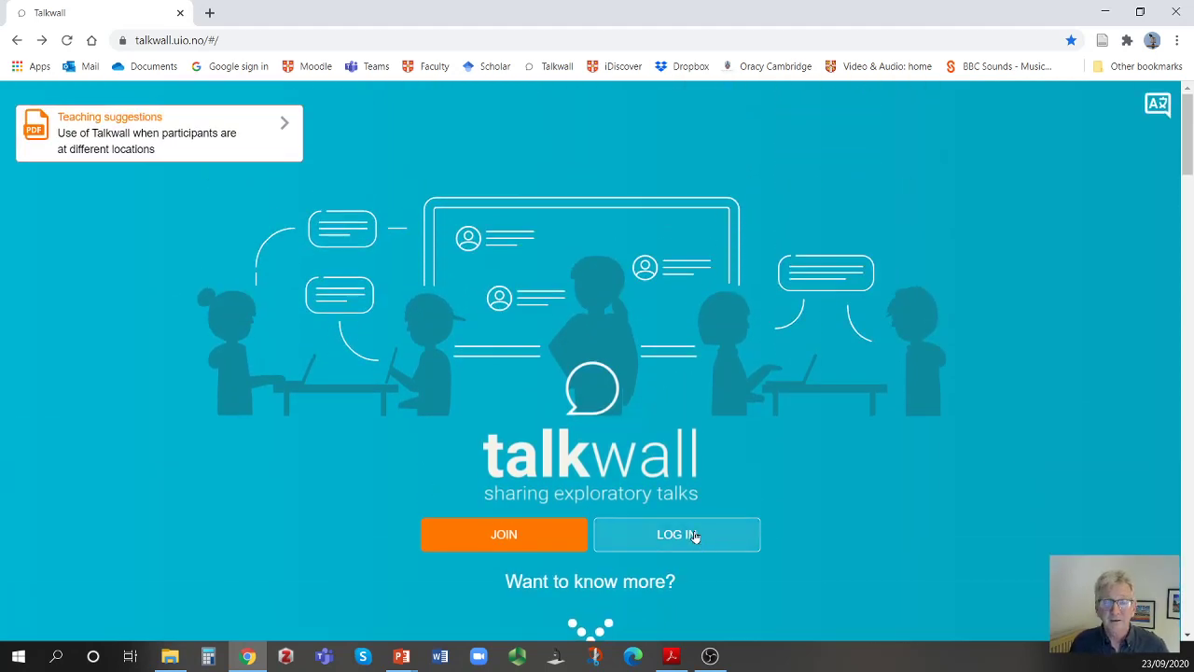
# Sign in with Google authentication and your Google account to reach the teacher dashboard
pyautogui.click(676, 533)
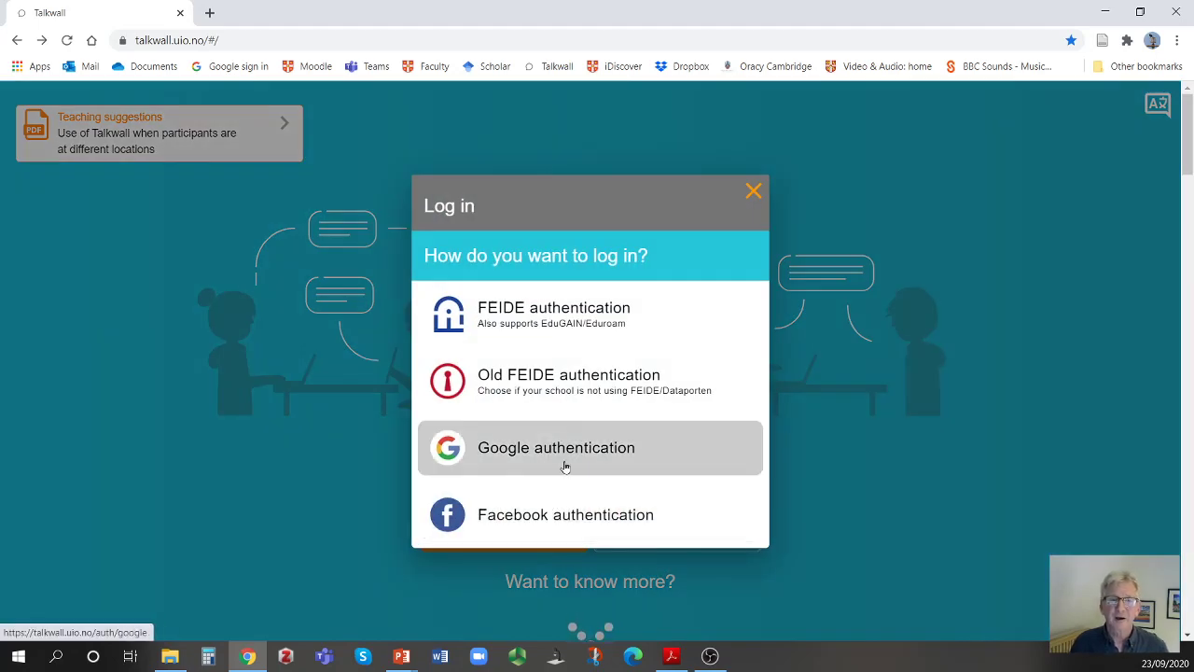
pyautogui.click(556, 446)
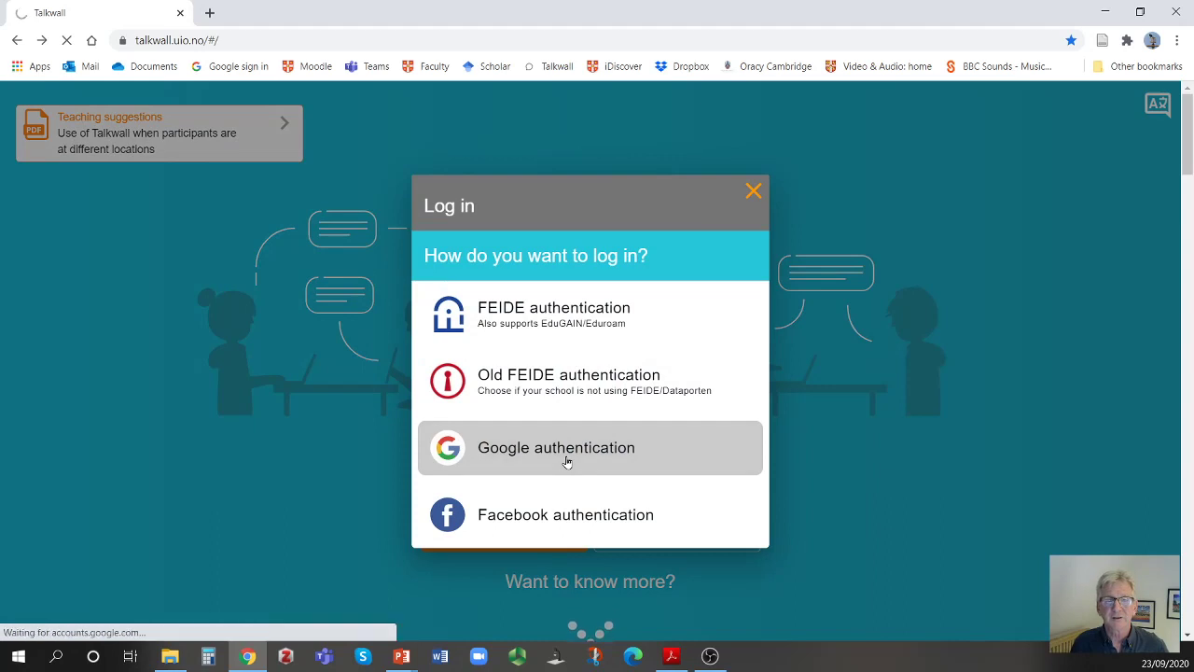
pyautogui.click(556, 447)
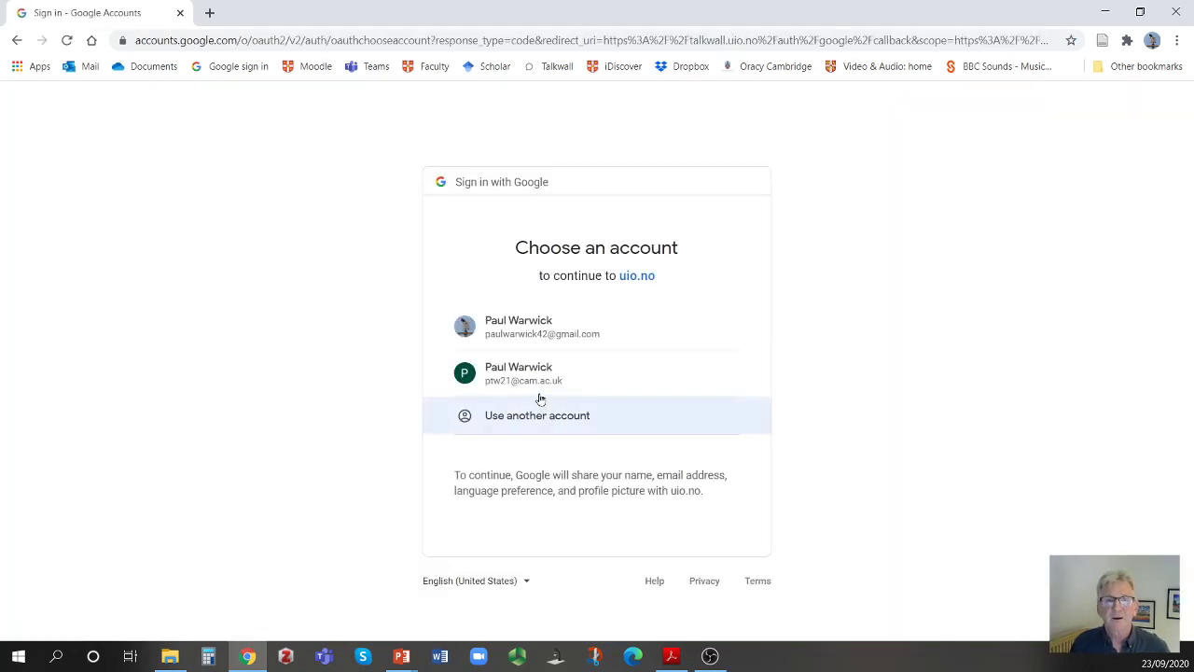
pyautogui.click(519, 373)
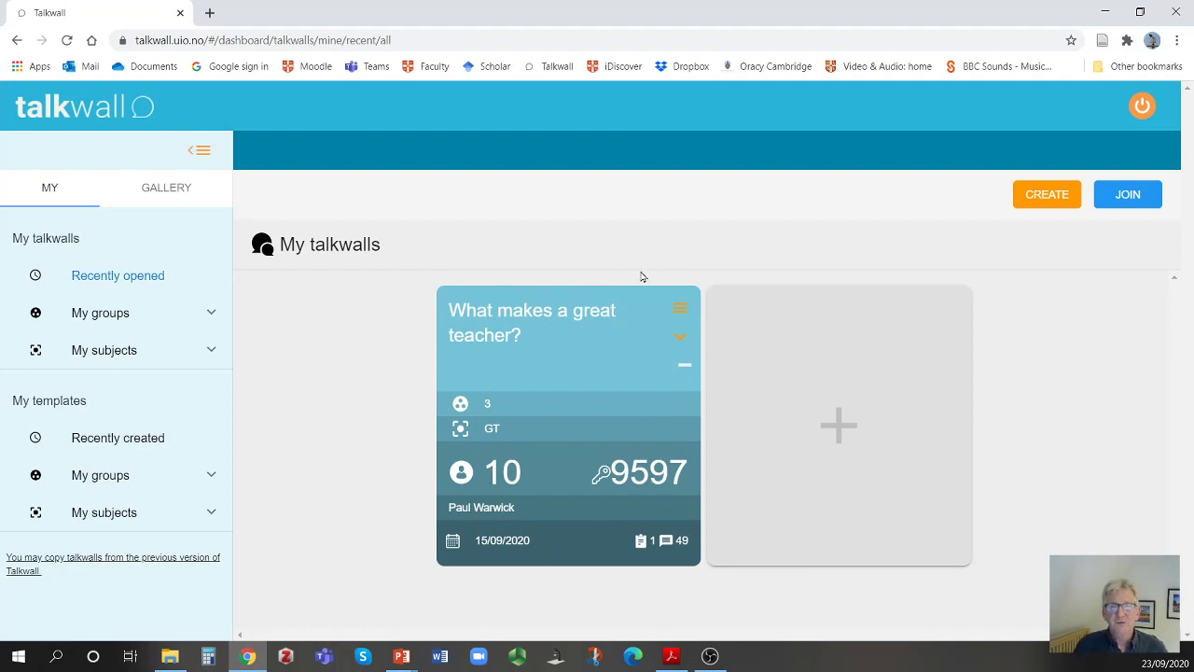
pyautogui.moveTo(655, 446)
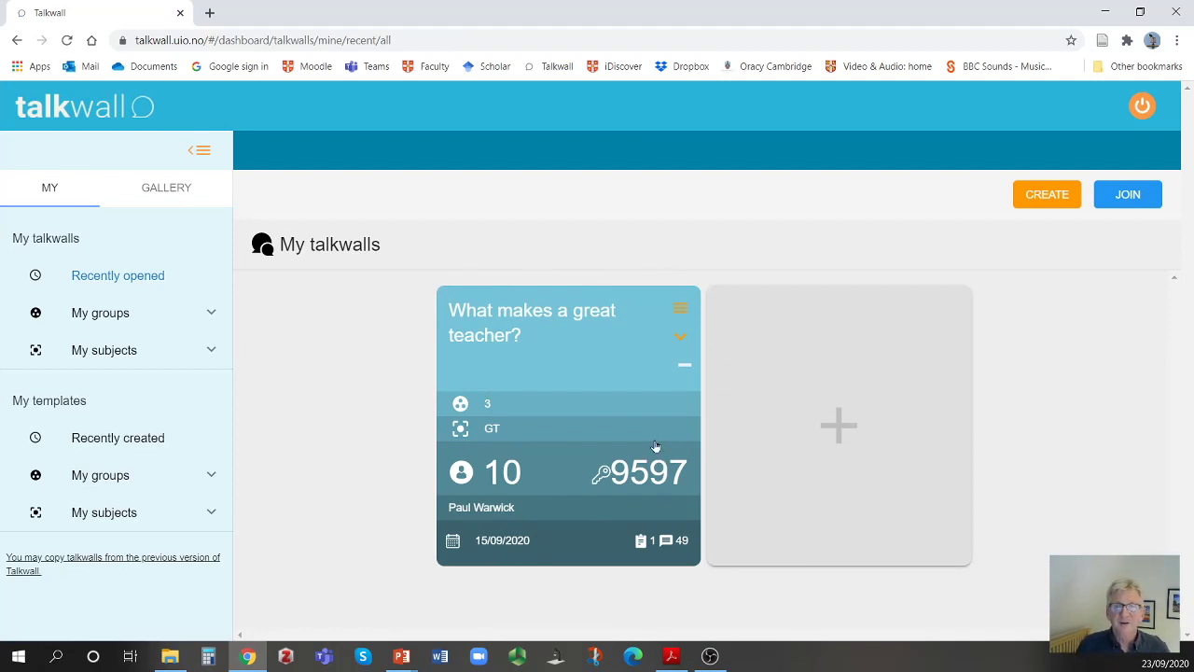
pyautogui.moveTo(546, 435)
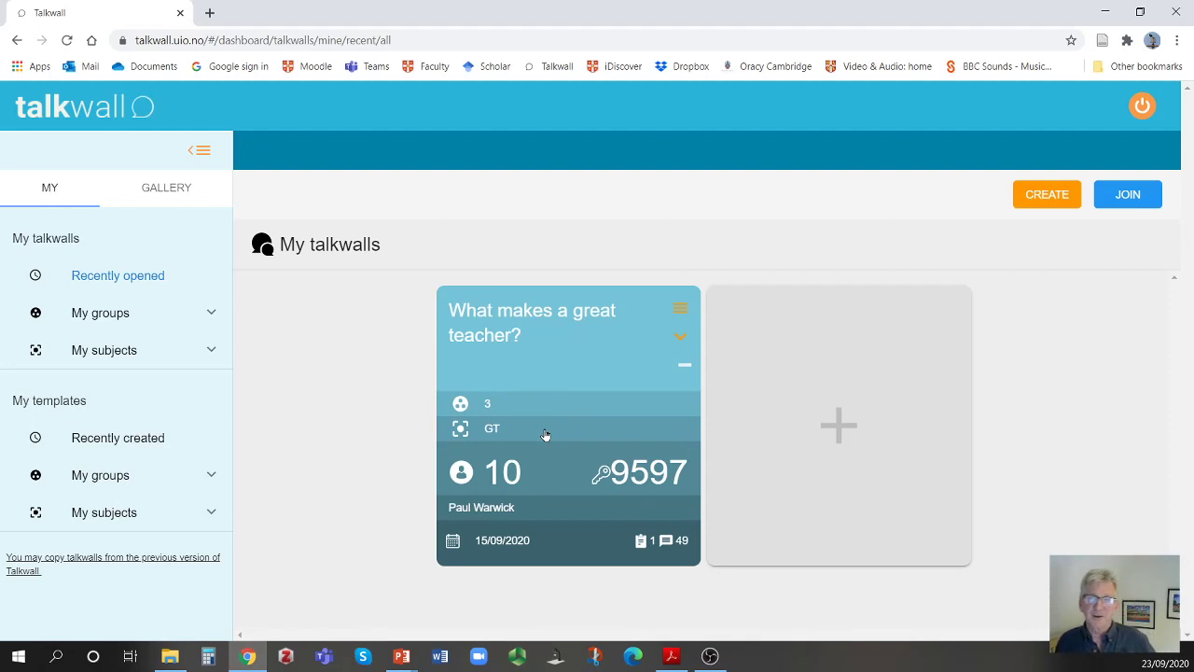
pyautogui.moveTo(639, 313)
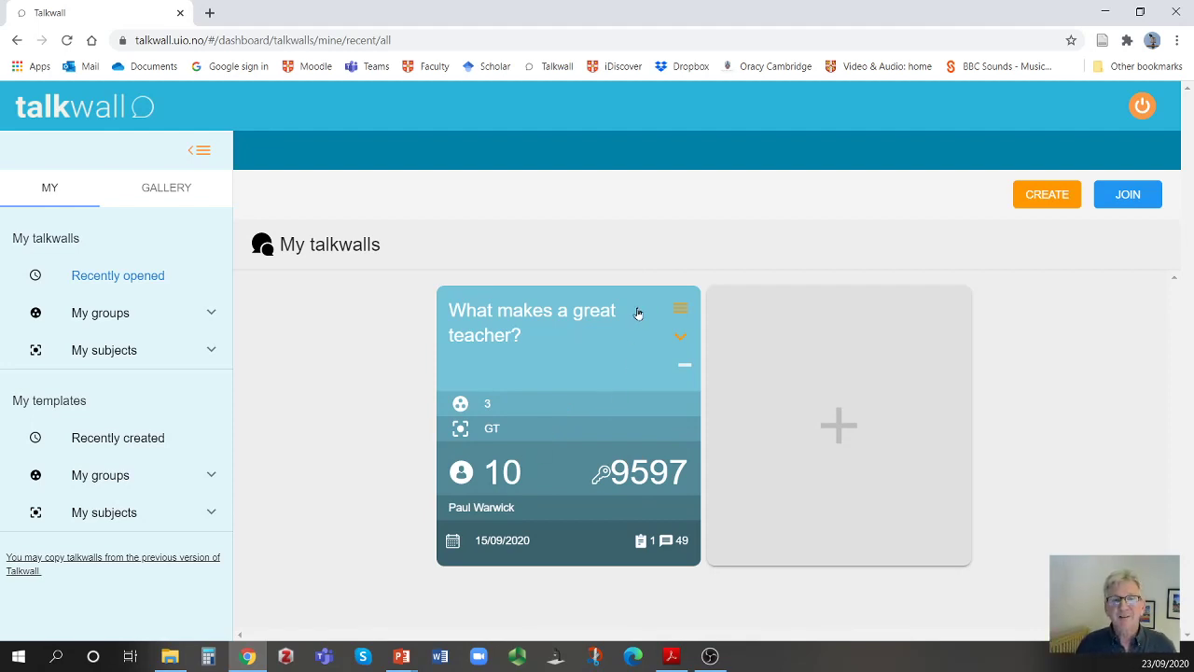
pyautogui.moveTo(497, 497)
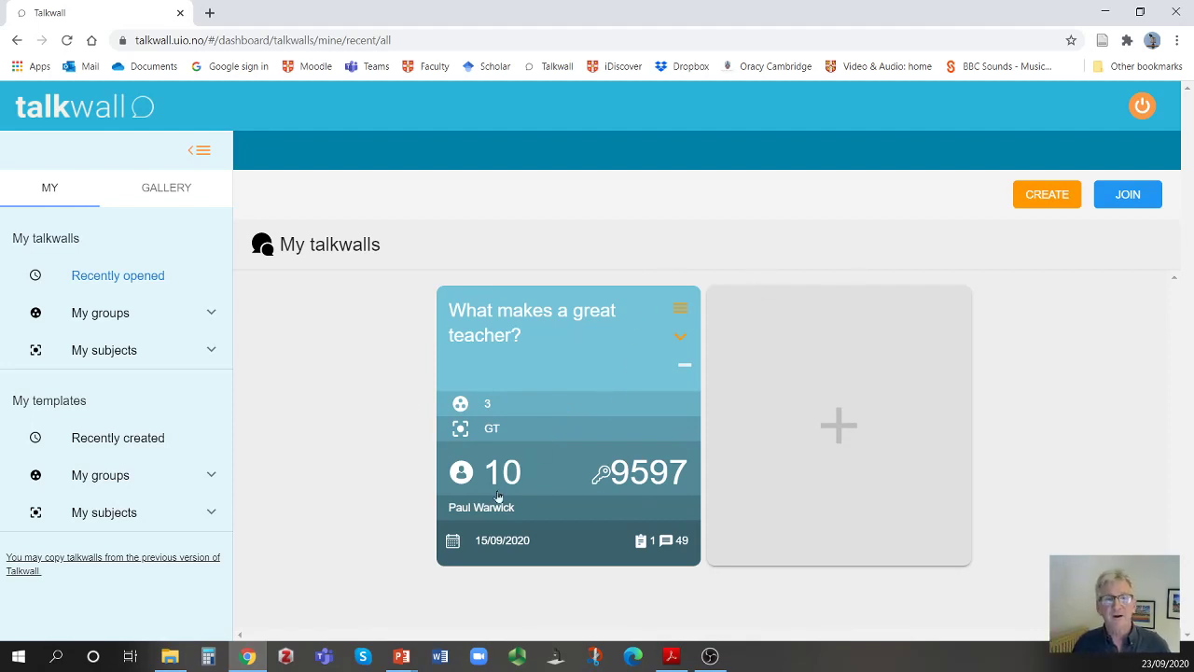
pyautogui.moveTo(415, 387)
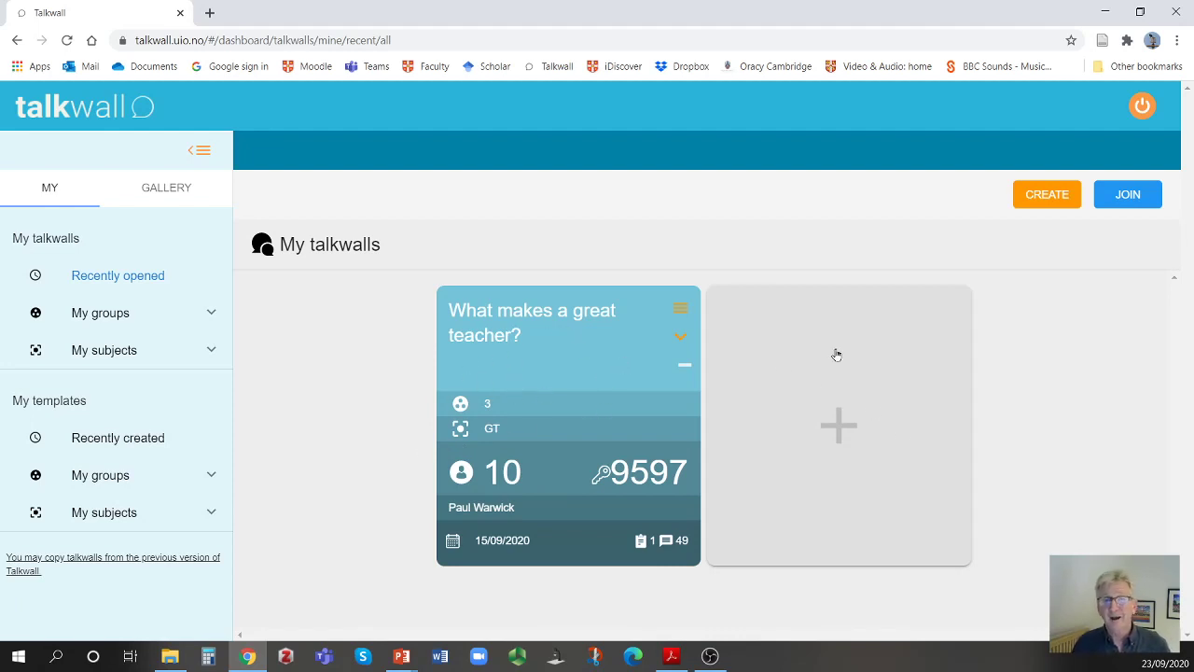
pyautogui.moveTo(769, 368)
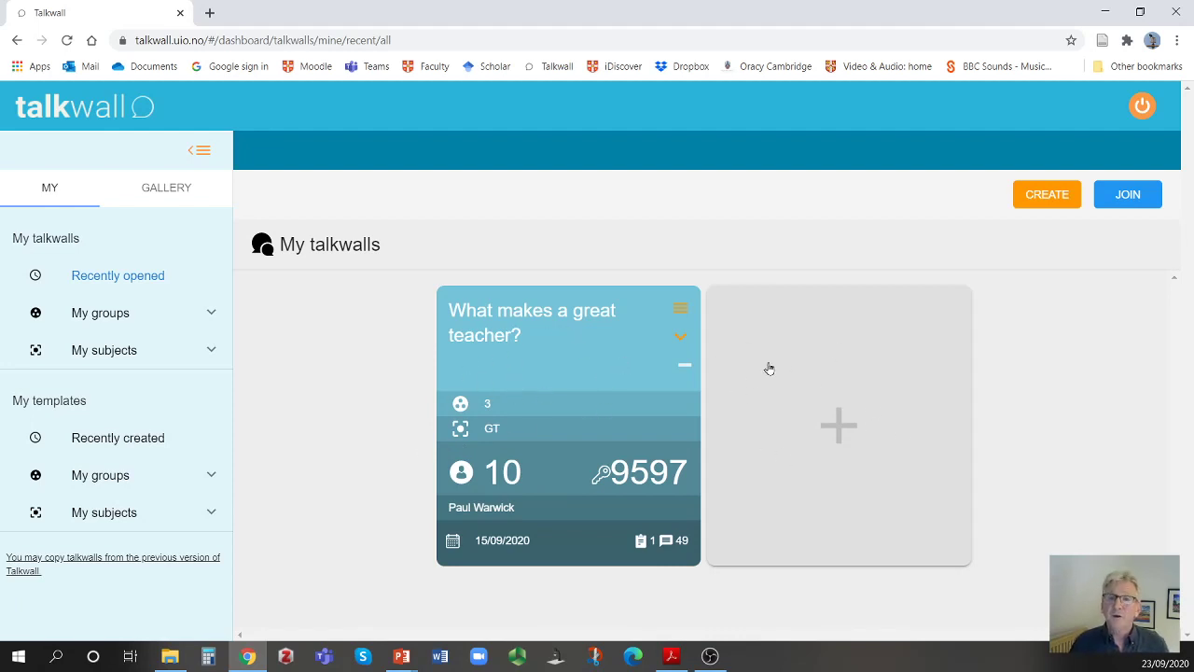
pyautogui.moveTo(1047, 194)
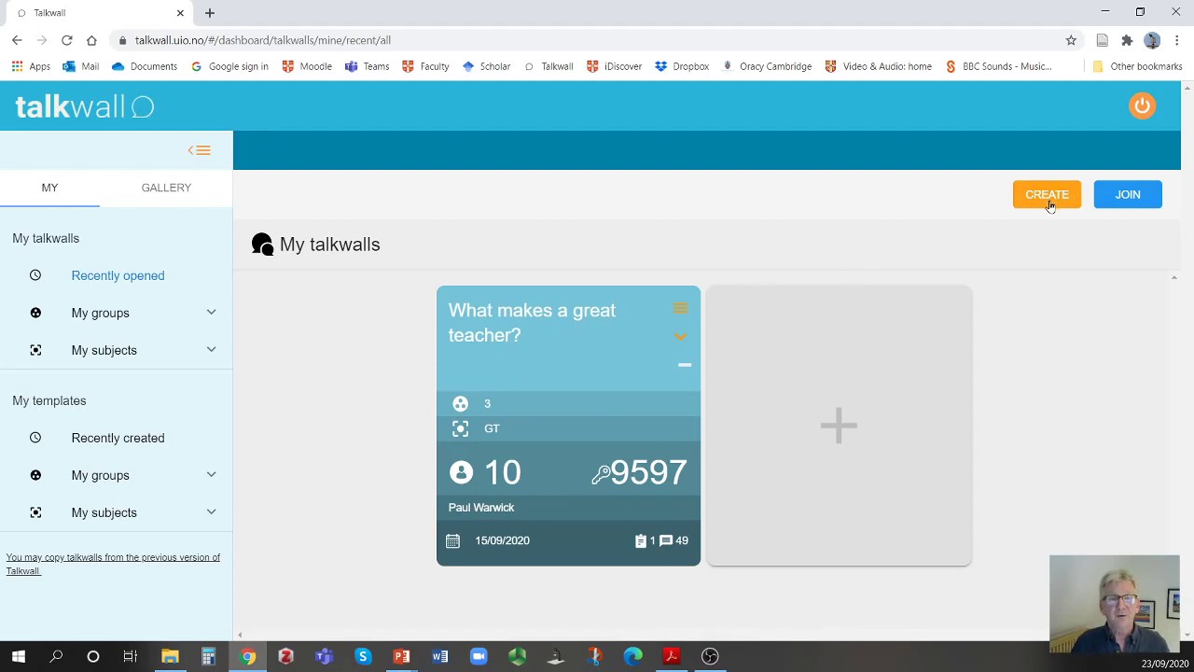
pyautogui.moveTo(908, 282)
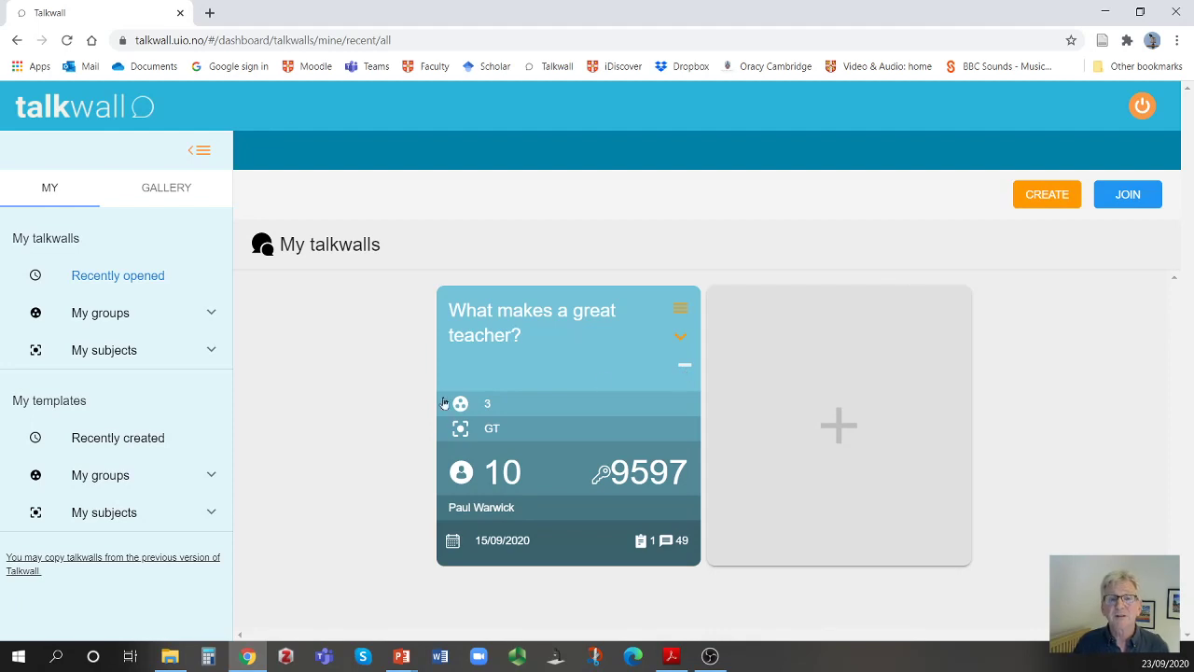
pyautogui.moveTo(569, 365)
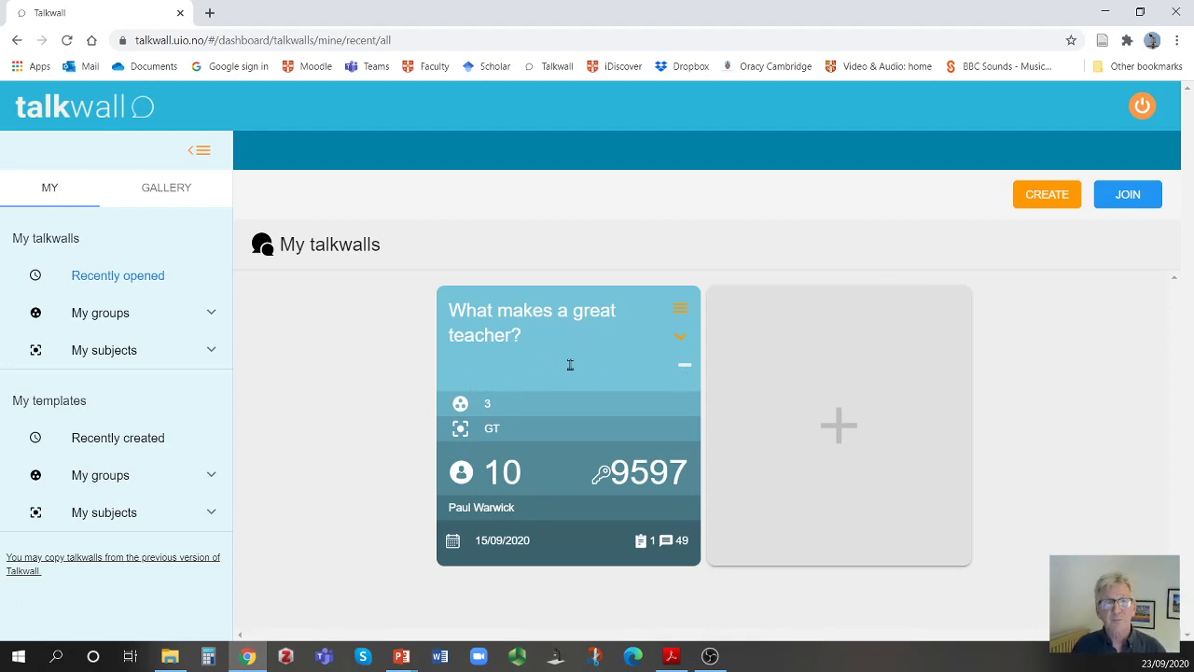
pyautogui.moveTo(572, 372)
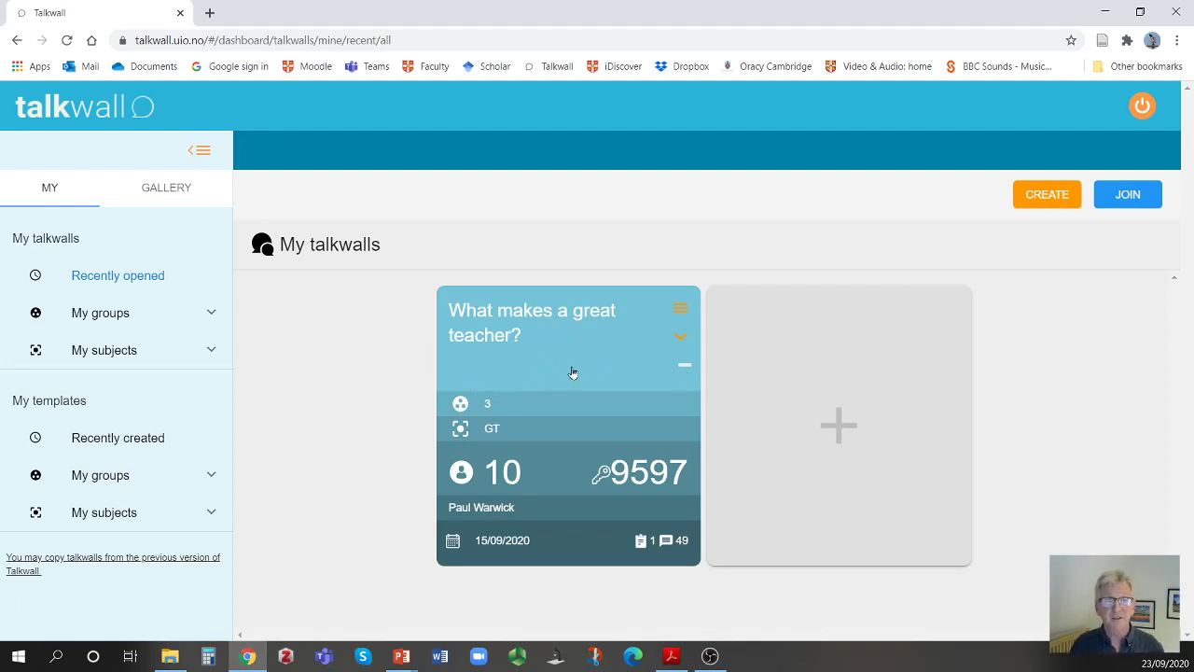
pyautogui.moveTo(569, 373)
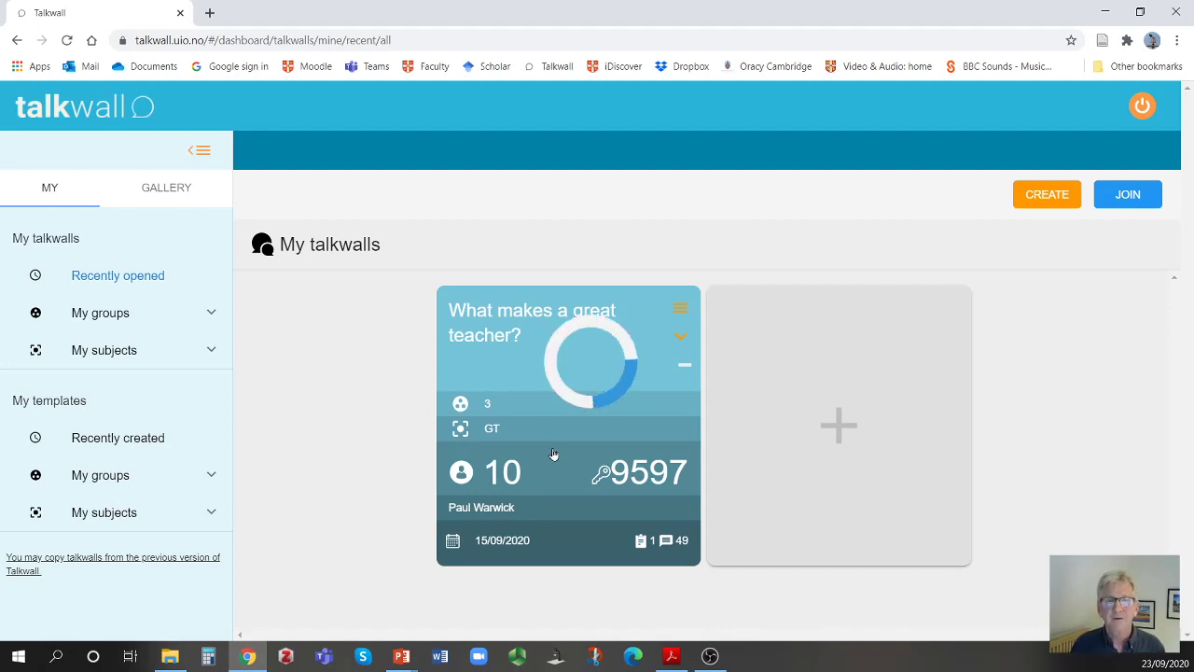
pyautogui.moveTo(544, 464)
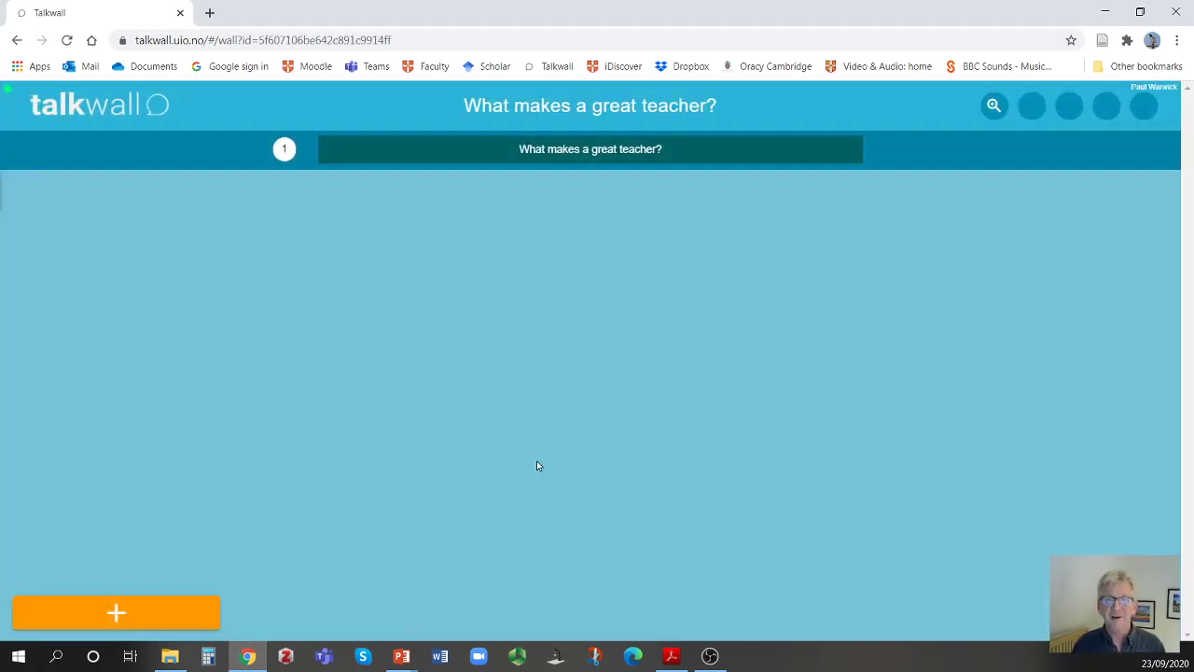
# Show the wall's contributions such as 'having a positive energy' and 'consistent'
pyautogui.click(993, 106)
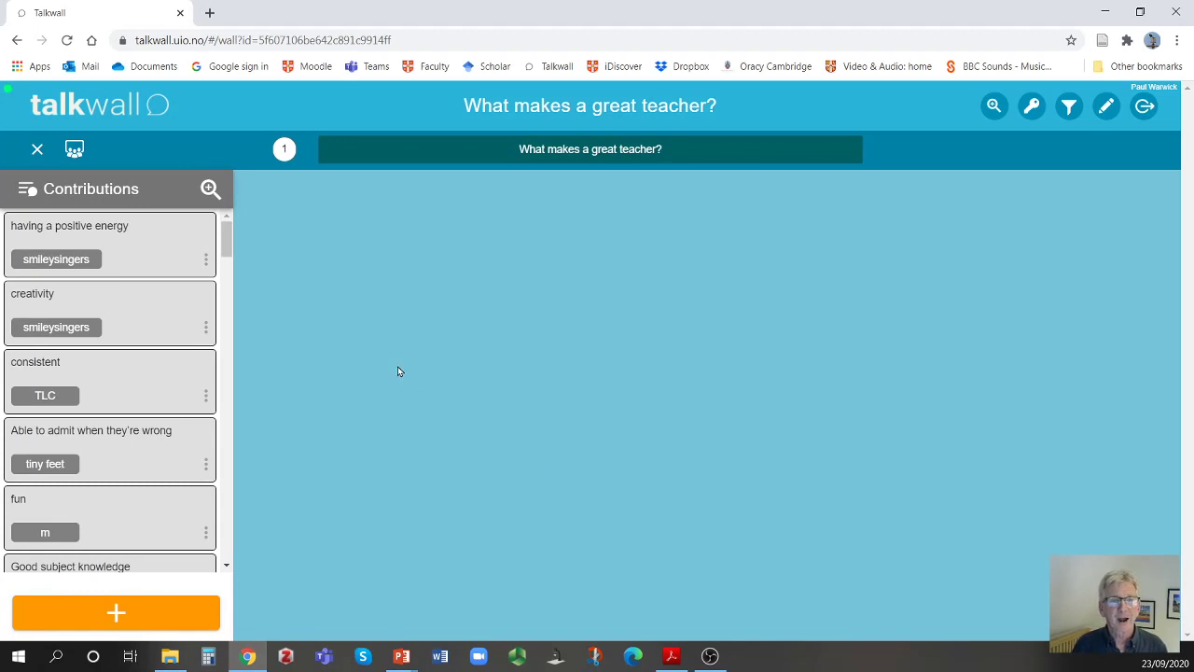
pyautogui.moveTo(589, 256)
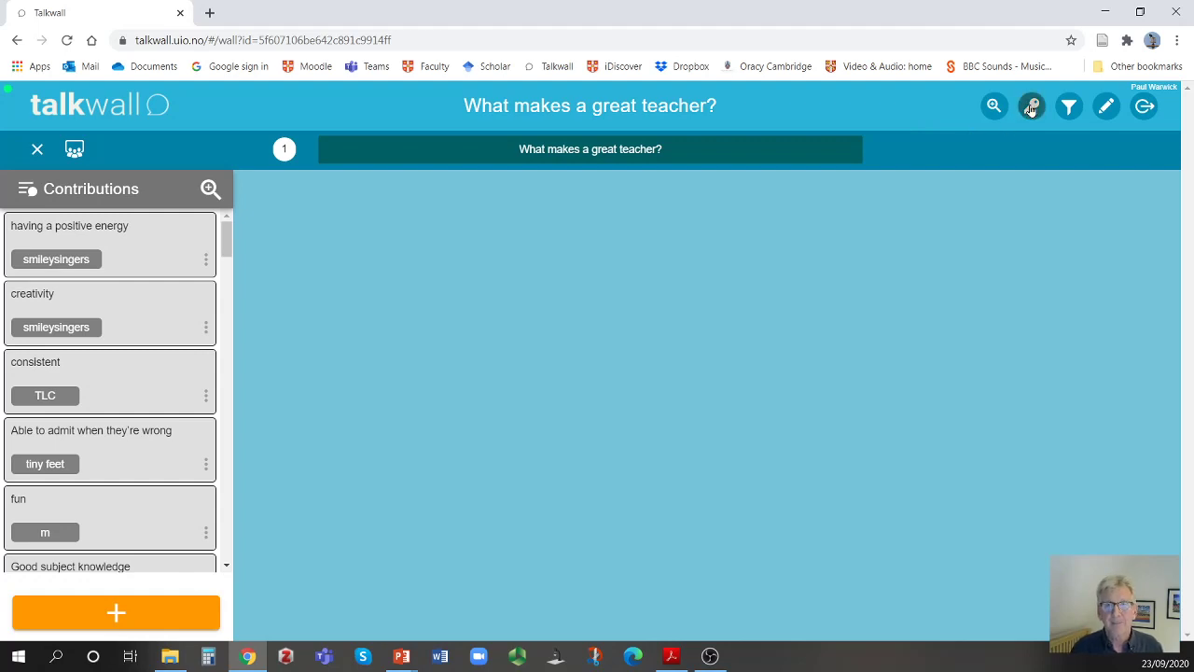
pyautogui.click(1032, 105)
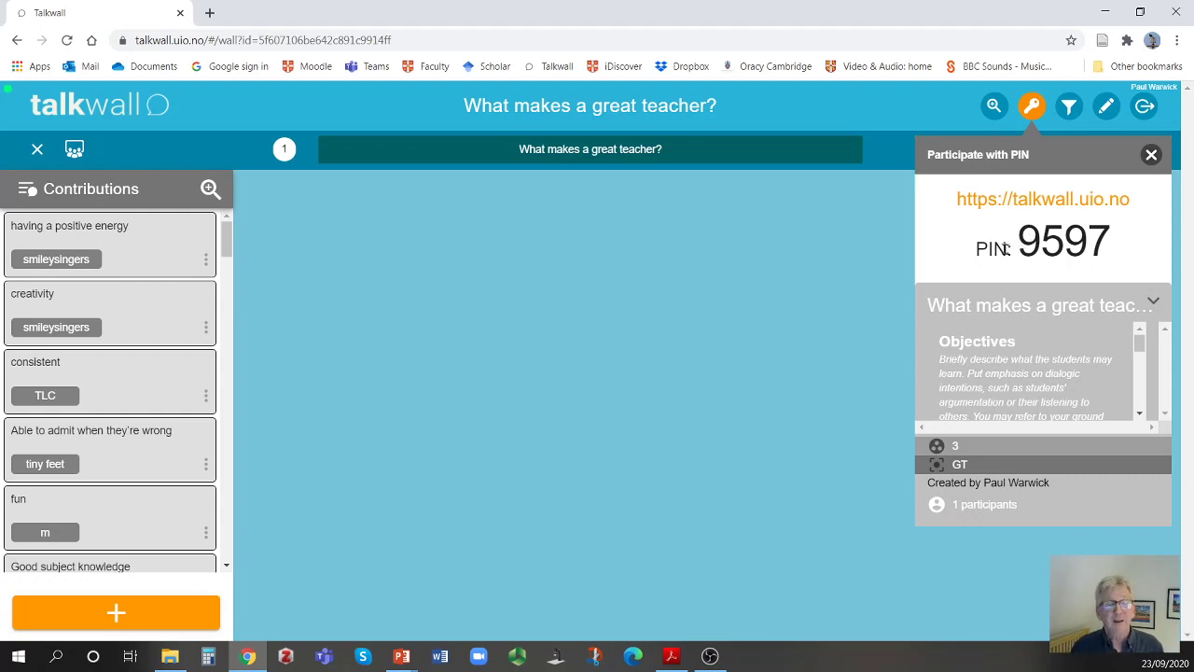
pyautogui.moveTo(886, 257)
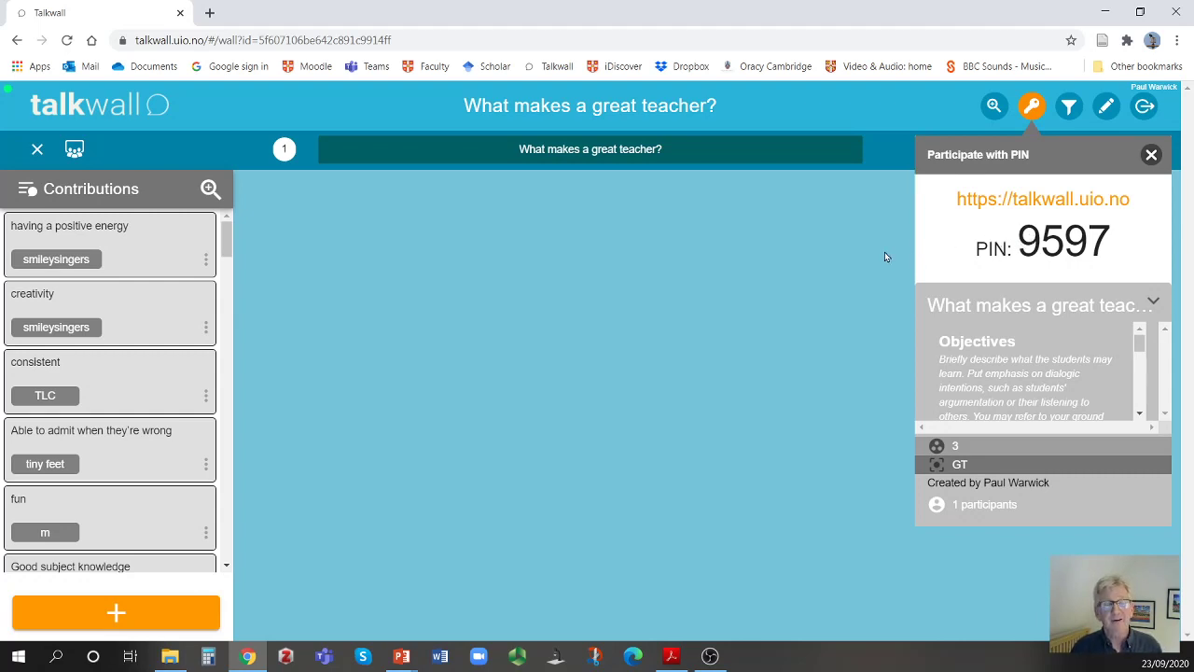
pyautogui.moveTo(890, 256)
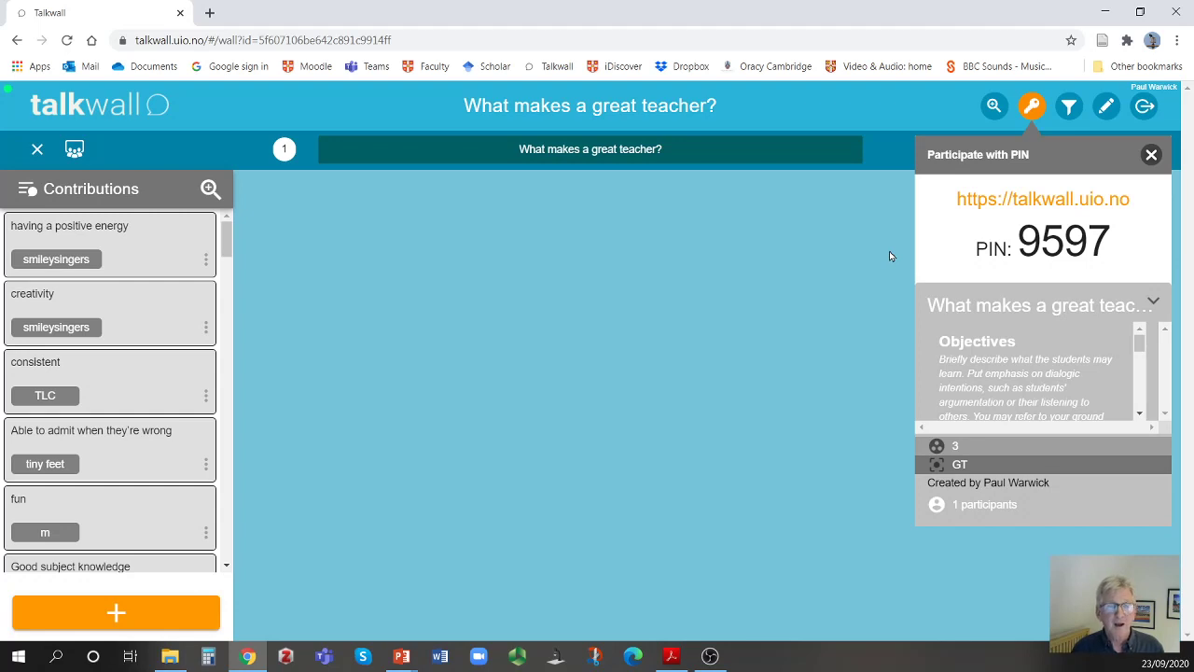
pyautogui.moveTo(904, 252)
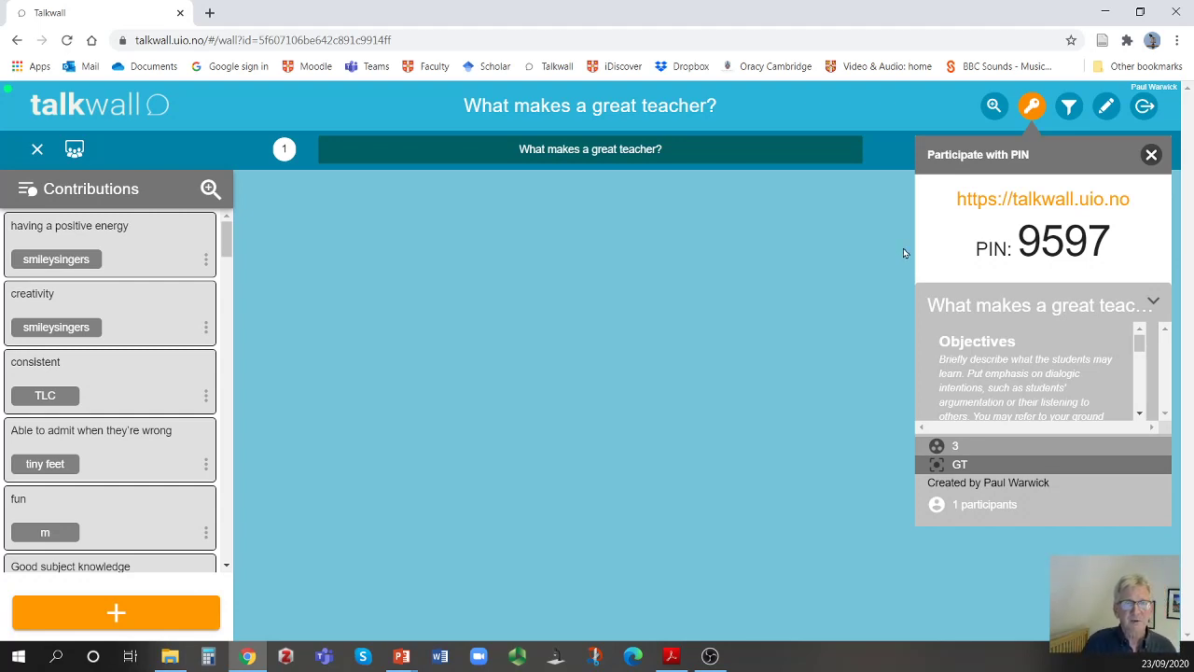
pyautogui.moveTo(856, 233)
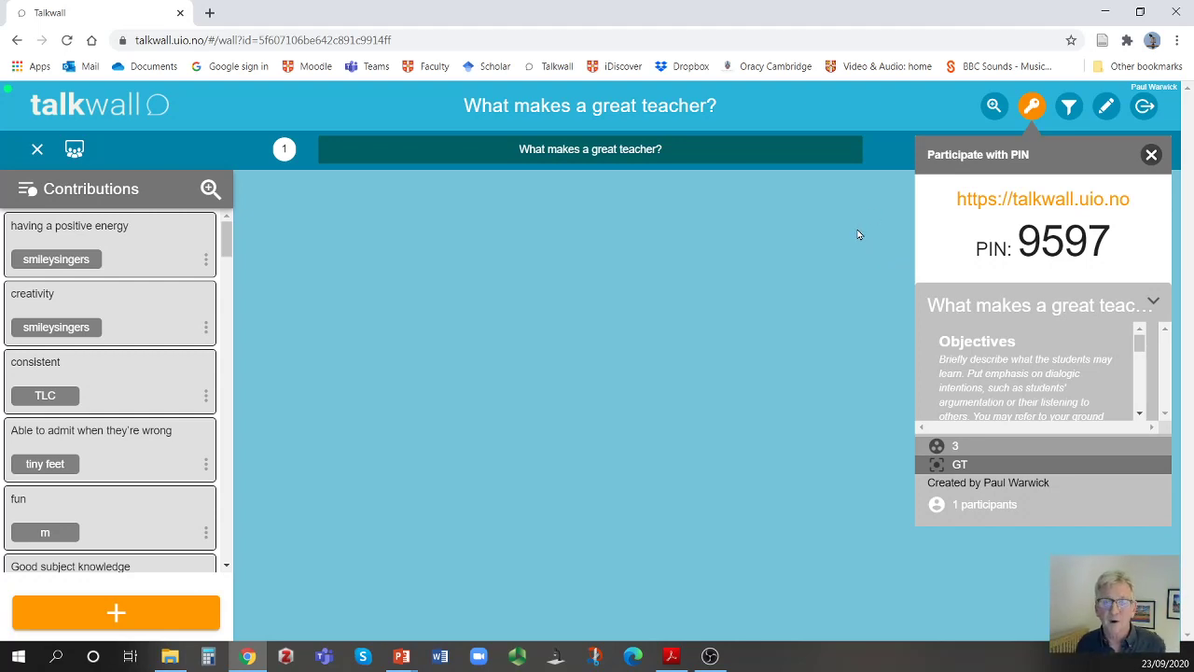
pyautogui.moveTo(848, 243)
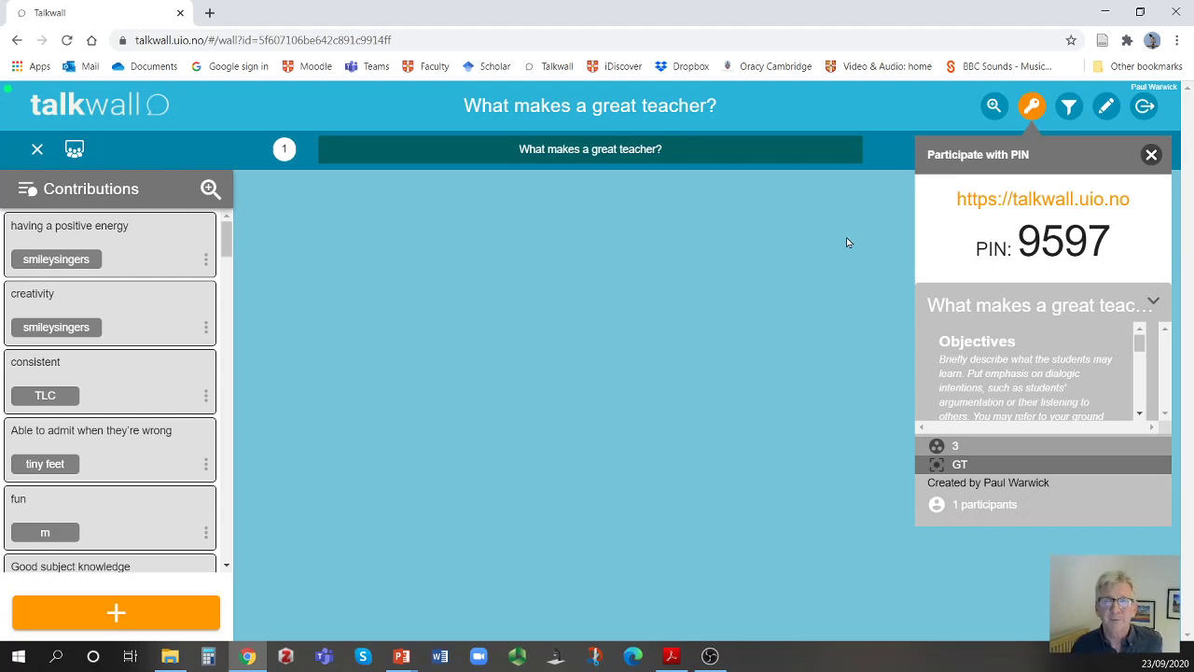
pyautogui.moveTo(1016, 133)
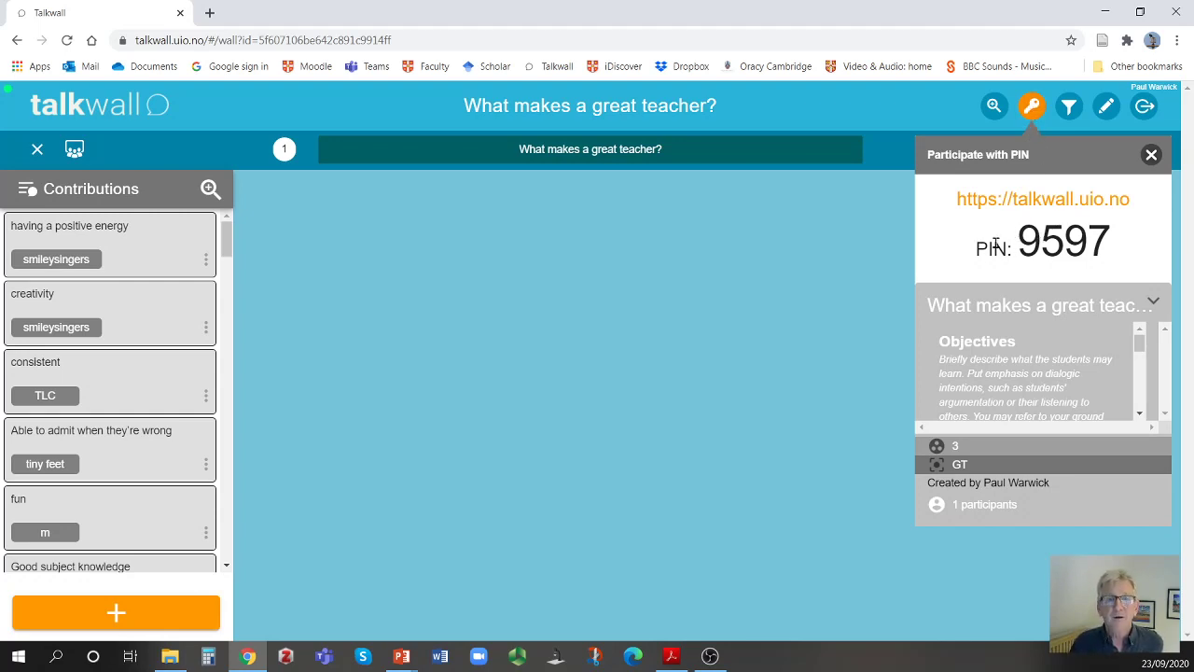
pyautogui.moveTo(793, 283)
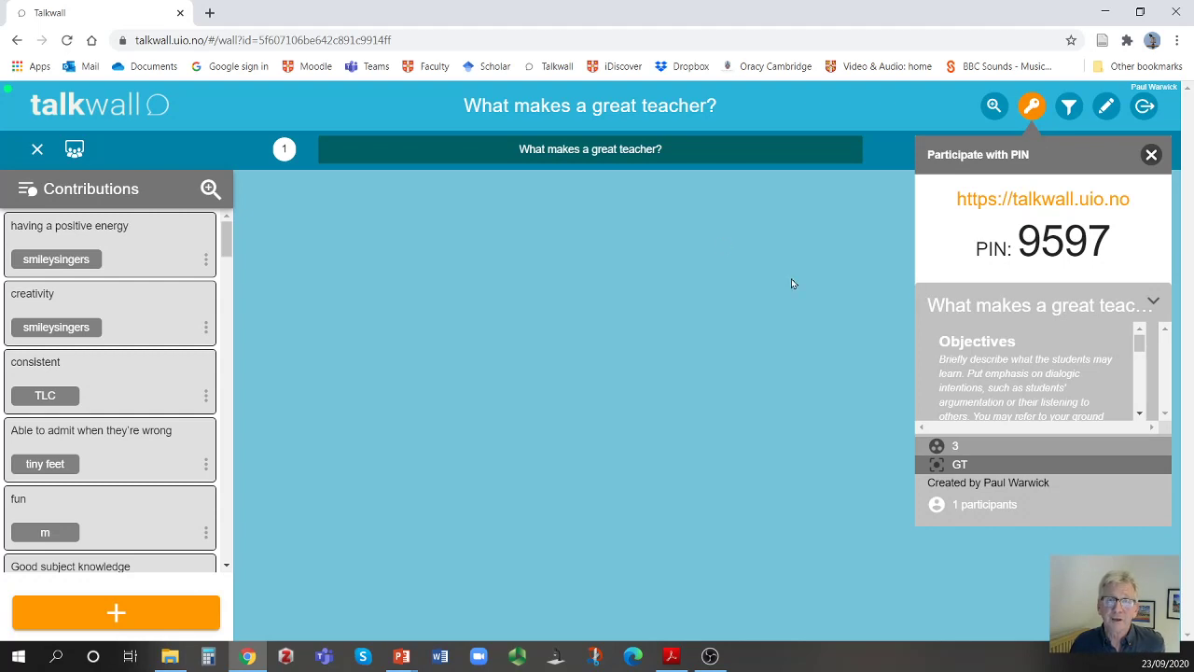
pyautogui.moveTo(578, 316)
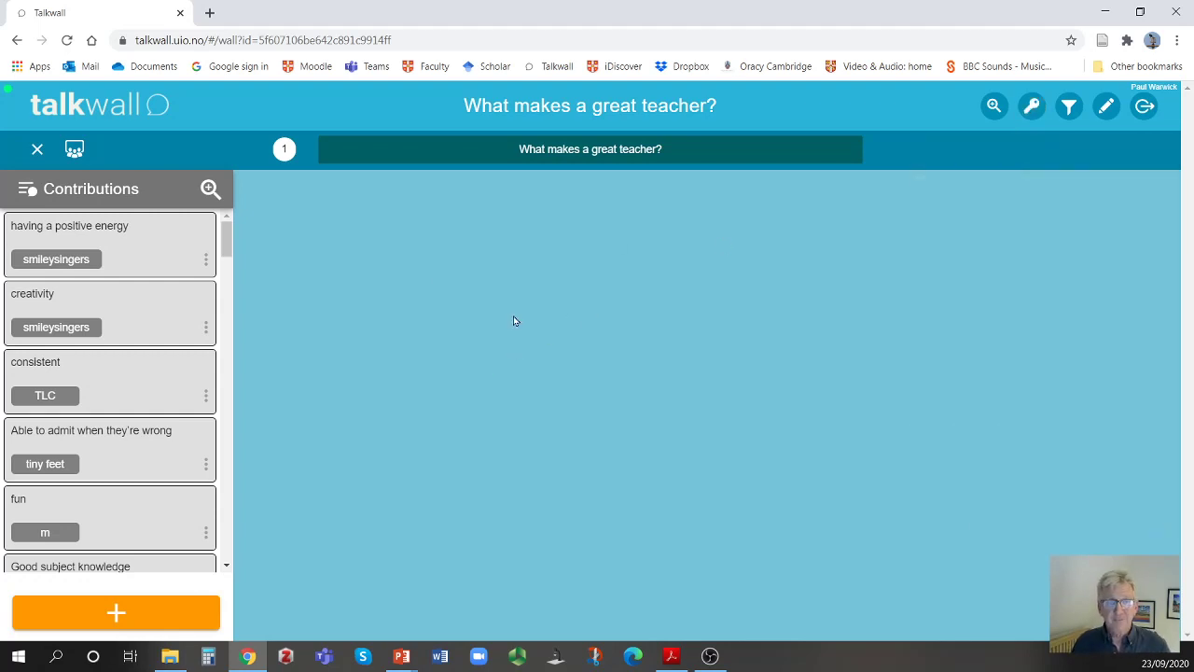
pyautogui.moveTo(228, 247)
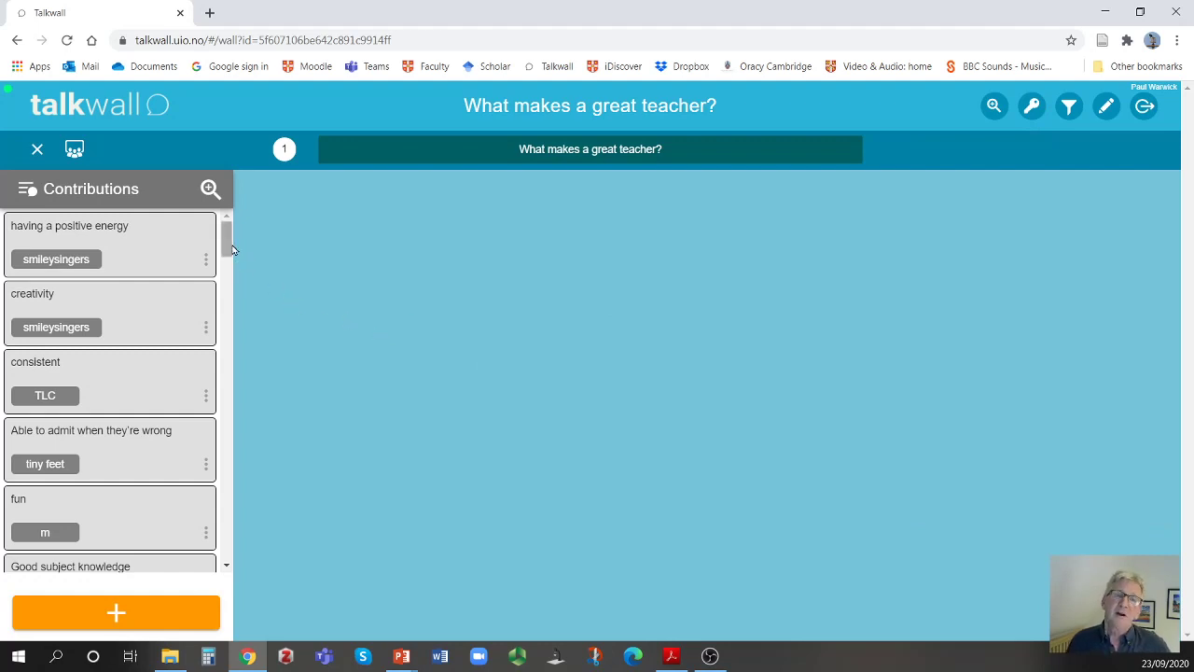
pyautogui.moveTo(364, 245)
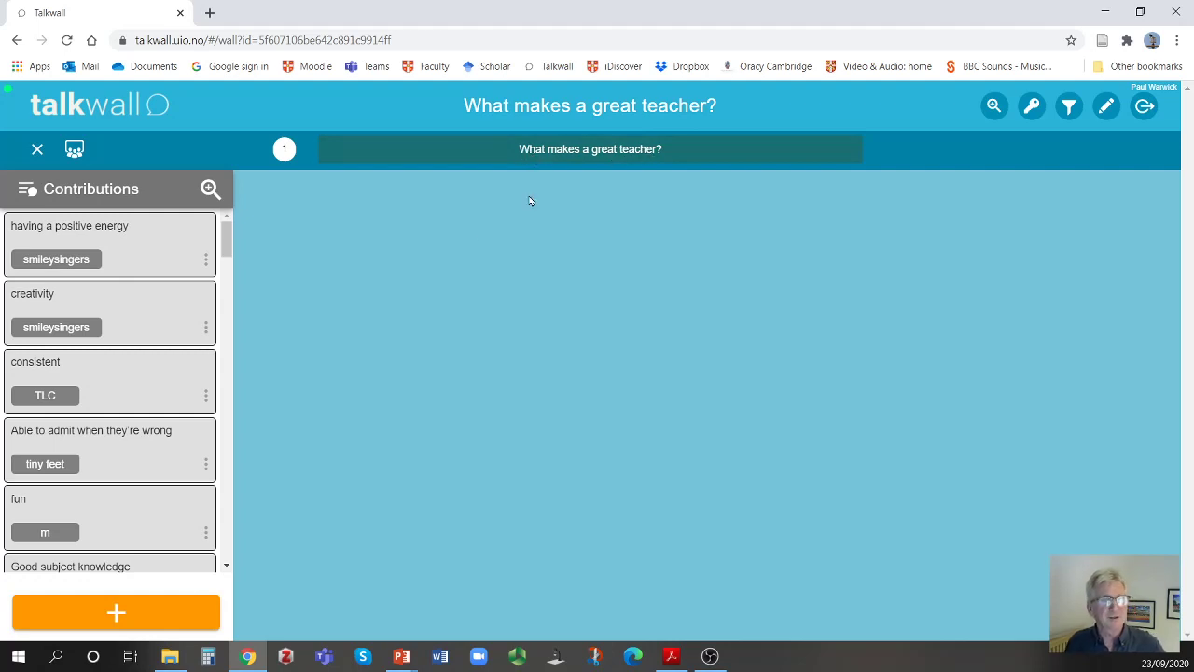
pyautogui.moveTo(604, 200)
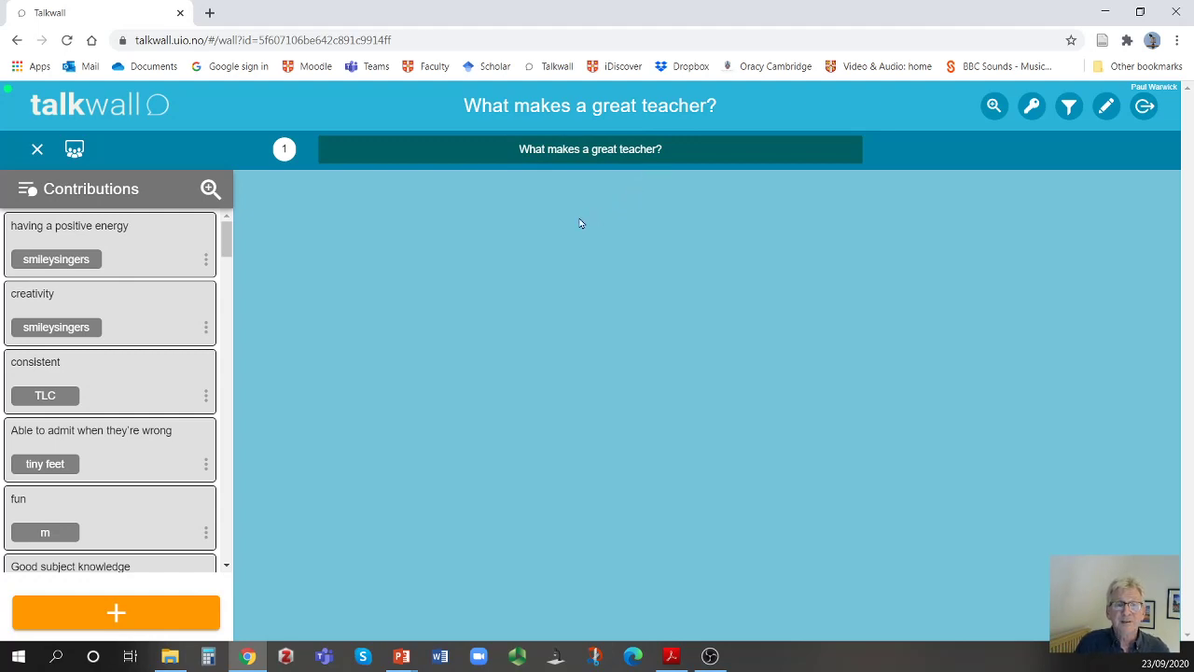
pyautogui.moveTo(291, 297)
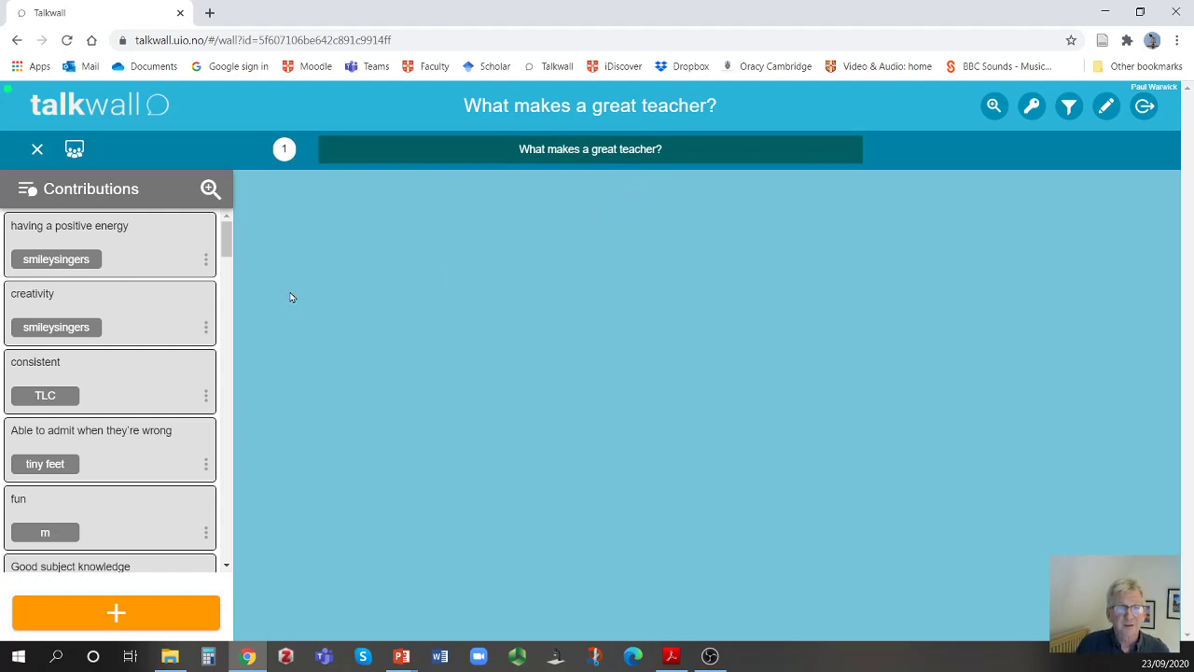
pyautogui.moveTo(236, 259)
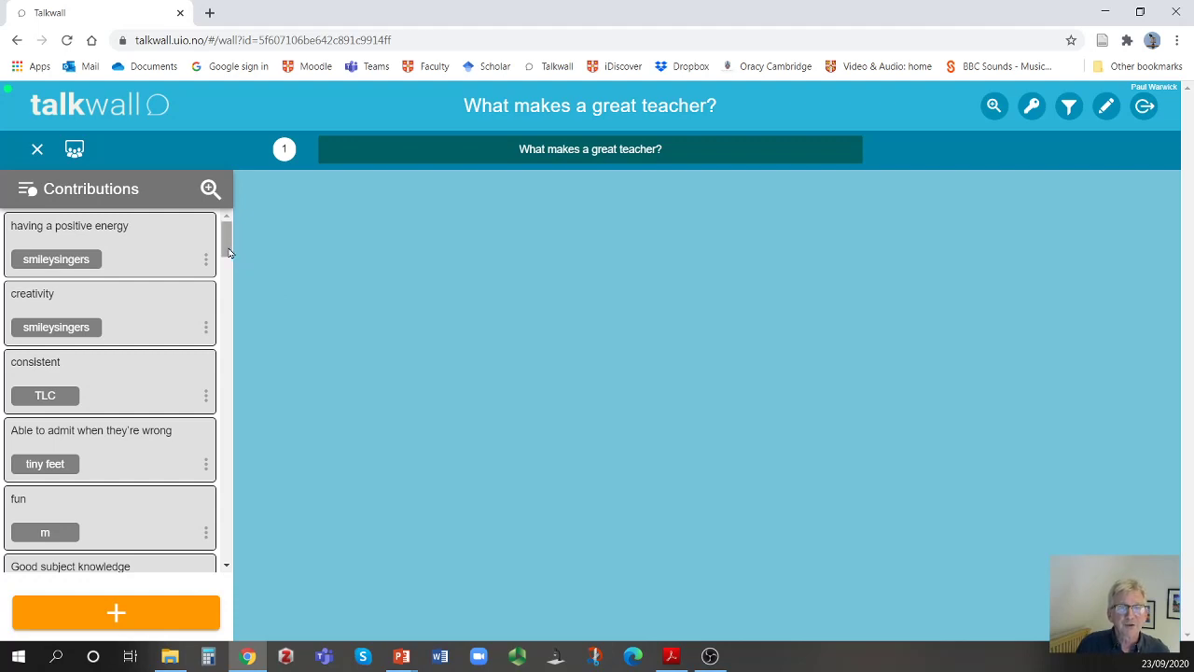
pyautogui.scroll(-3)
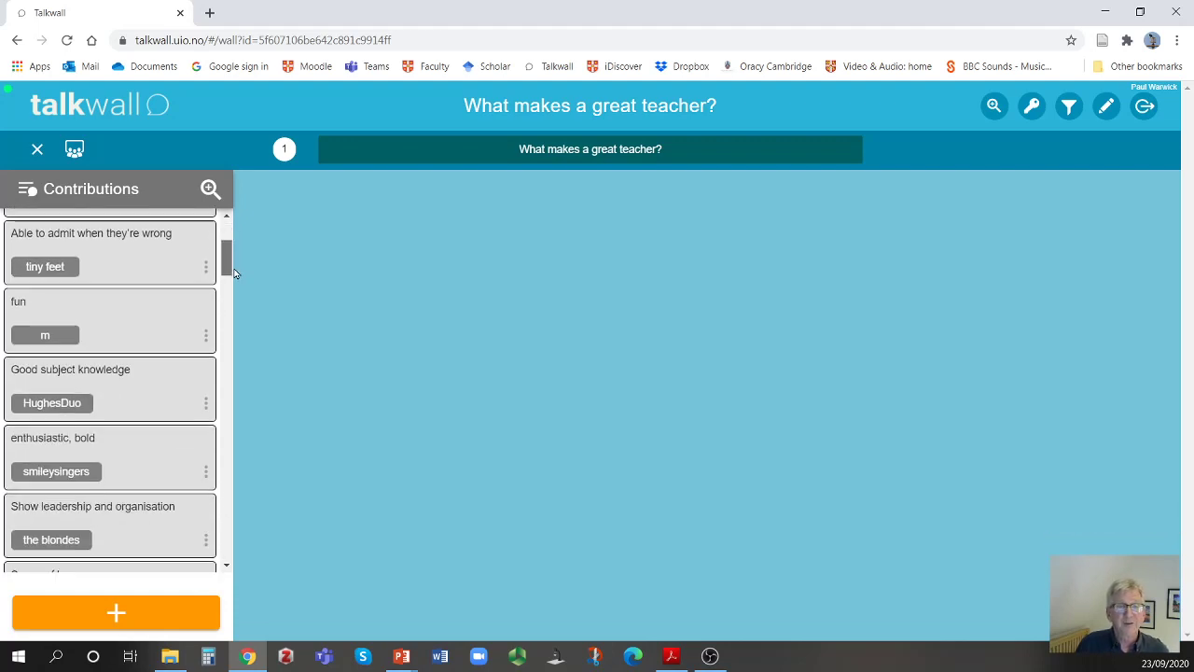
pyautogui.scroll(-3)
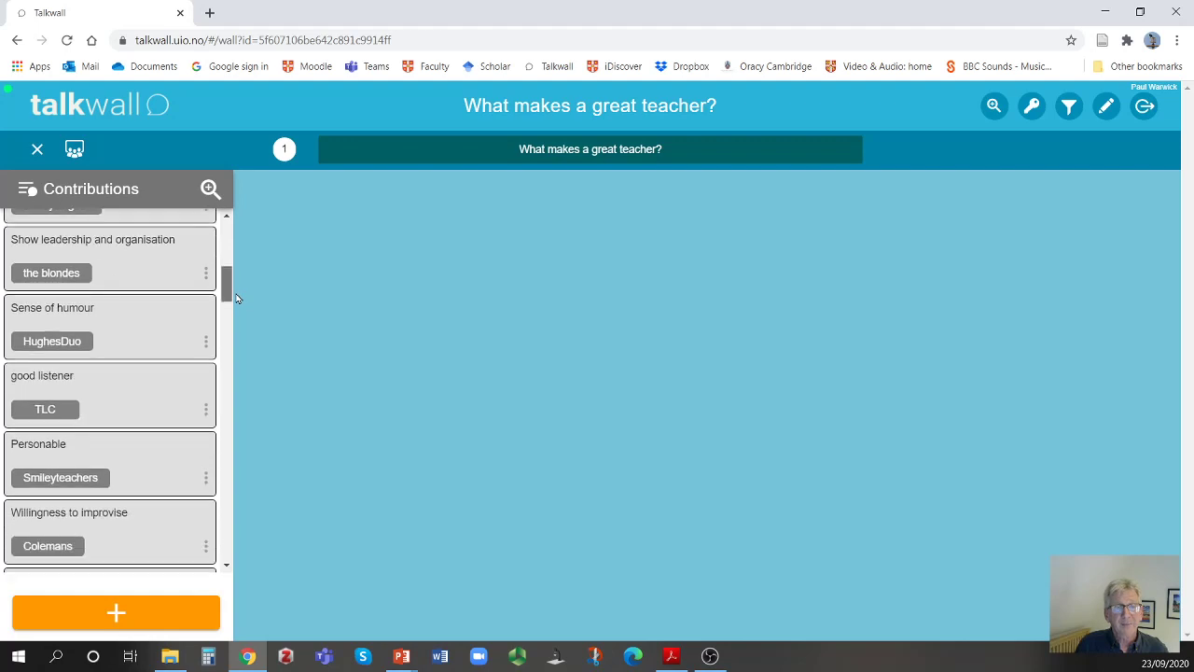
pyautogui.scroll(-3)
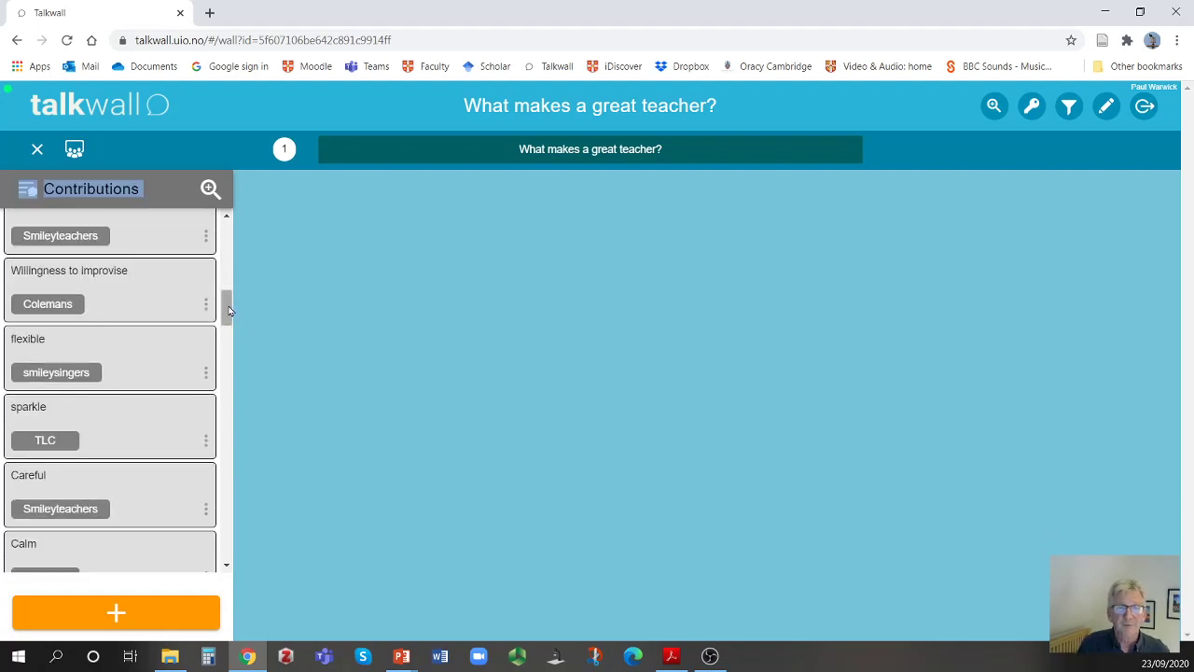
pyautogui.scroll(-3)
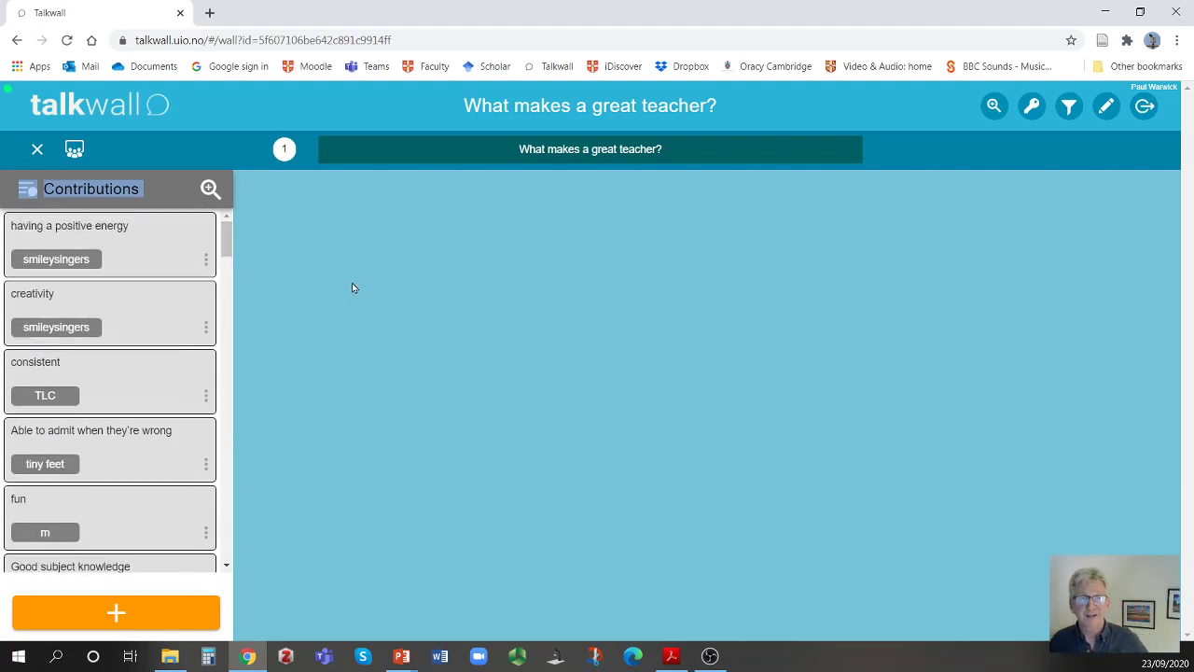
pyautogui.moveTo(358, 289)
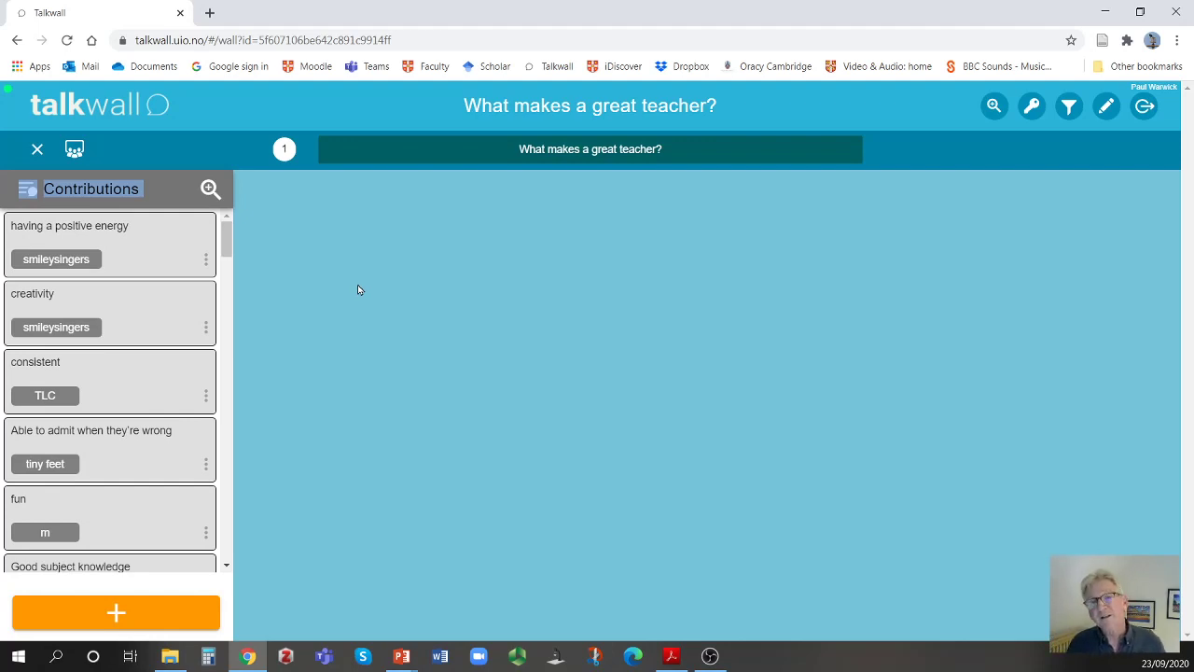
pyautogui.moveTo(285, 248)
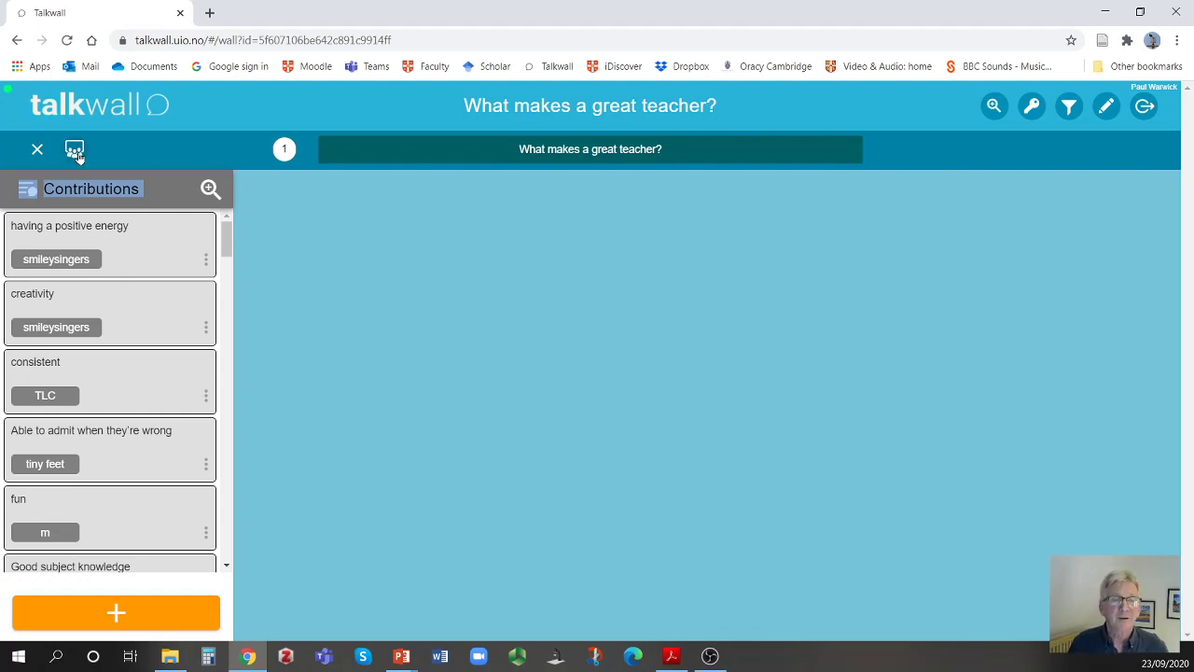
pyautogui.click(74, 149)
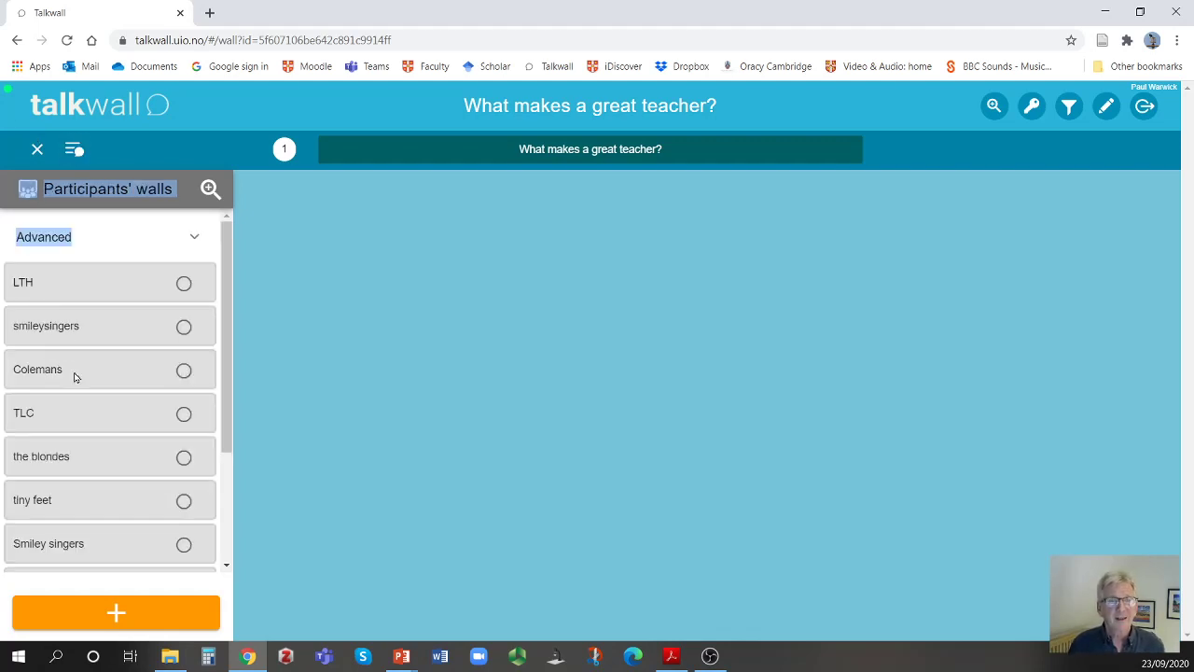
pyautogui.moveTo(84, 501)
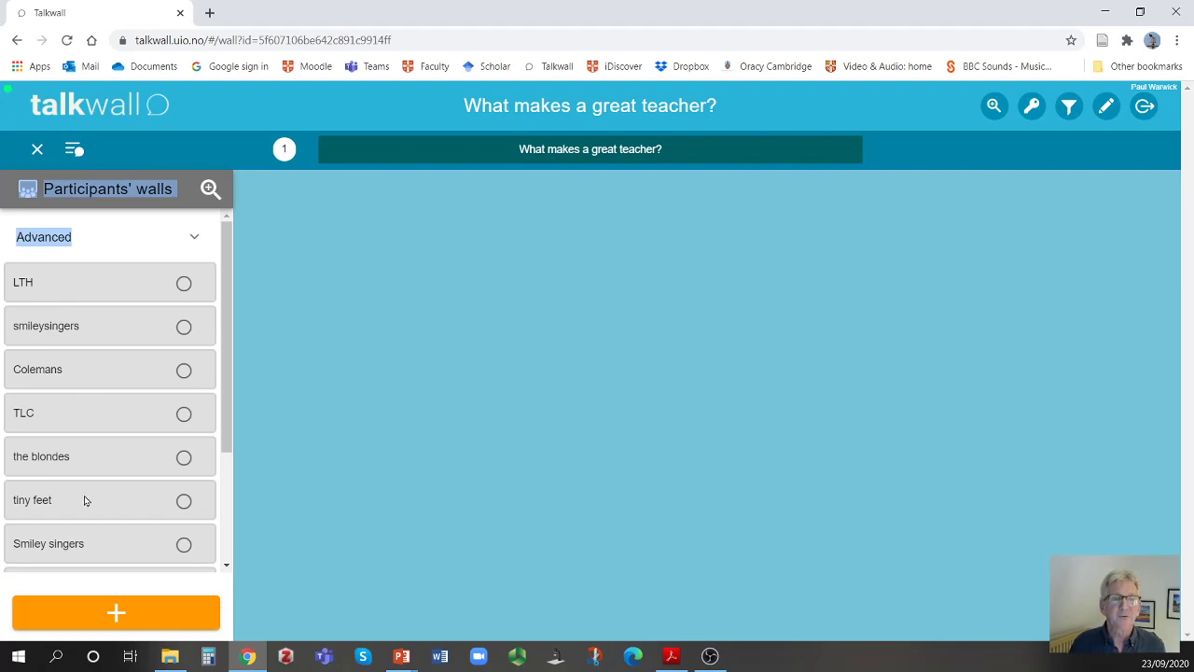
pyautogui.moveTo(104, 428)
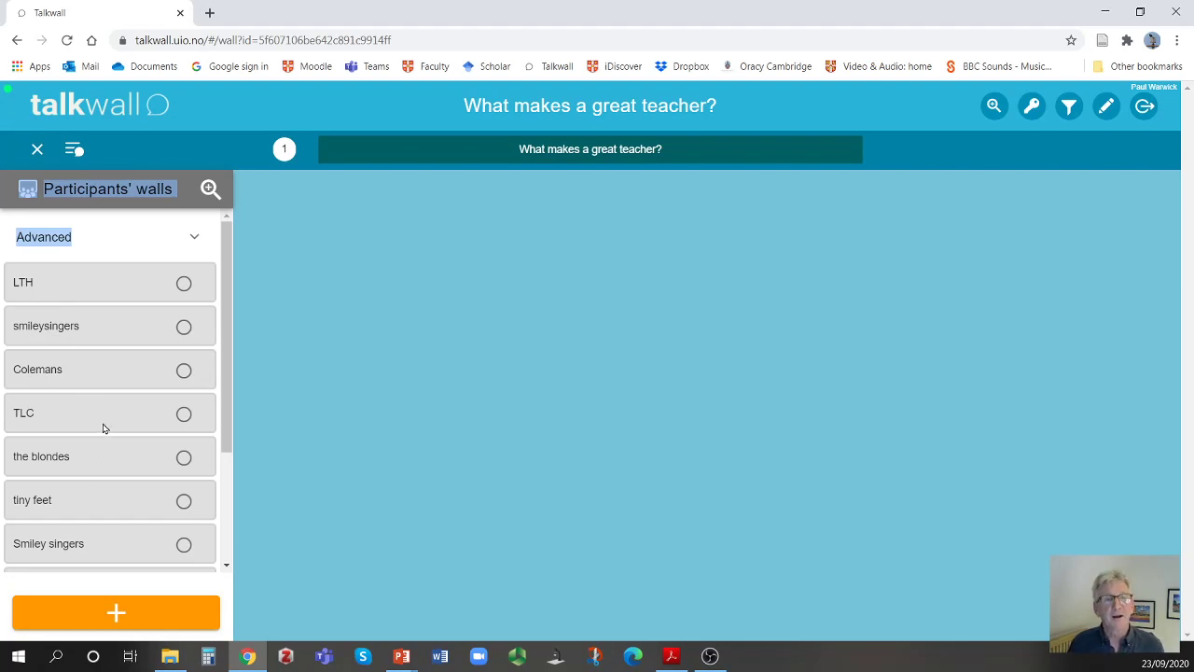
pyautogui.moveTo(185, 341)
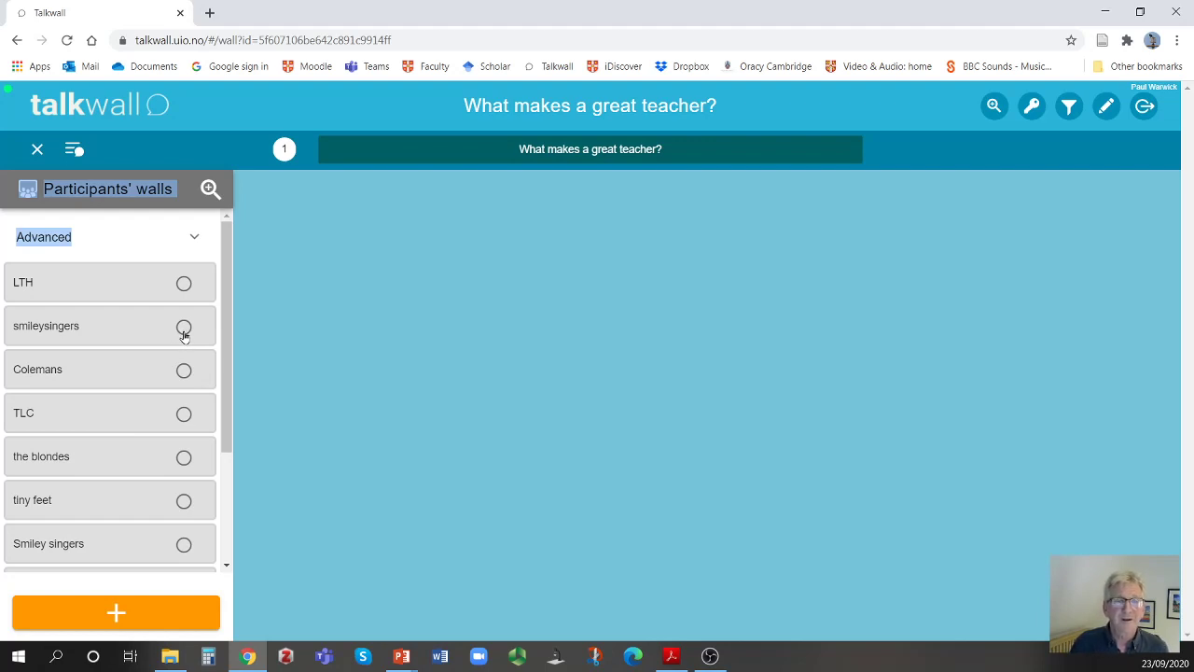
pyautogui.click(184, 325)
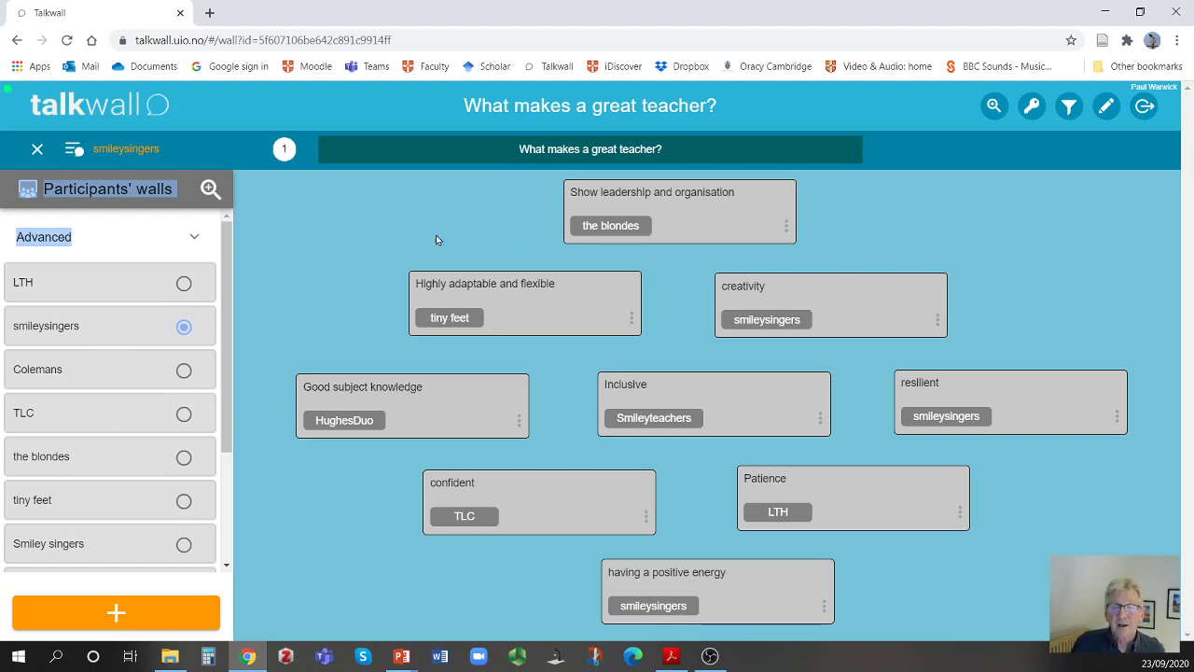
pyautogui.moveTo(875, 556)
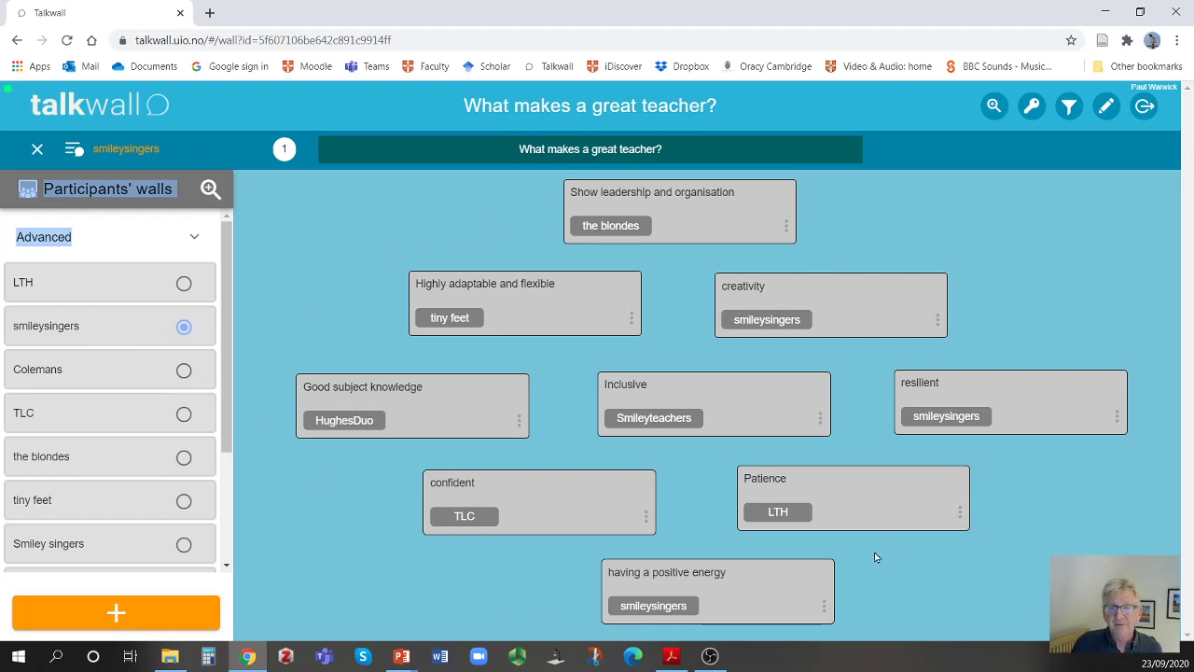
pyautogui.moveTo(706, 267)
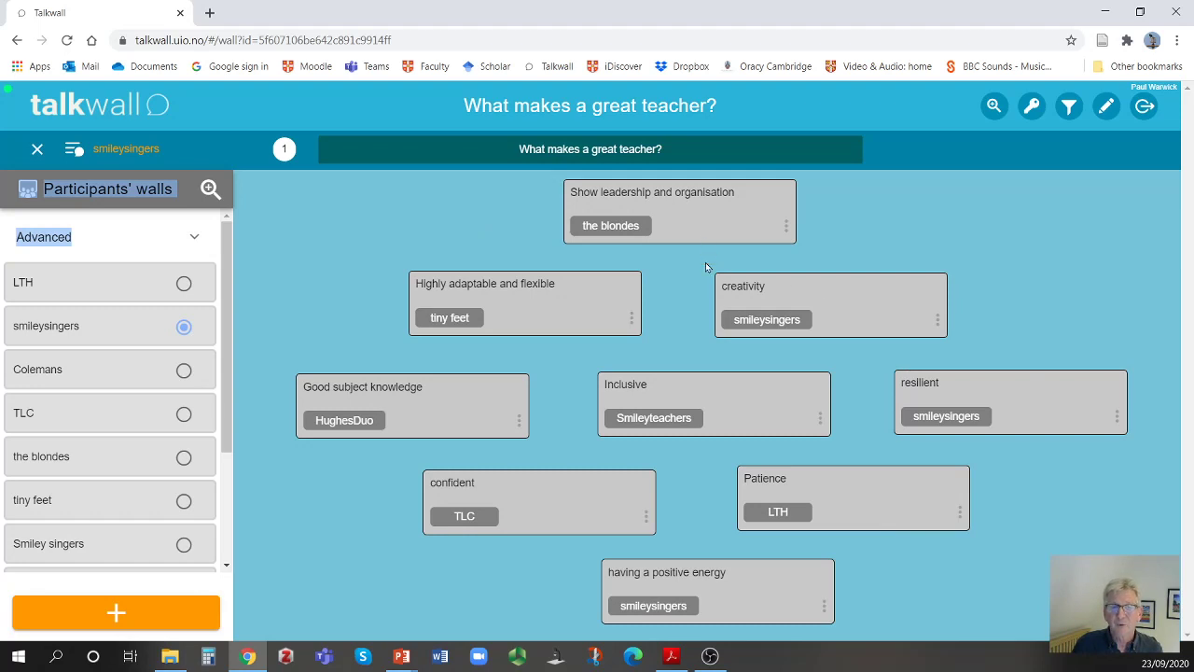
pyautogui.moveTo(406, 417)
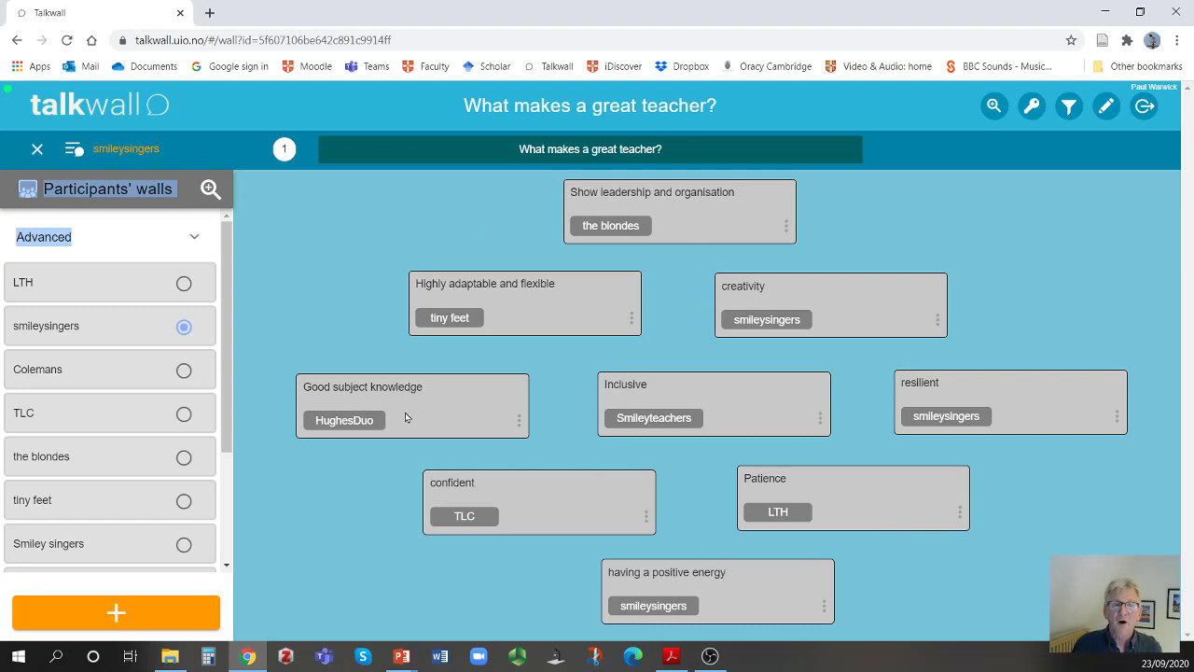
pyautogui.moveTo(438, 406)
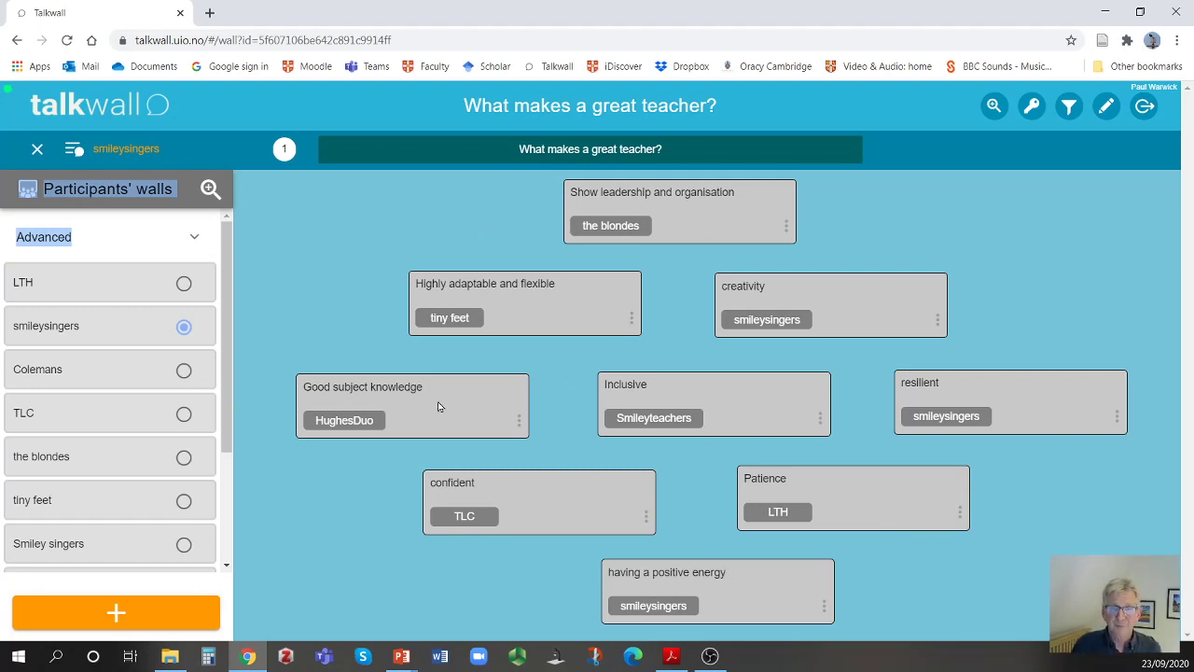
pyautogui.moveTo(606, 291)
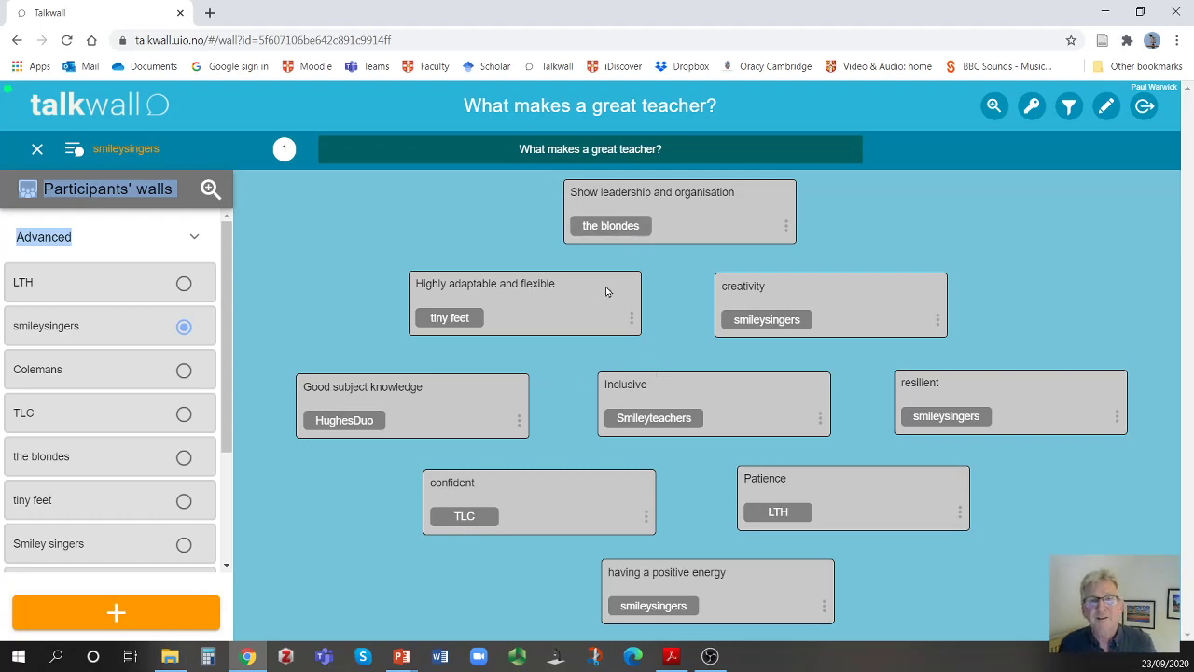
pyautogui.moveTo(502, 325)
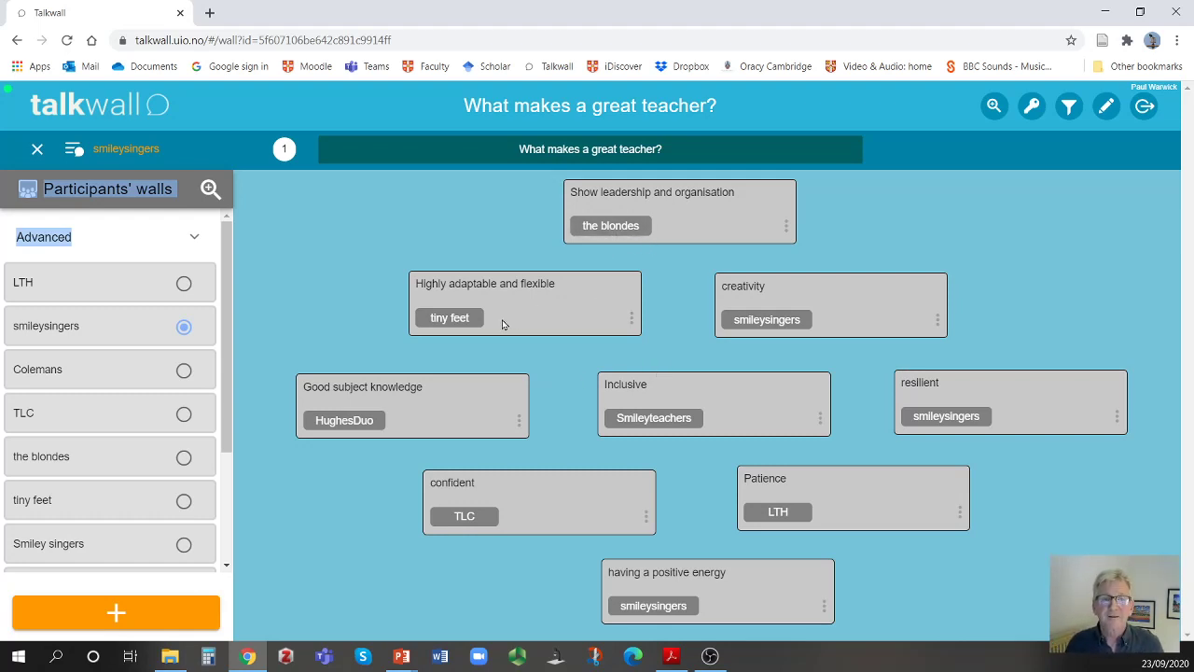
pyautogui.moveTo(765, 318)
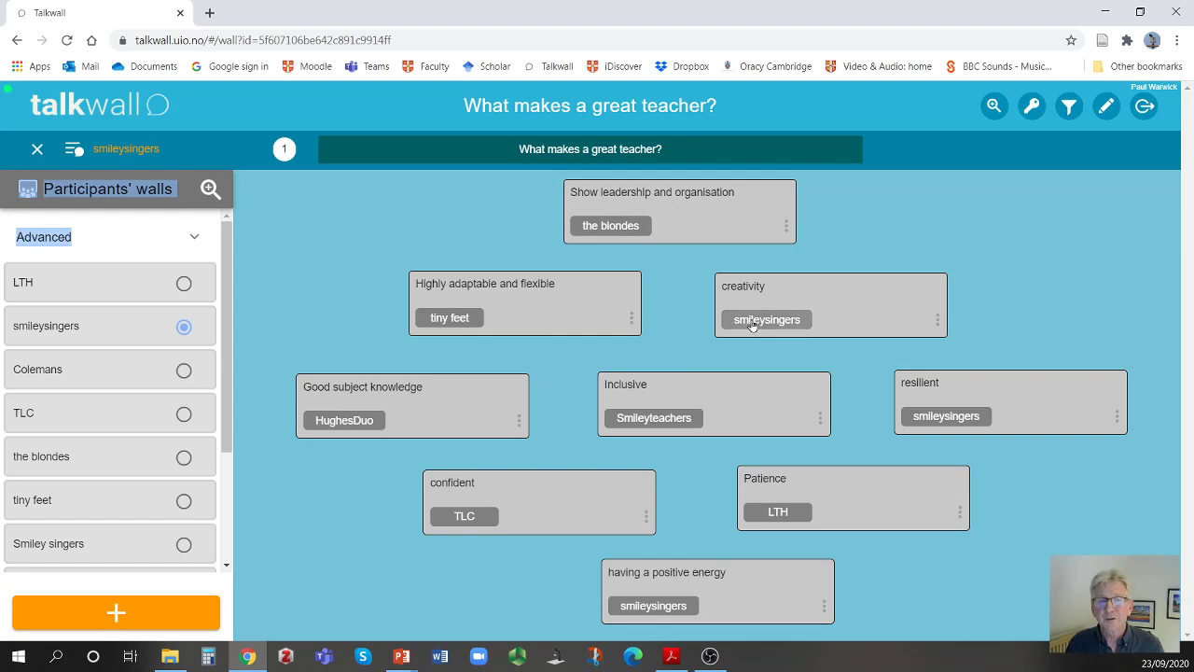
pyautogui.moveTo(508, 516)
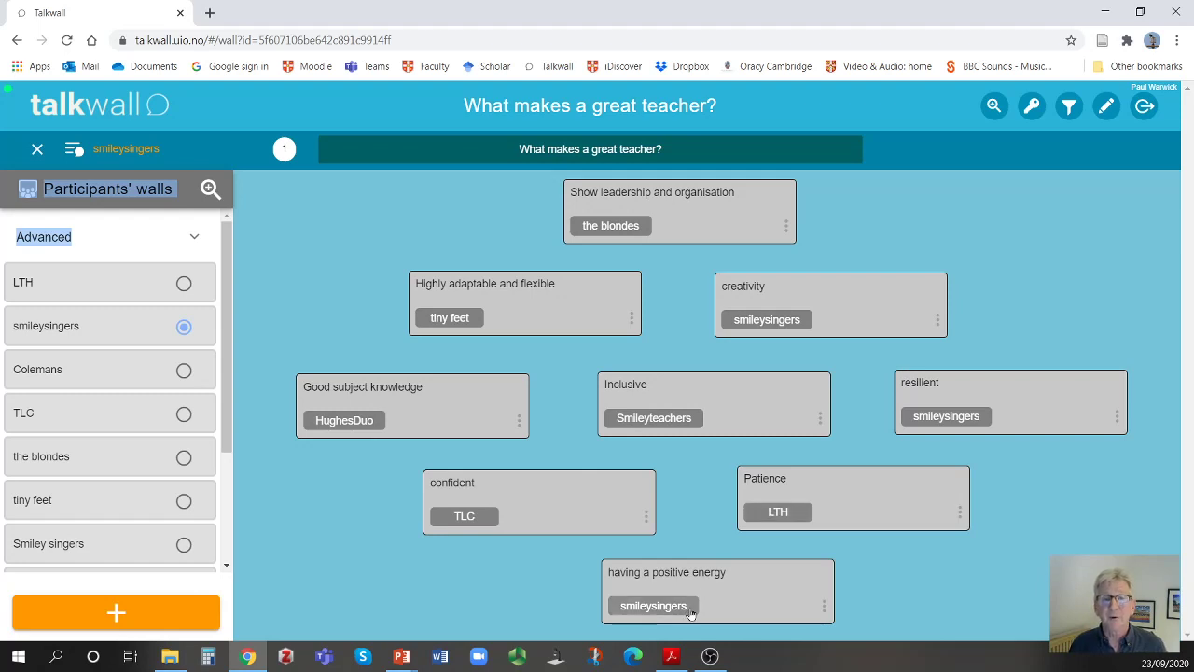
pyautogui.moveTo(100, 275)
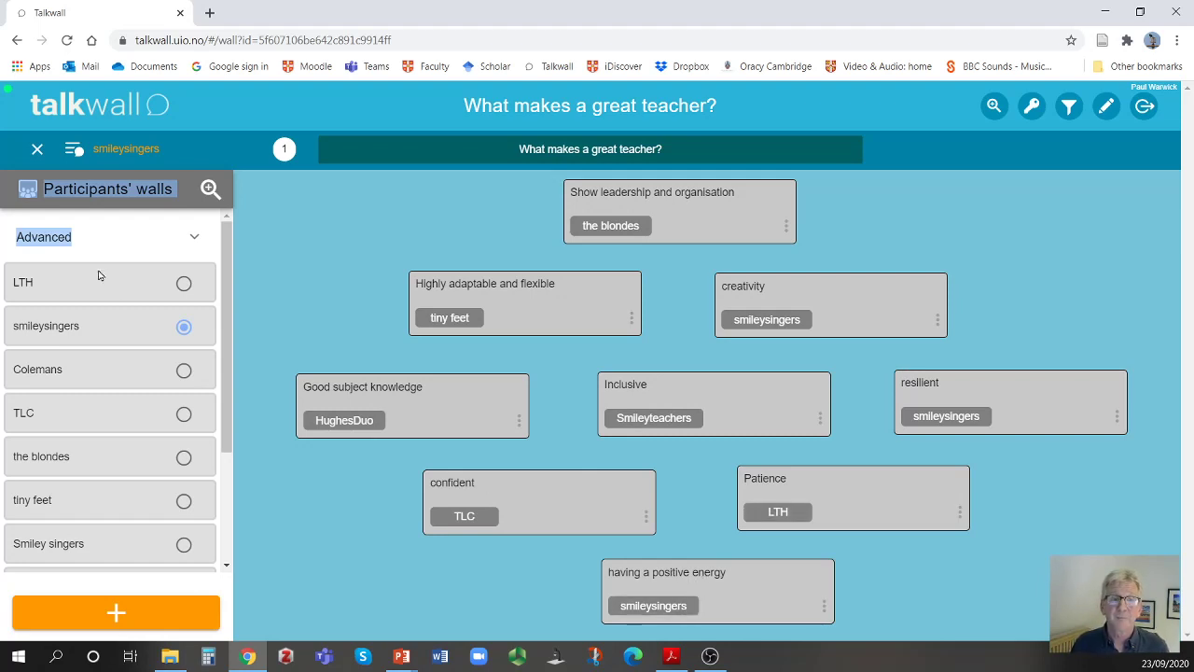
pyautogui.moveTo(536, 375)
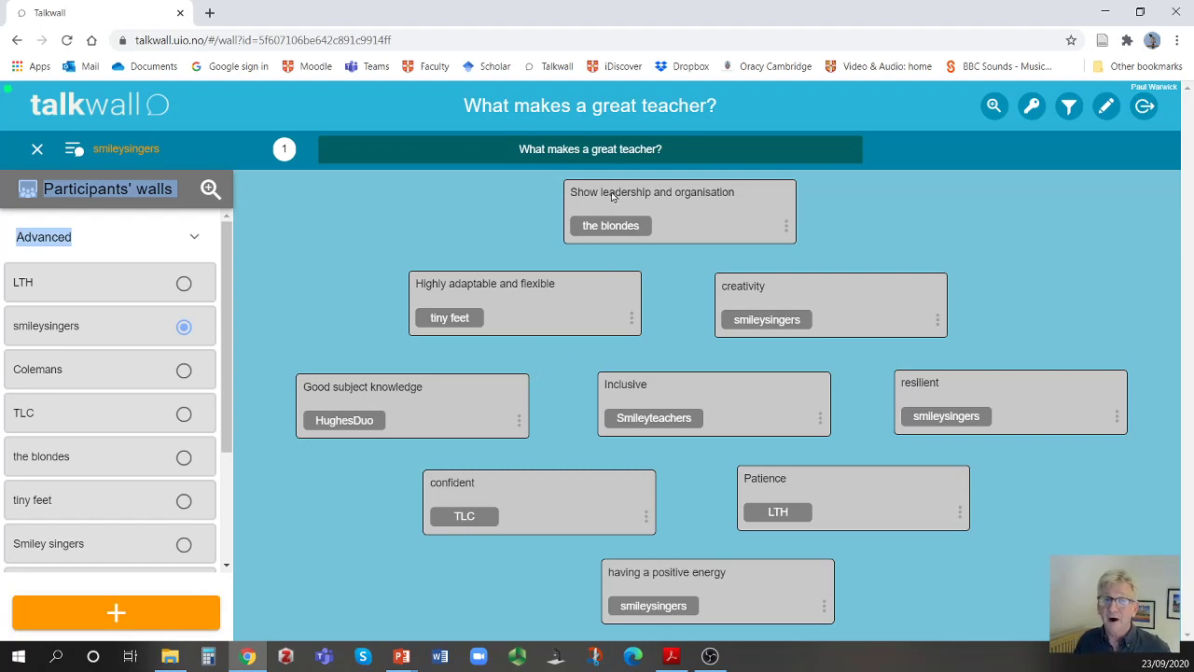
pyautogui.moveTo(686, 238)
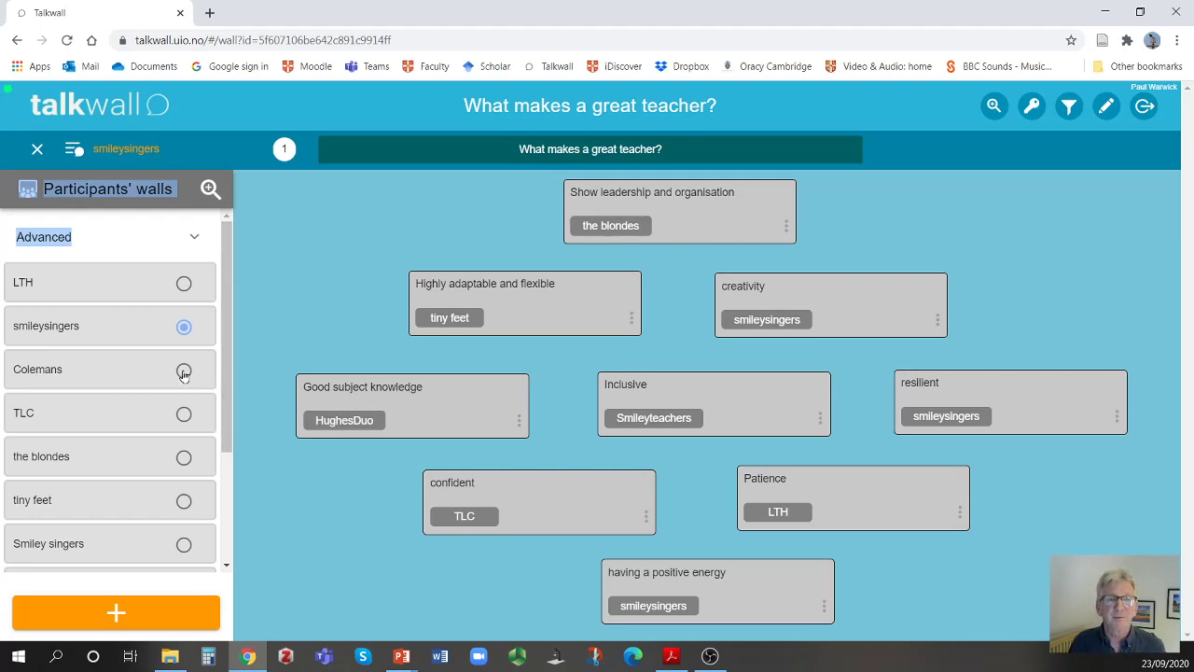
# Show the Colemans', TLC's, then the blondes' walls in turn
pyautogui.click(184, 369)
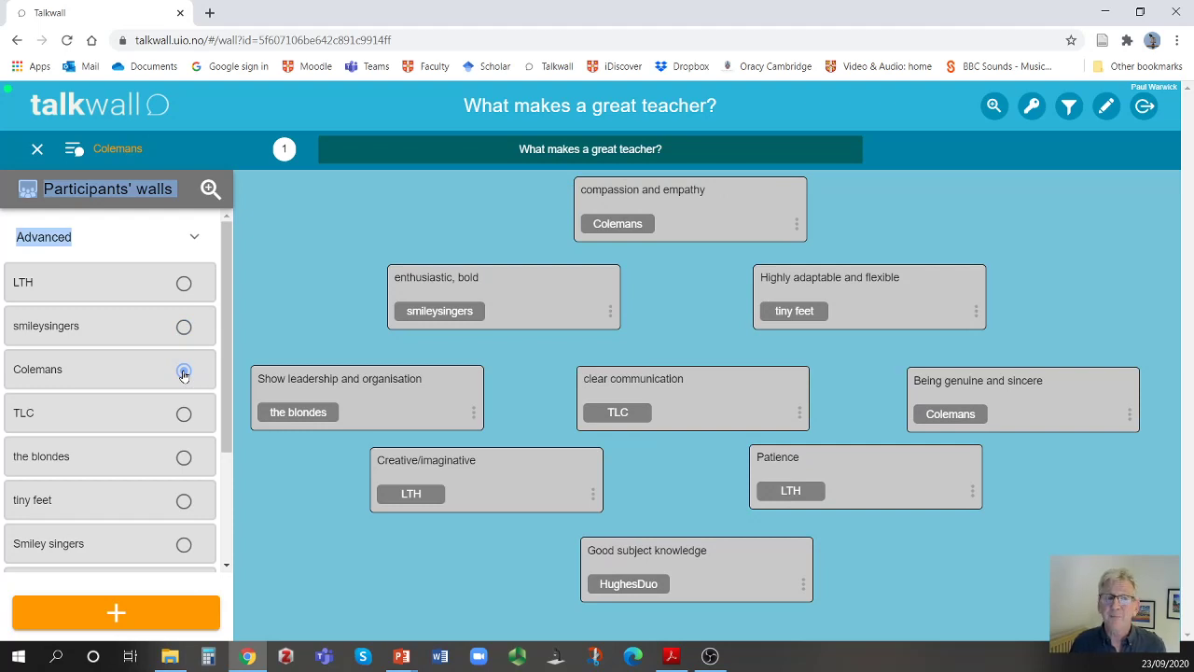
pyautogui.click(184, 369)
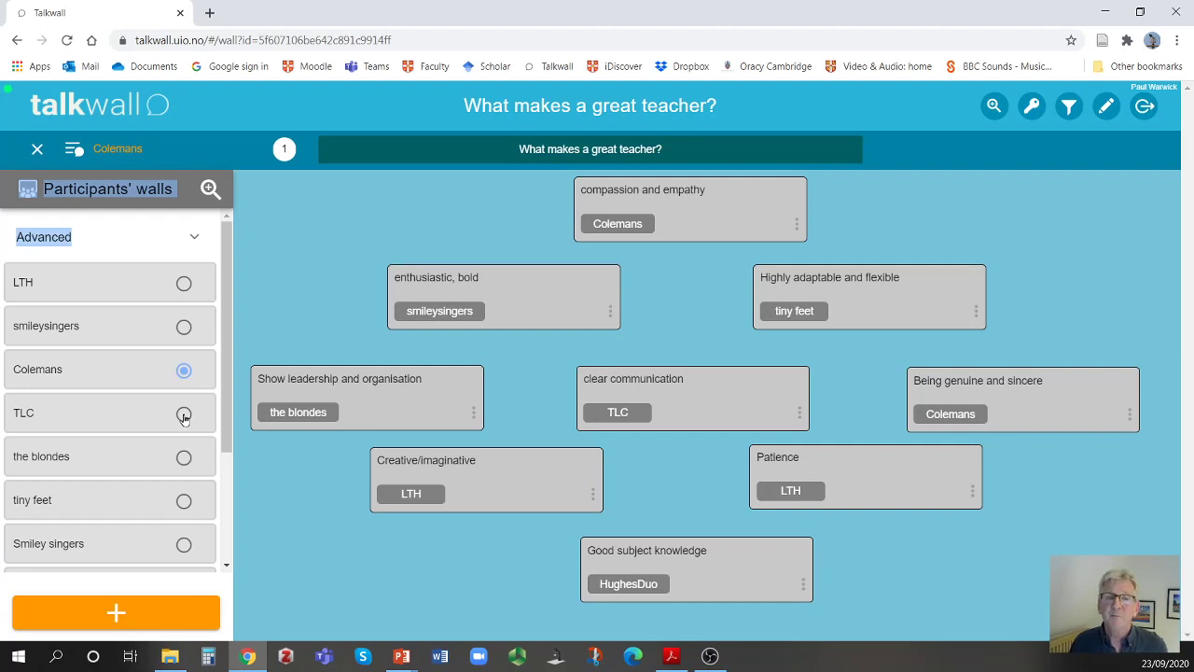
pyautogui.click(183, 413)
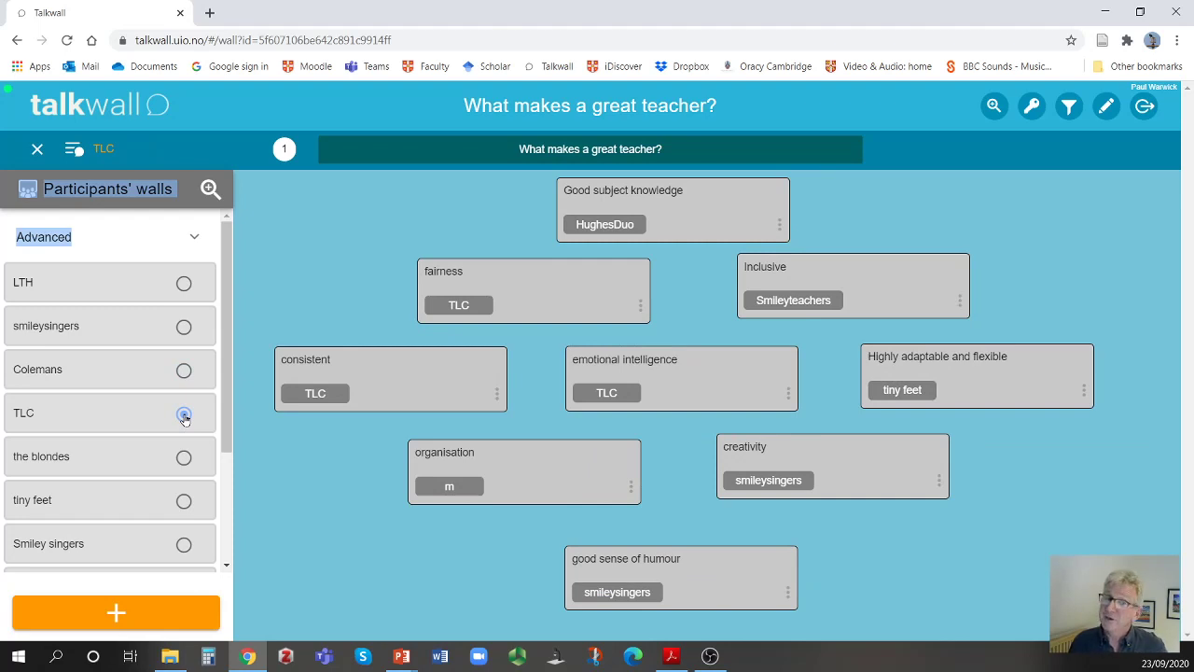
pyautogui.click(184, 413)
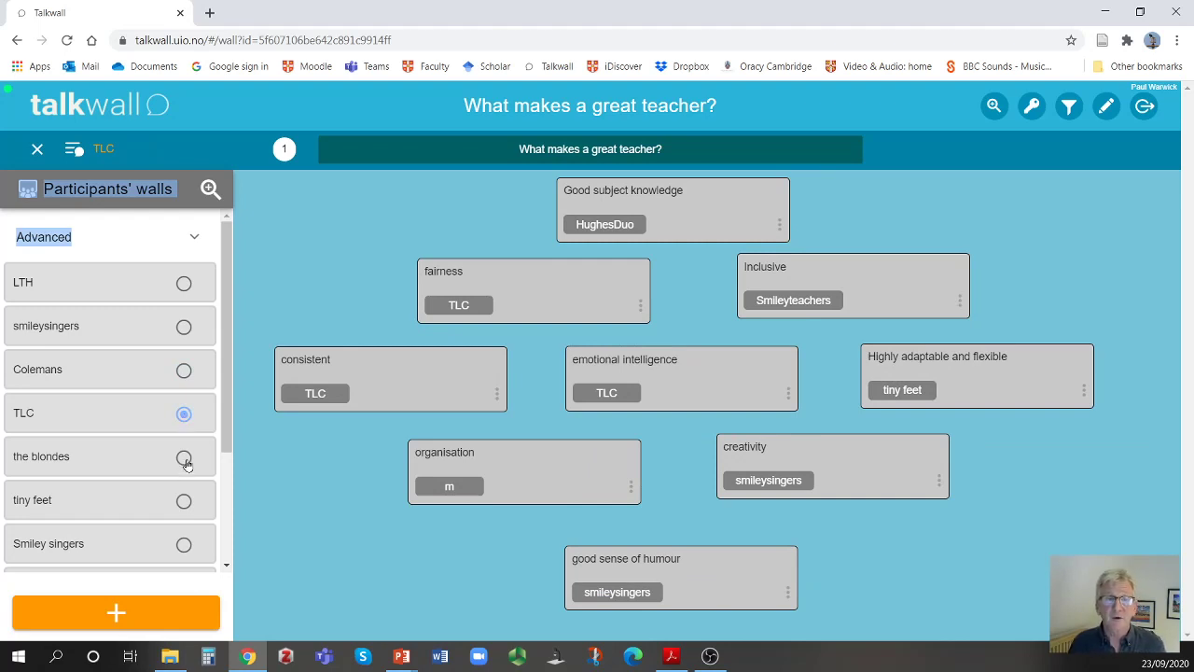
pyautogui.click(183, 457)
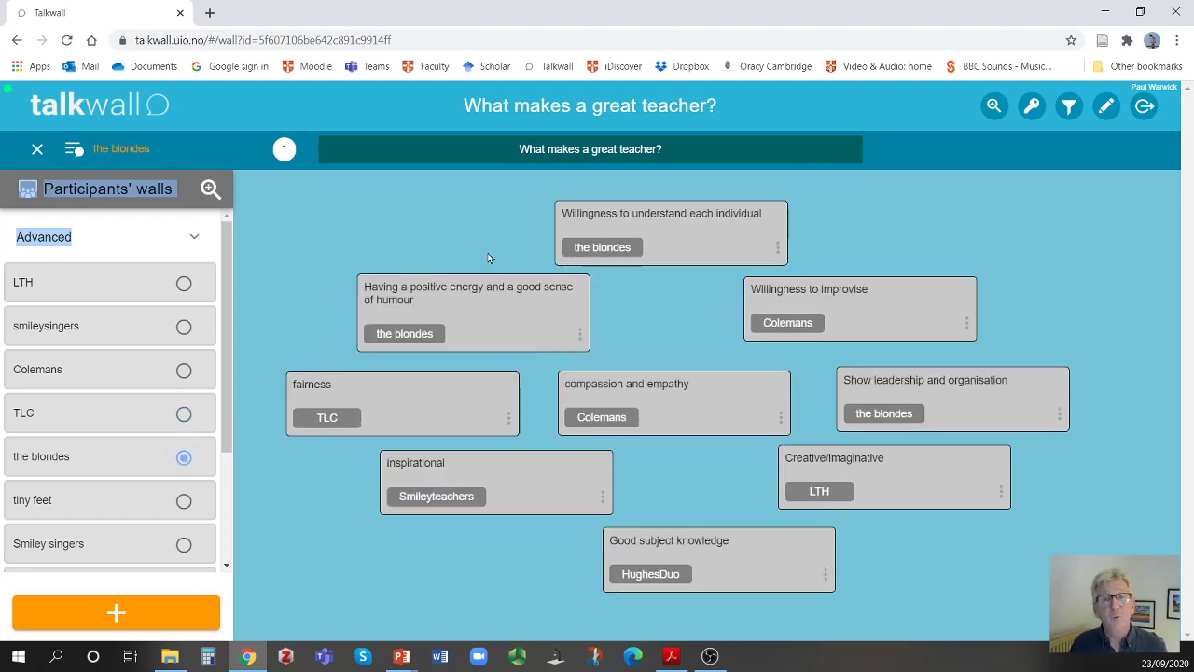
pyautogui.moveTo(482, 325)
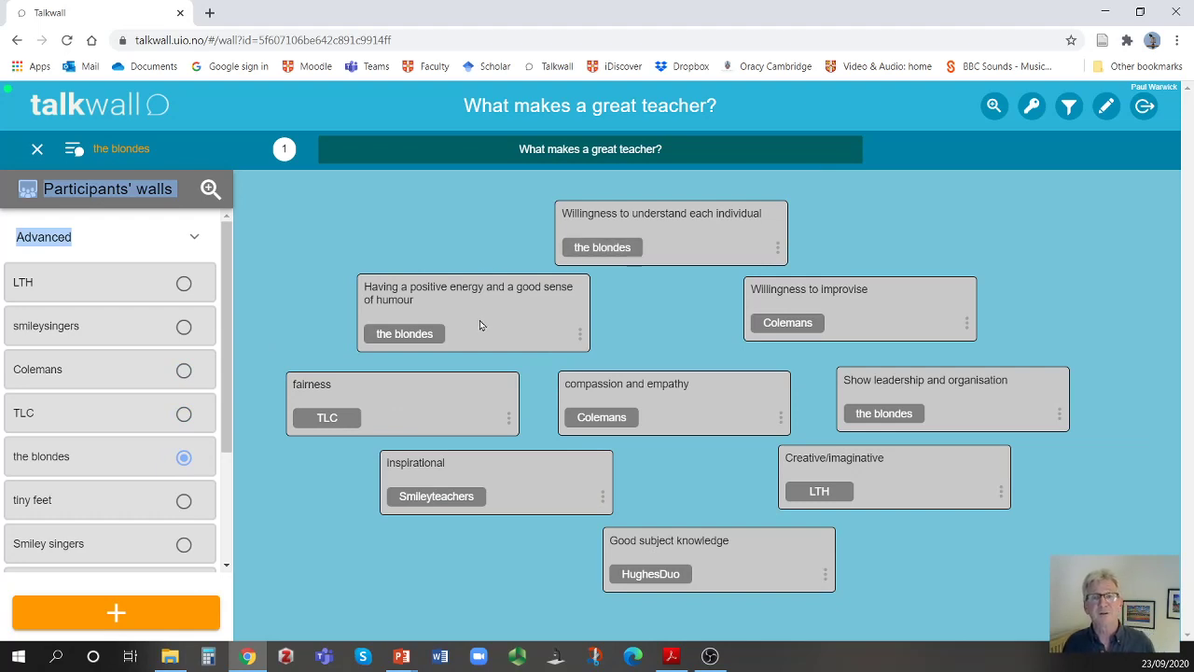
pyautogui.moveTo(349, 252)
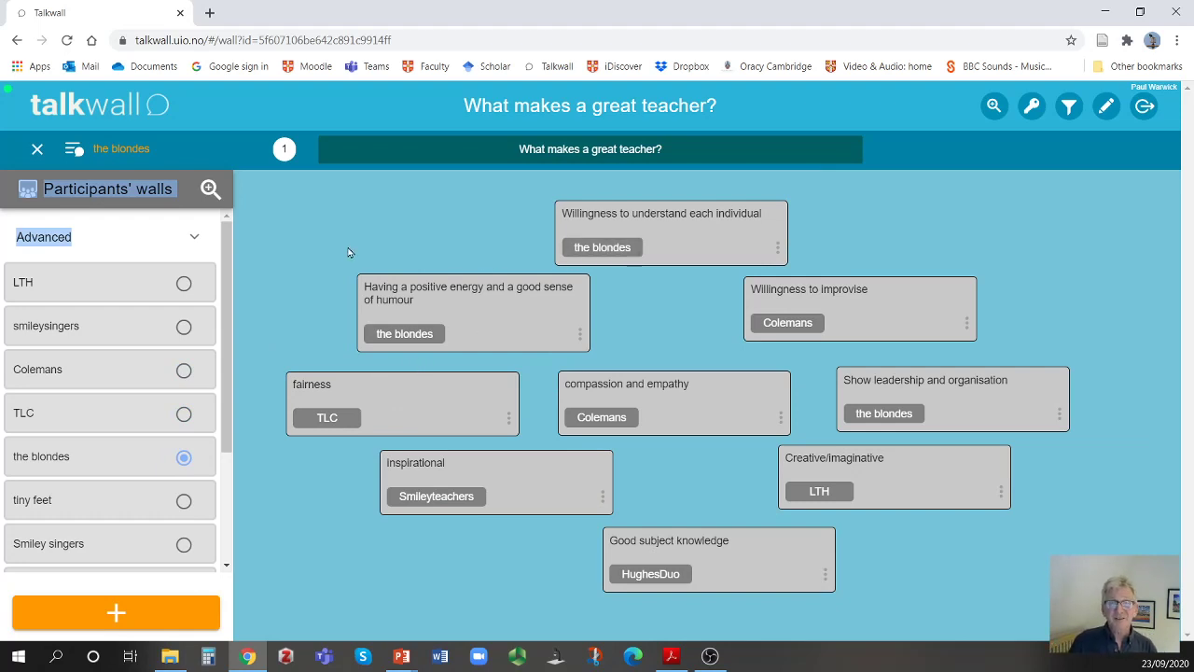
pyautogui.moveTo(476, 84)
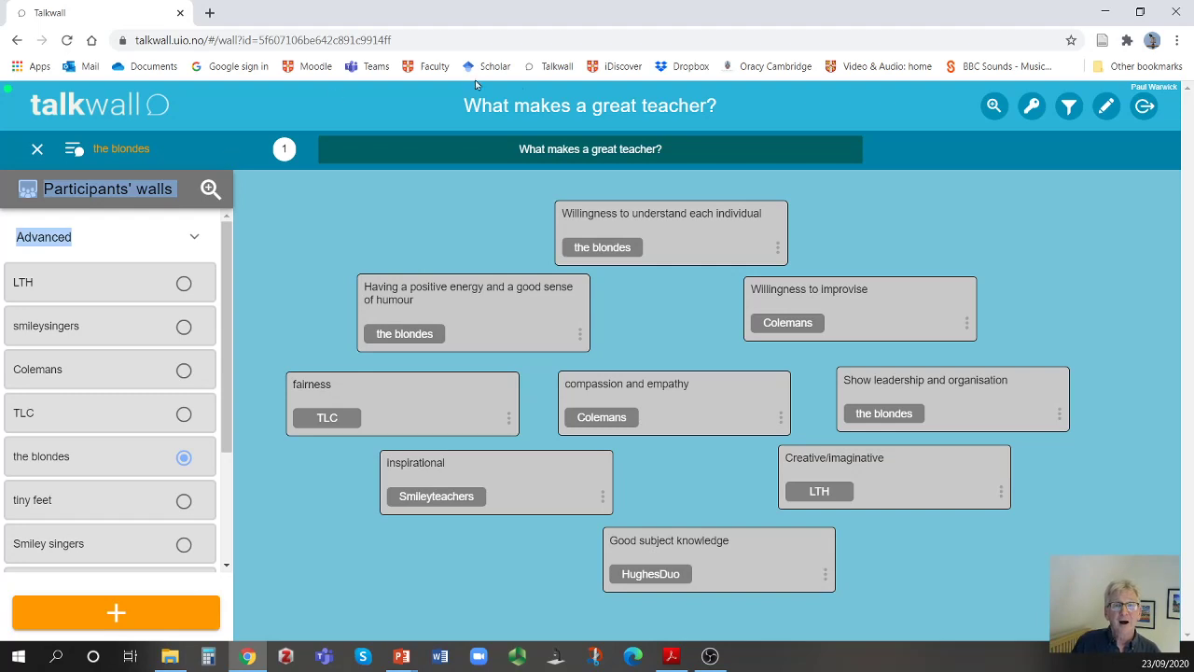
pyautogui.moveTo(634, 173)
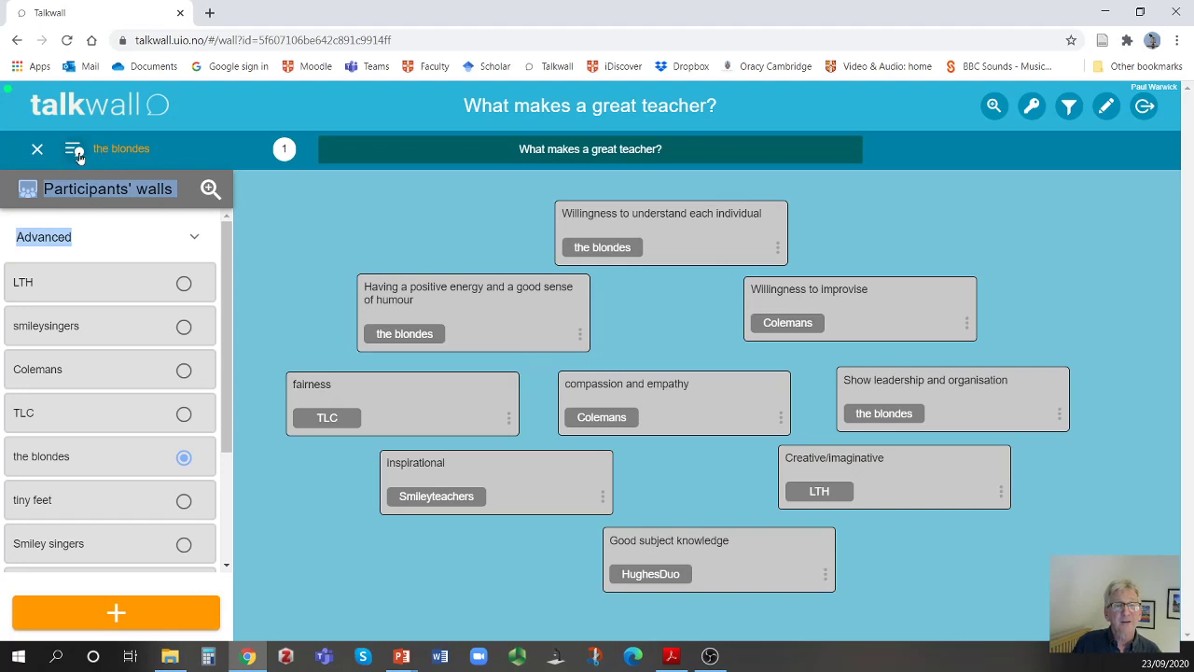
# Switch the left panel from Participants' walls to the contributions list beside the blondes' wall
pyautogui.click(74, 149)
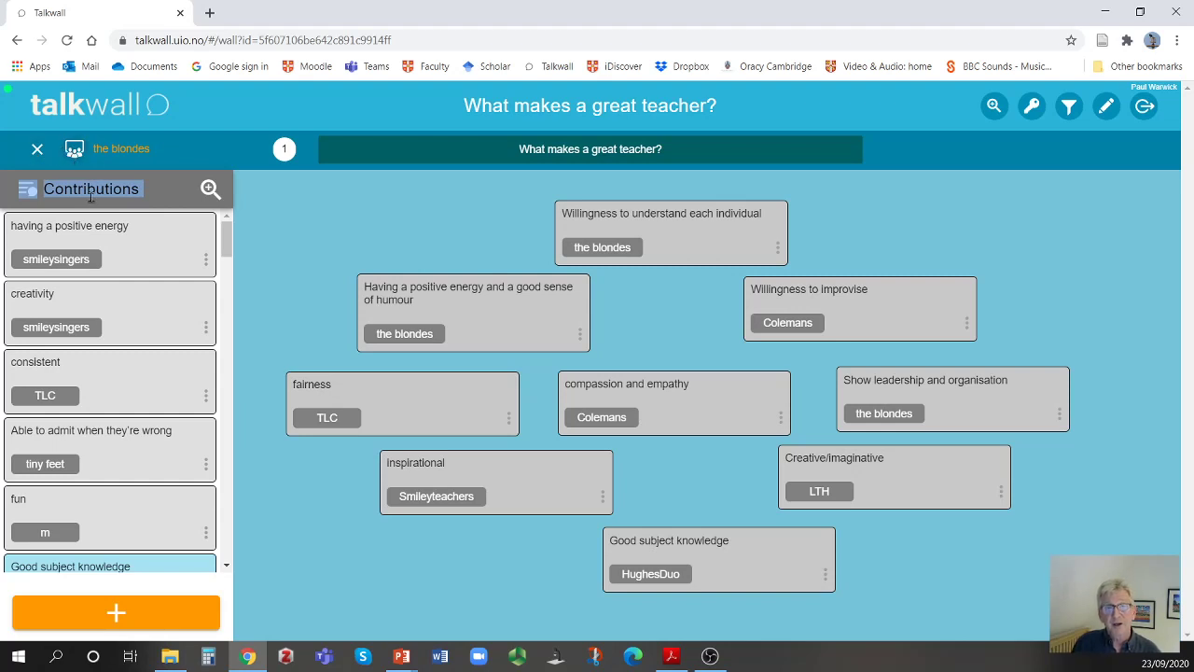
pyautogui.moveTo(277, 259)
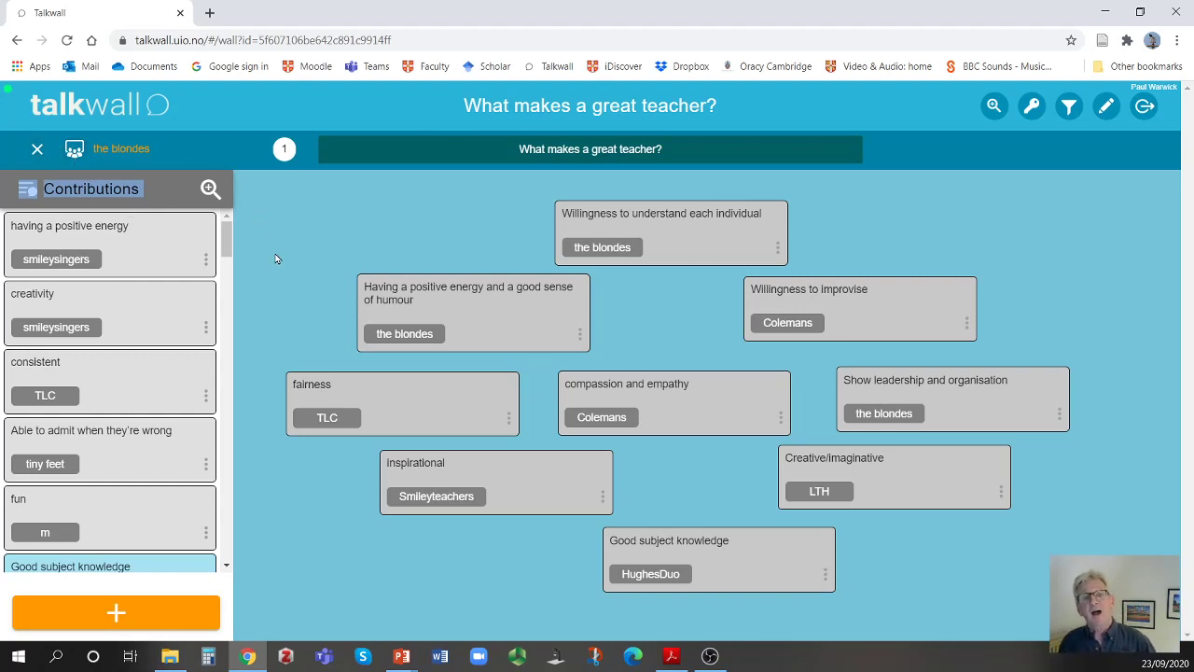
pyautogui.moveTo(352, 293)
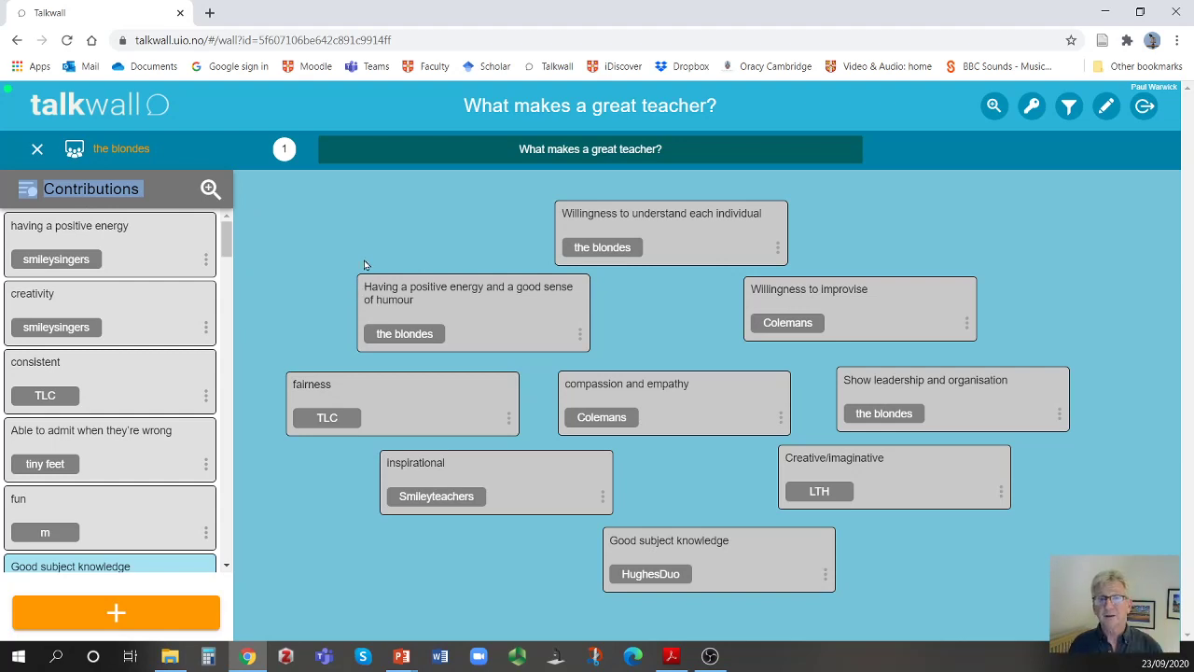
pyautogui.moveTo(805, 131)
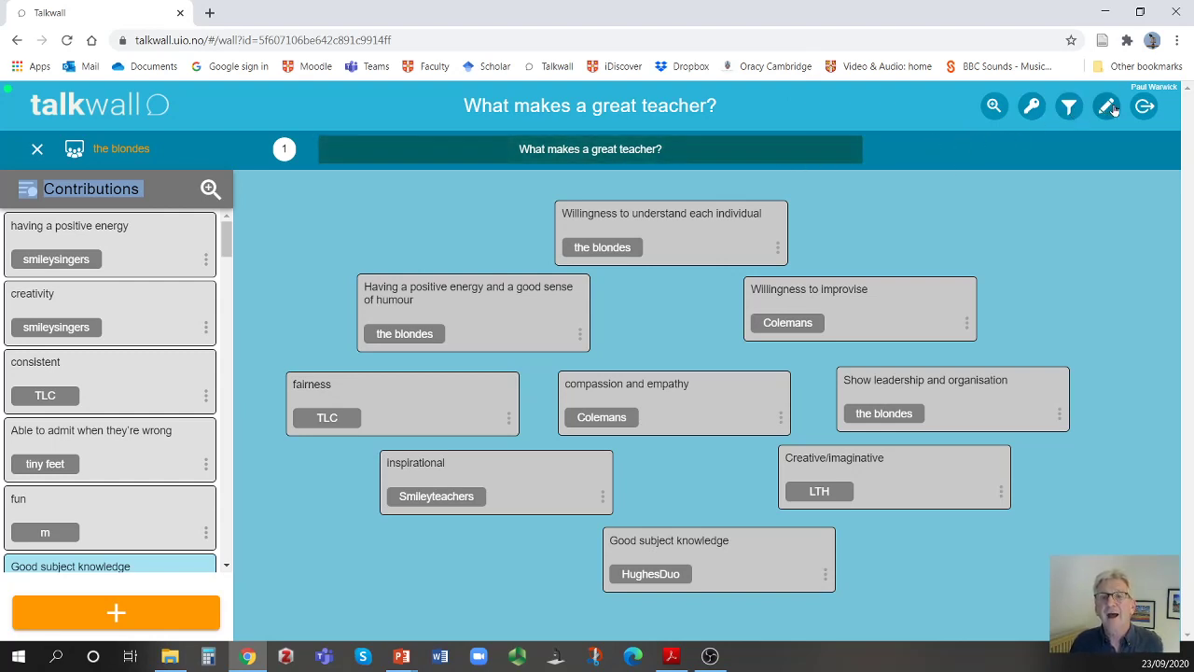
# Open Edit tasks to show the single task 'What makes a great teacher?'
pyautogui.click(1106, 105)
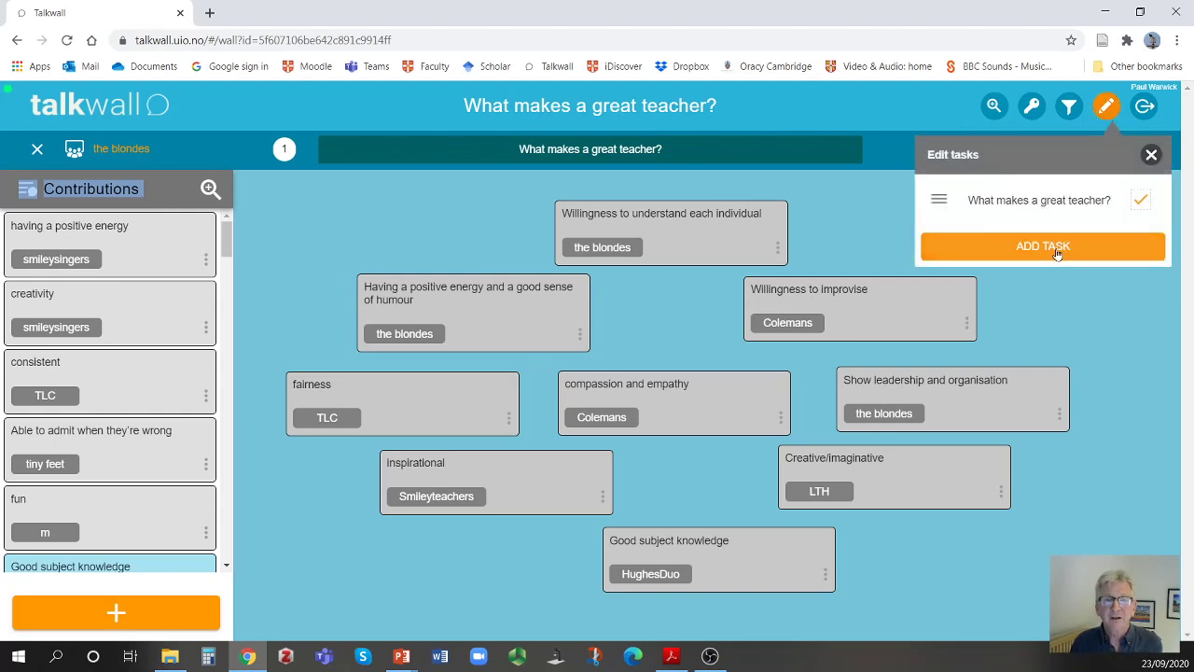
pyautogui.moveTo(1010, 277)
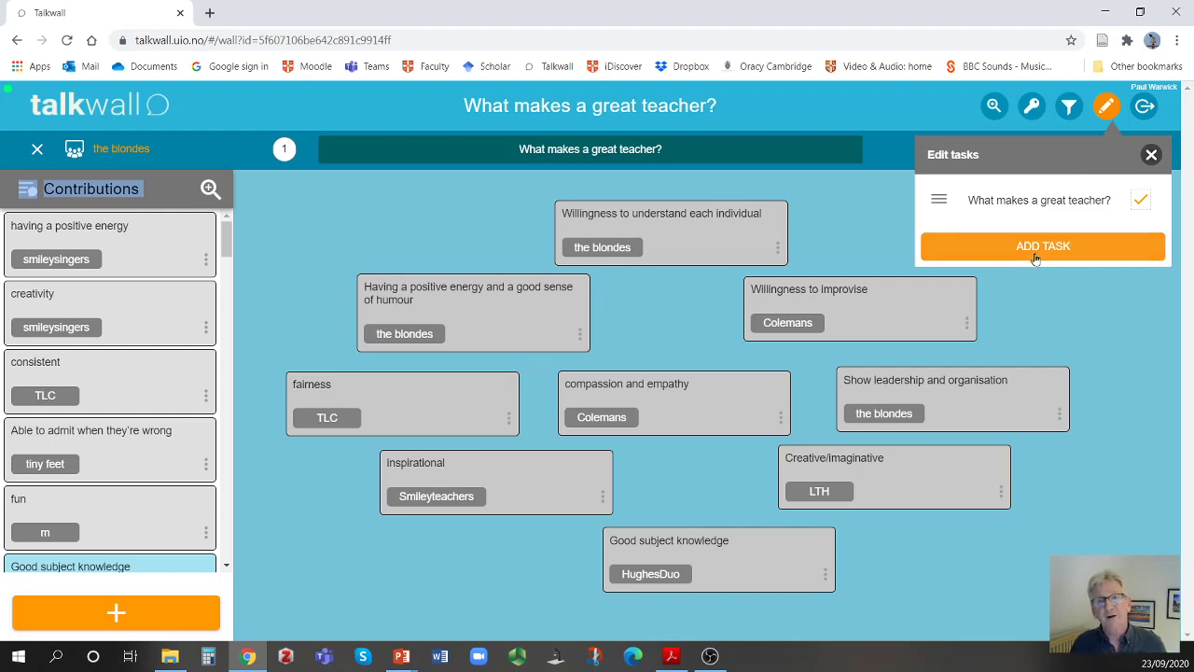
pyautogui.moveTo(1036, 260)
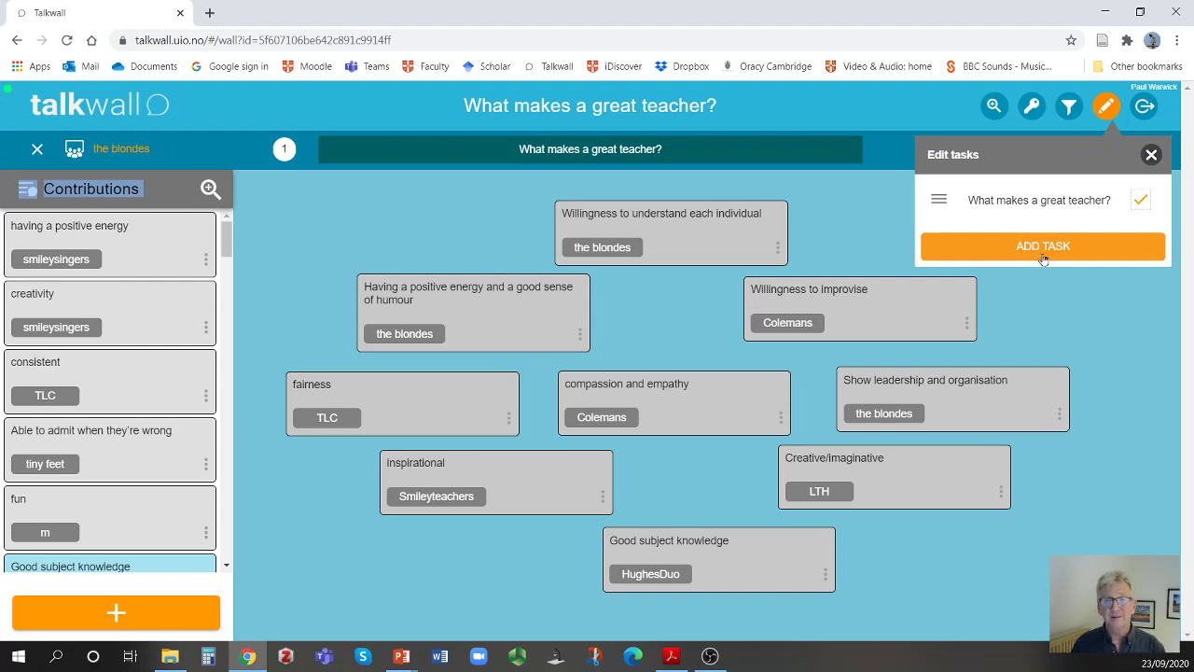
pyautogui.moveTo(1096, 323)
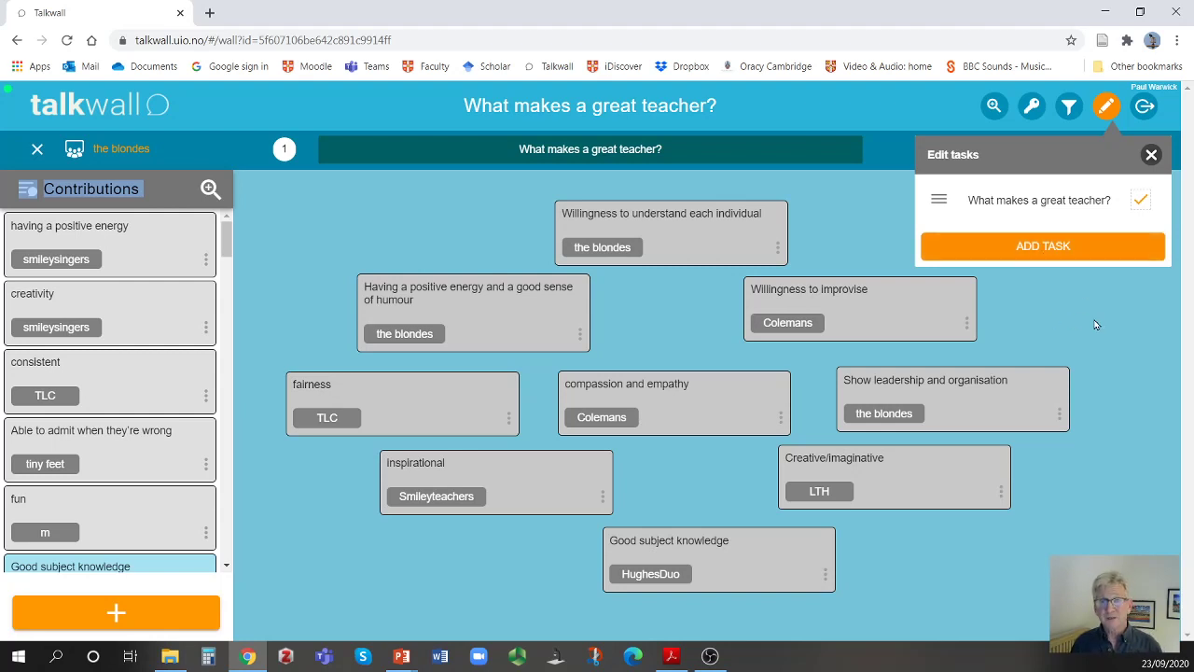
pyautogui.moveTo(1105, 310)
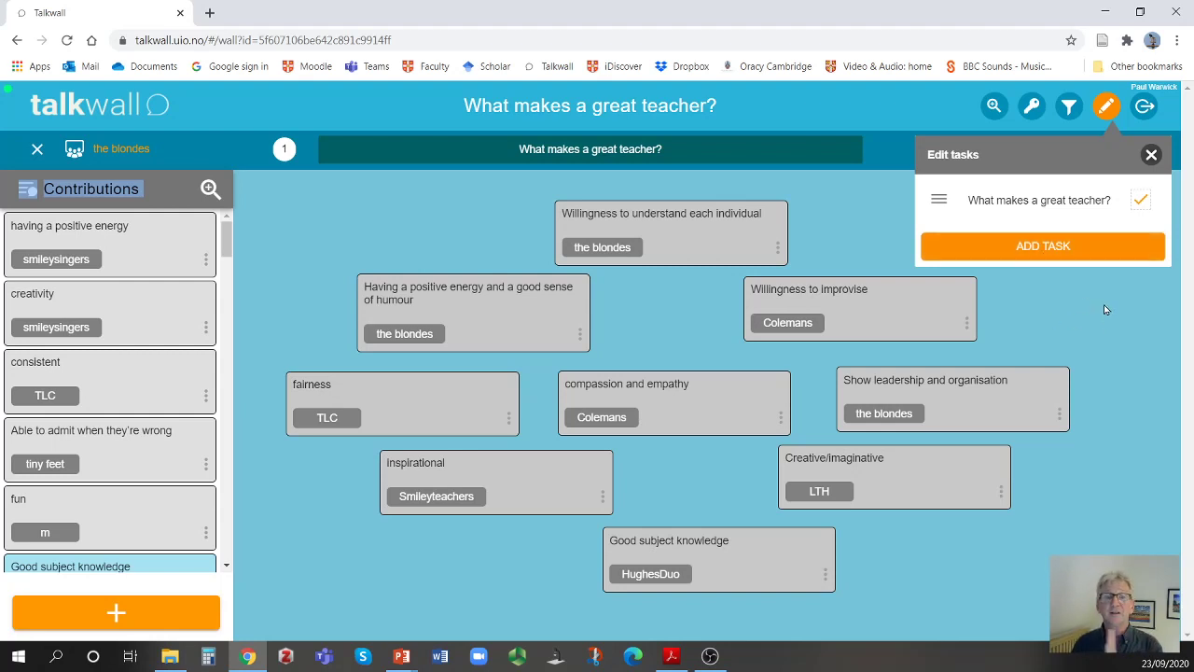
pyautogui.moveTo(1090, 324)
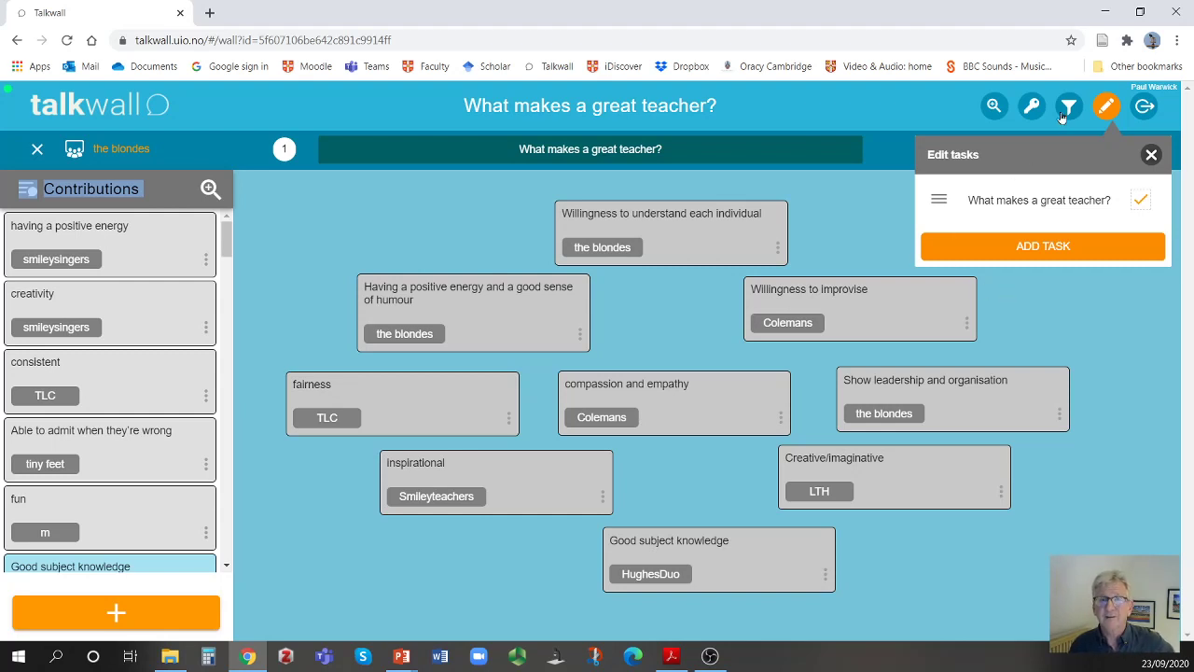
# Show the contributor, hashtag and property filters, then close the Filters panel
pyautogui.click(1069, 106)
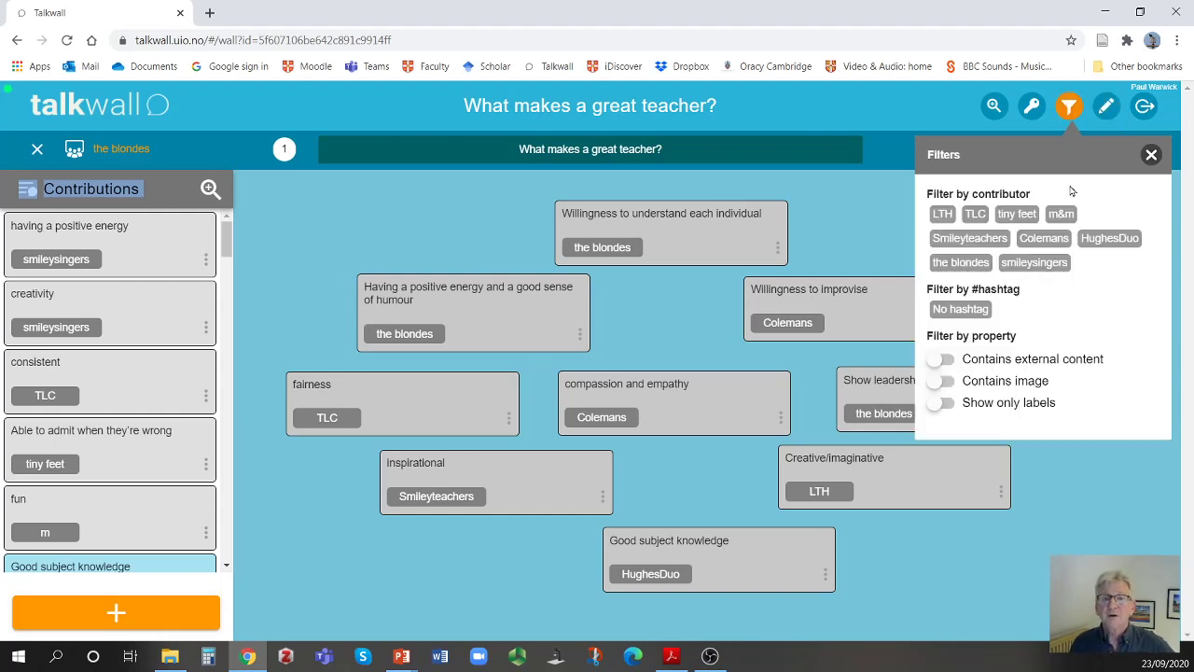
pyautogui.moveTo(1084, 310)
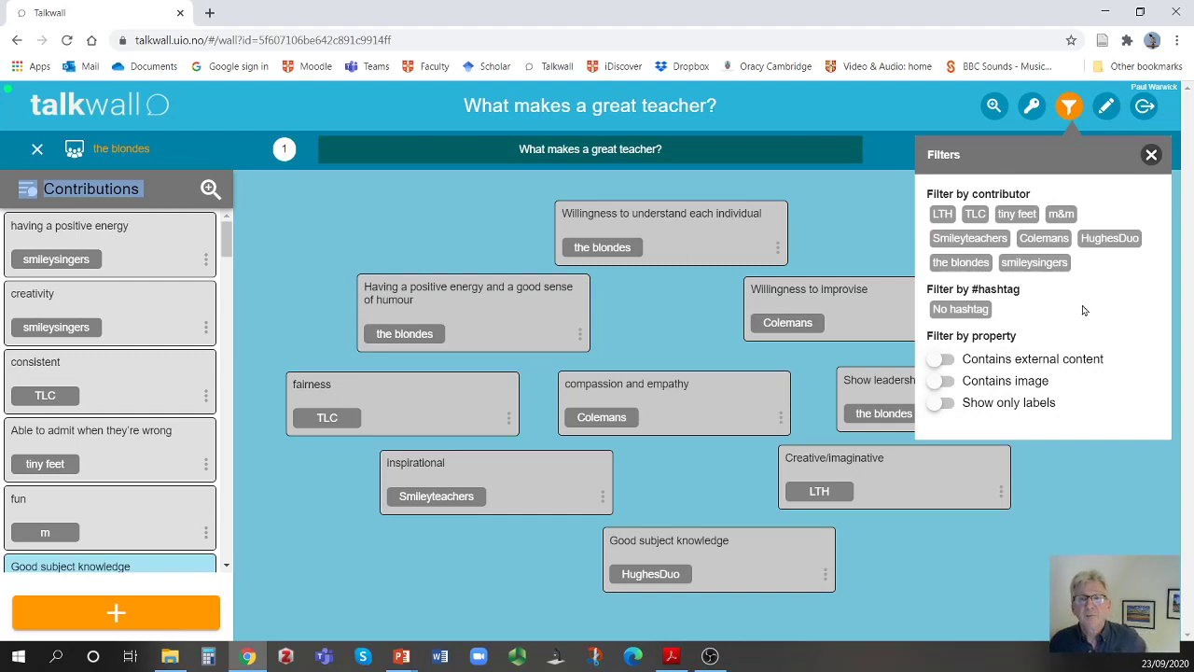
pyautogui.moveTo(1066, 324)
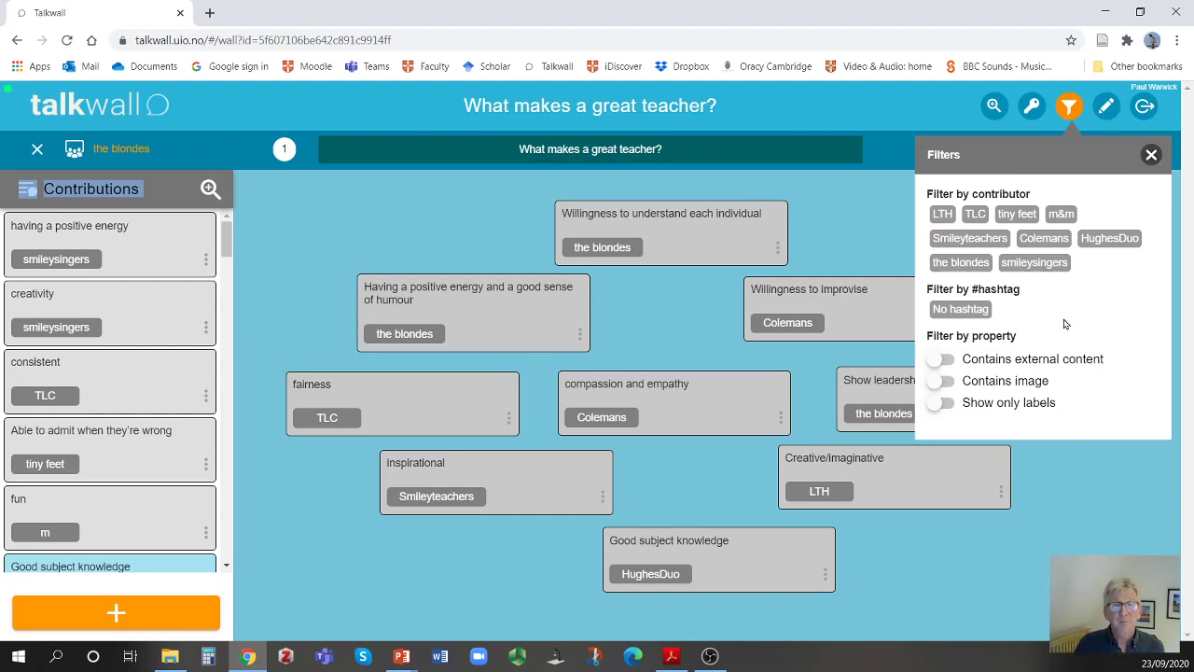
pyautogui.moveTo(858, 327)
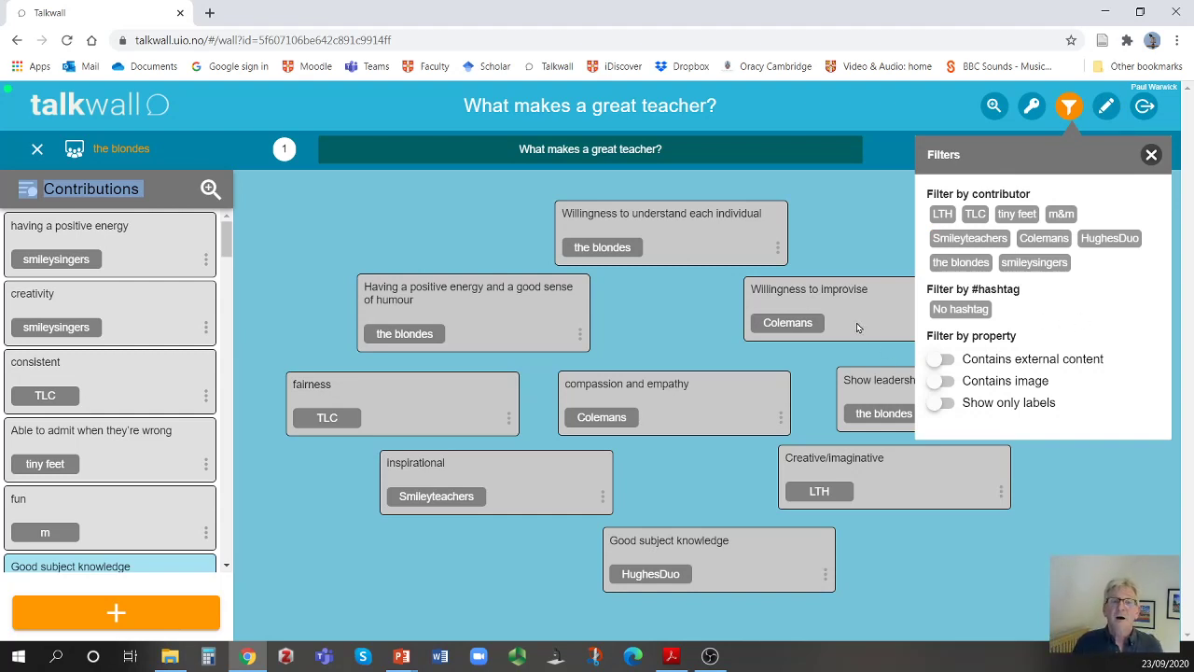
pyautogui.moveTo(818, 269)
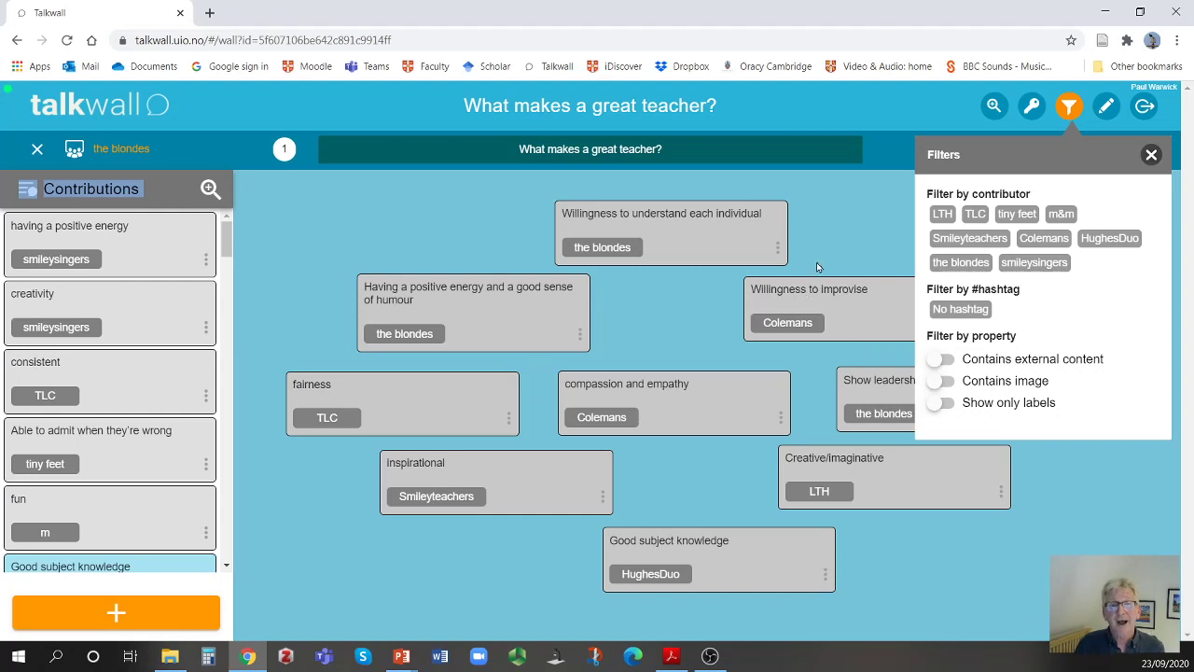
pyautogui.moveTo(837, 247)
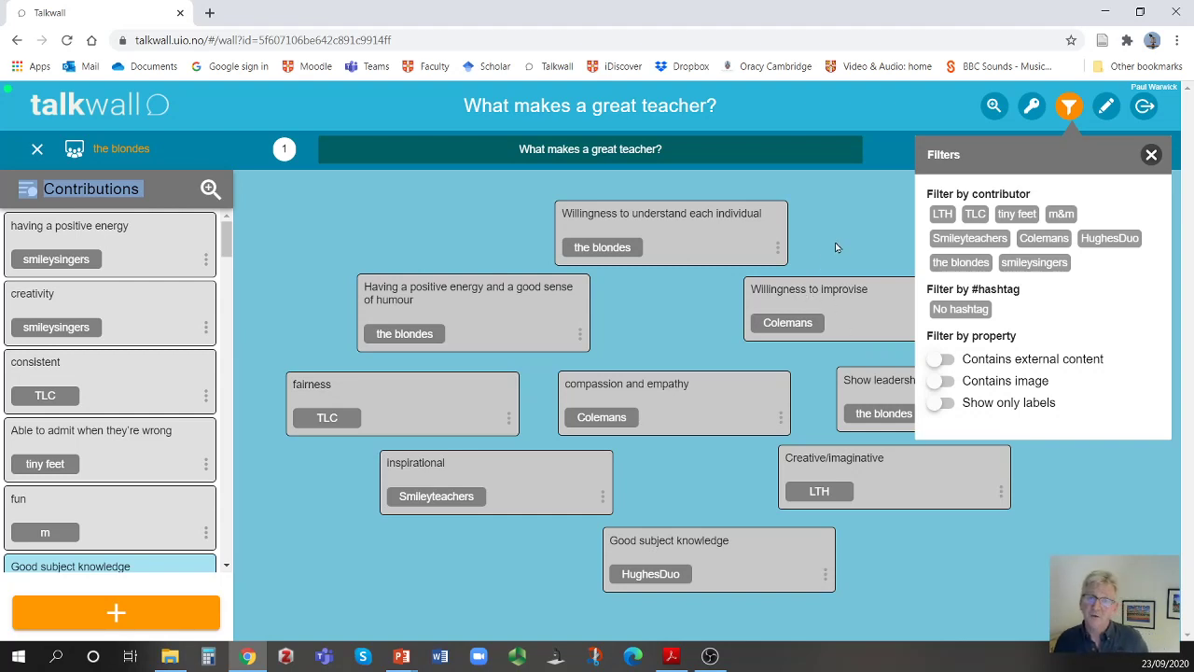
pyautogui.moveTo(840, 246)
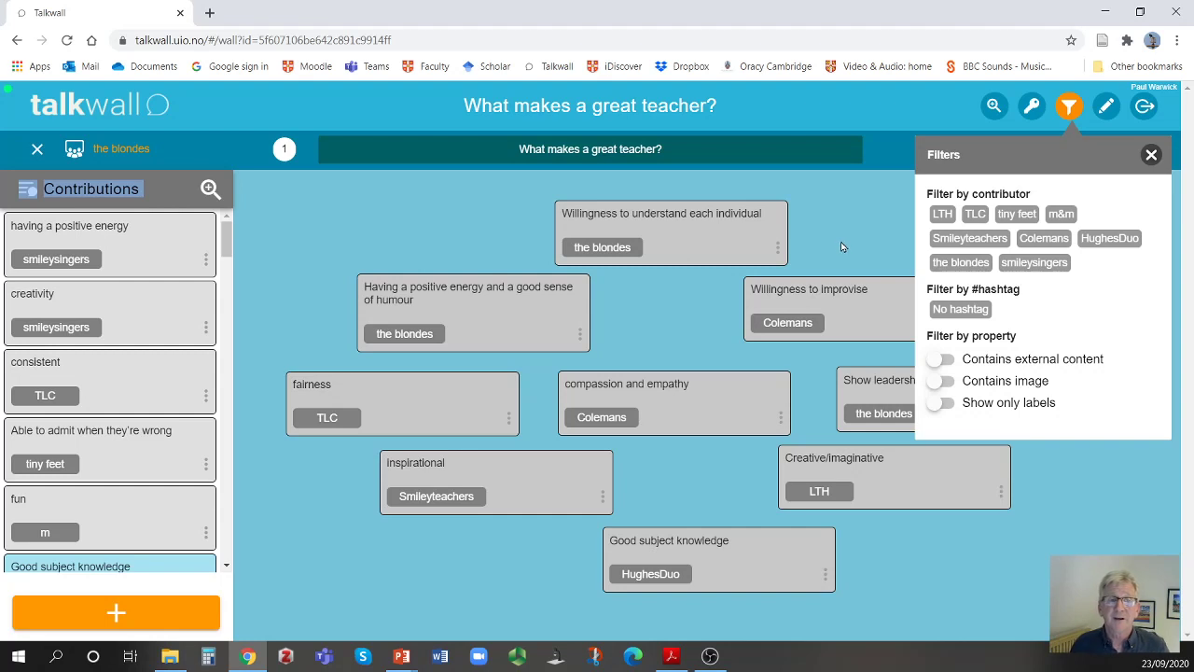
pyautogui.moveTo(483, 296)
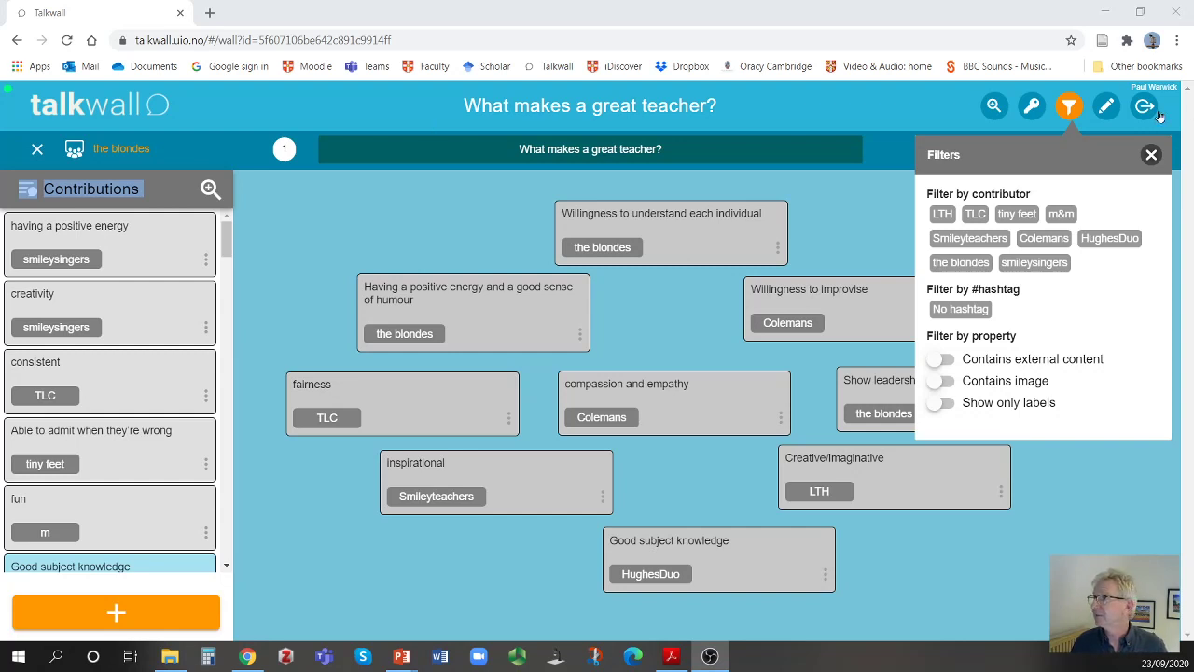
pyautogui.click(1151, 154)
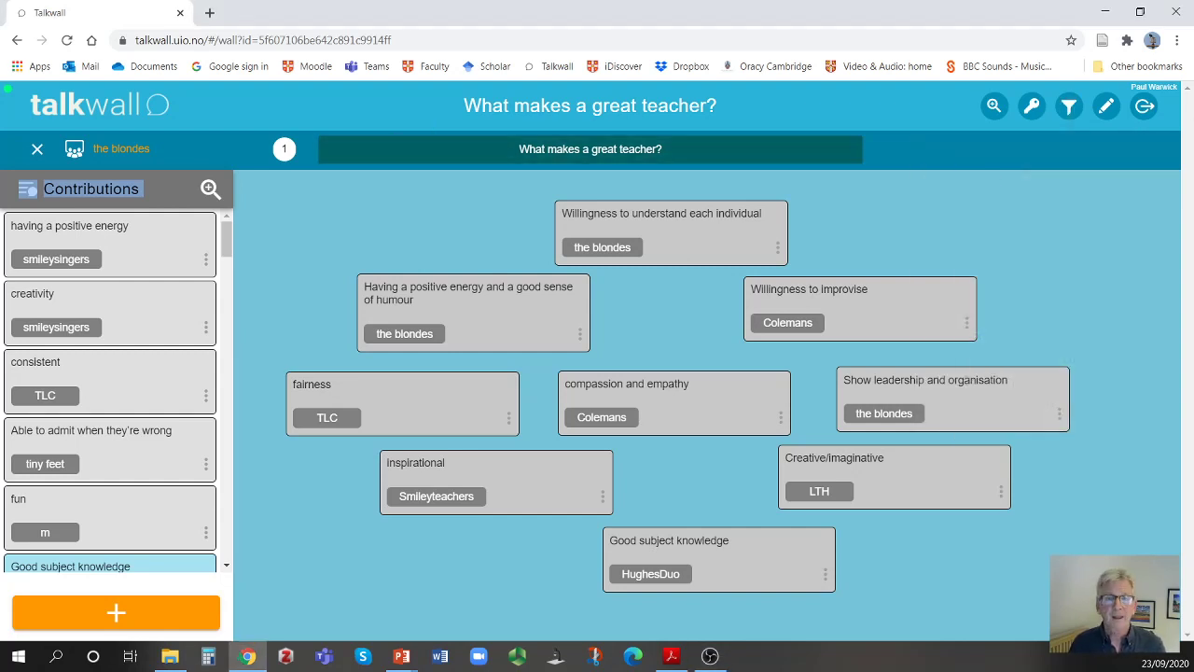